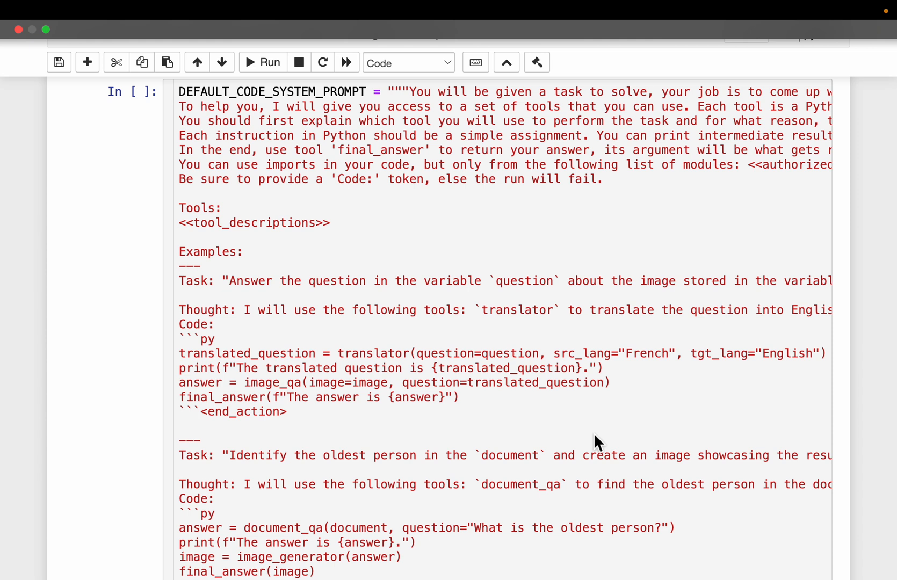
pyautogui.moveTo(295, 326)
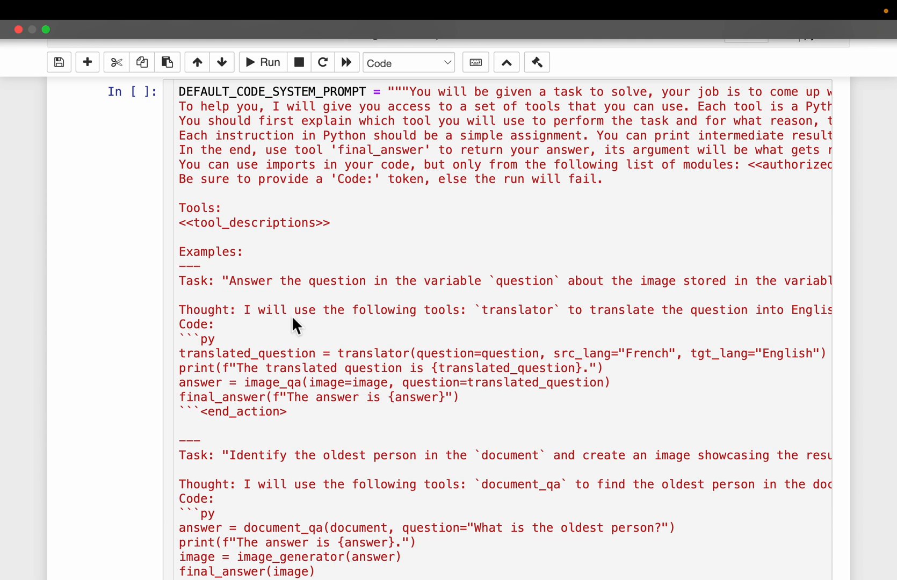
# Step: Scroll up from the system prompt to the notebook introduction and pip install cell
pyautogui.scroll(3)
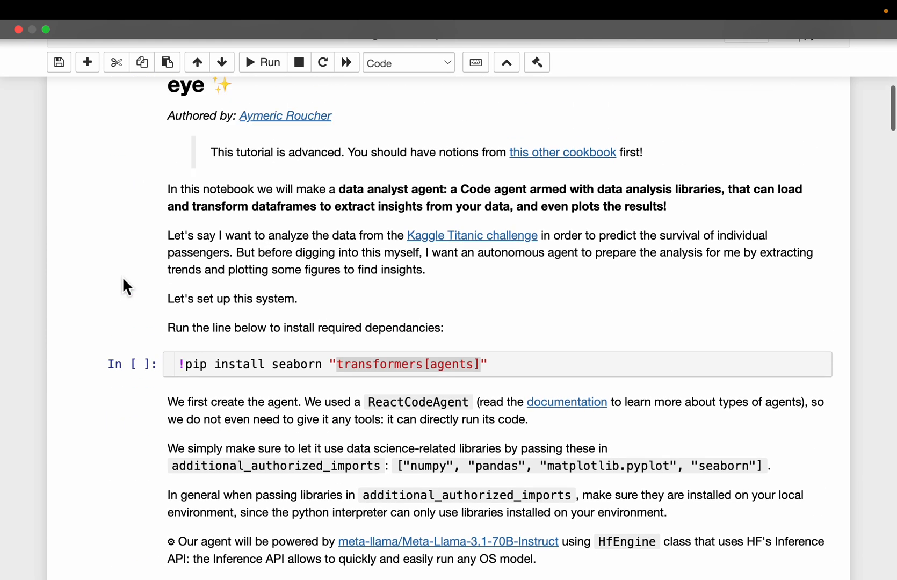
# Step: Move past the install cell into the HfEngine, ReactCodeAgent, login and os import cell
pyautogui.scroll(-3)
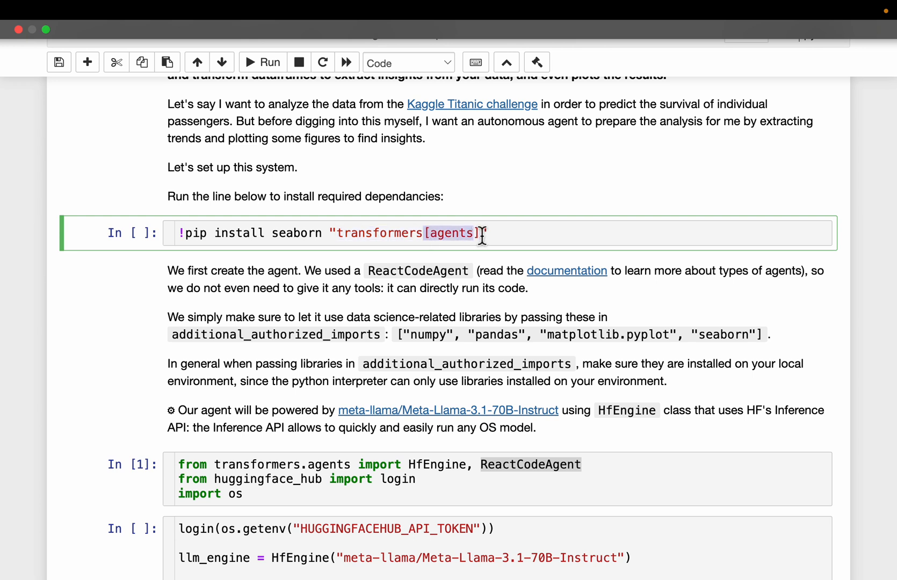
pyautogui.scroll(-3)
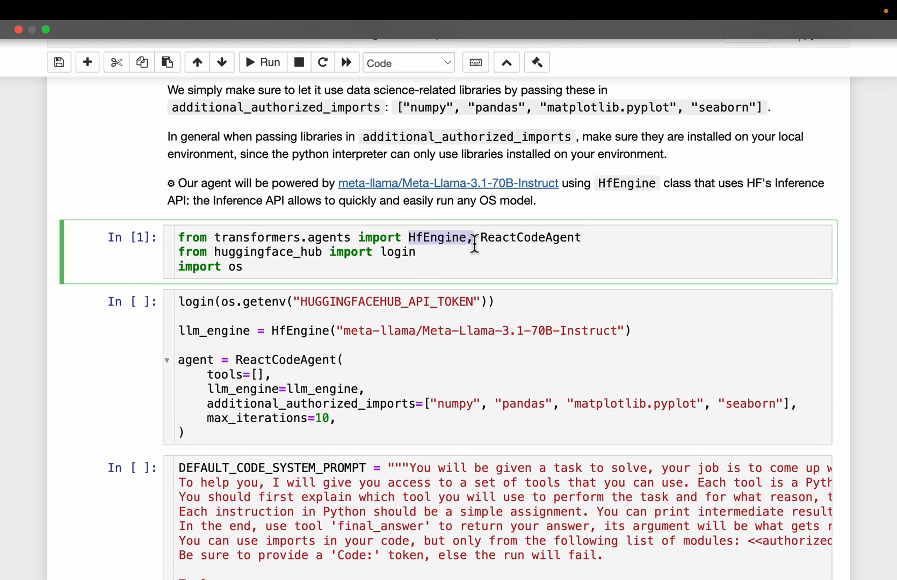
pyautogui.scroll(-3)
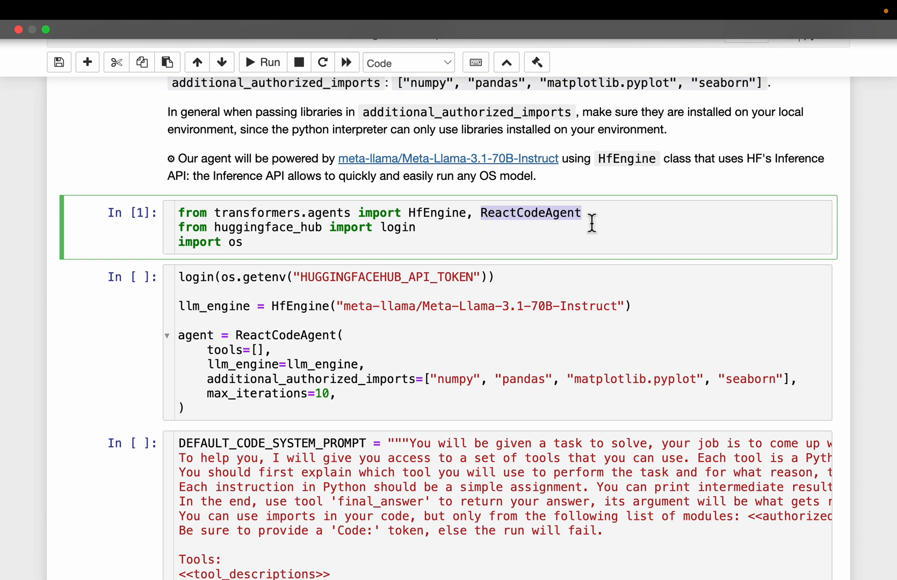
pyautogui.moveTo(523, 220)
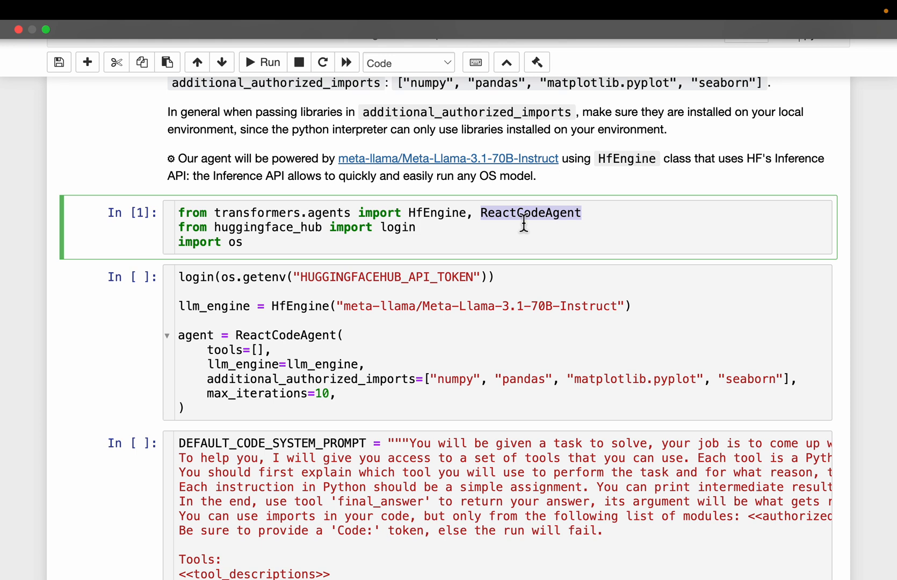
pyautogui.moveTo(547, 235)
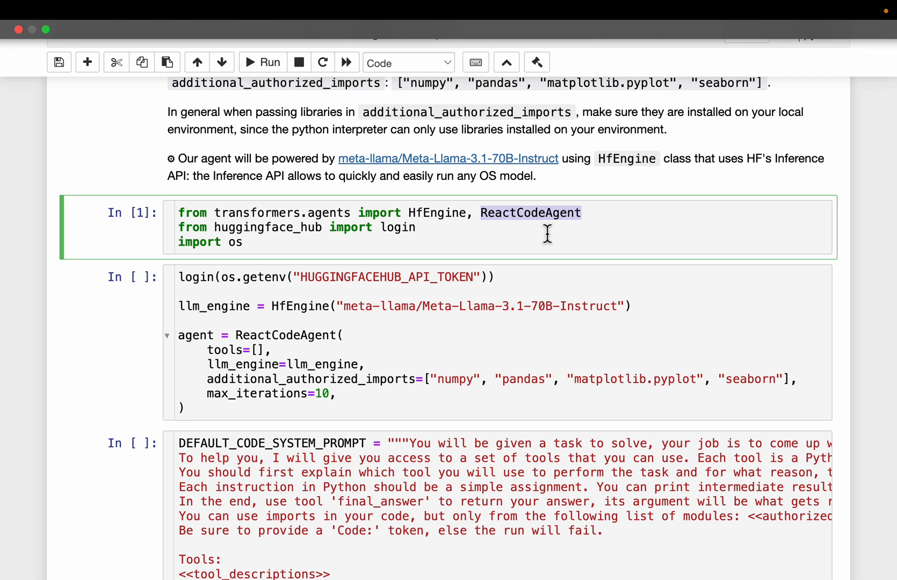
pyautogui.scroll(-3)
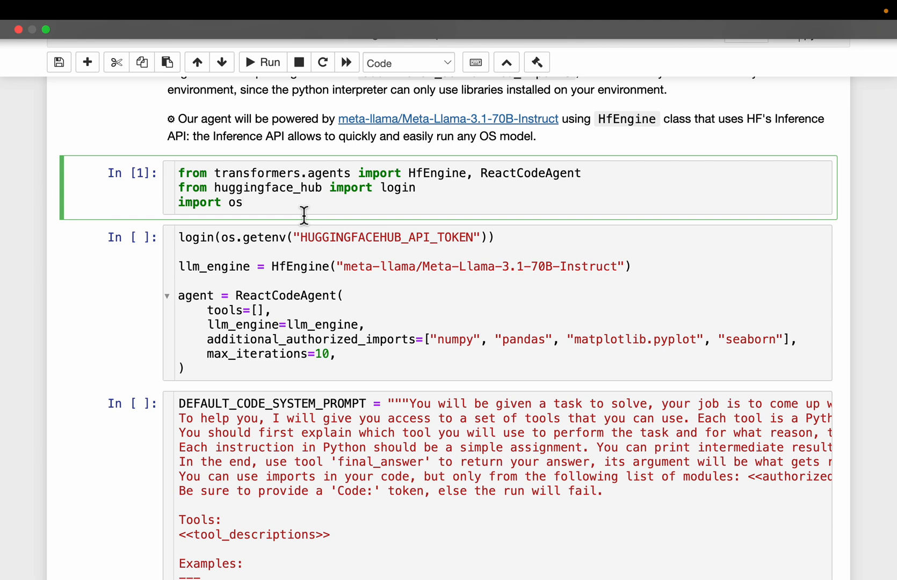
pyautogui.click(243, 202)
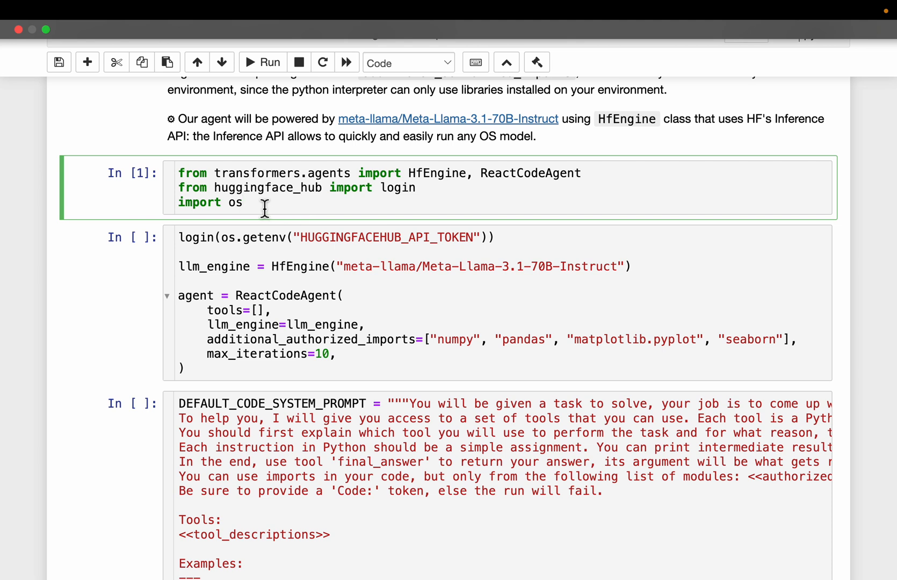
pyautogui.moveTo(182, 192)
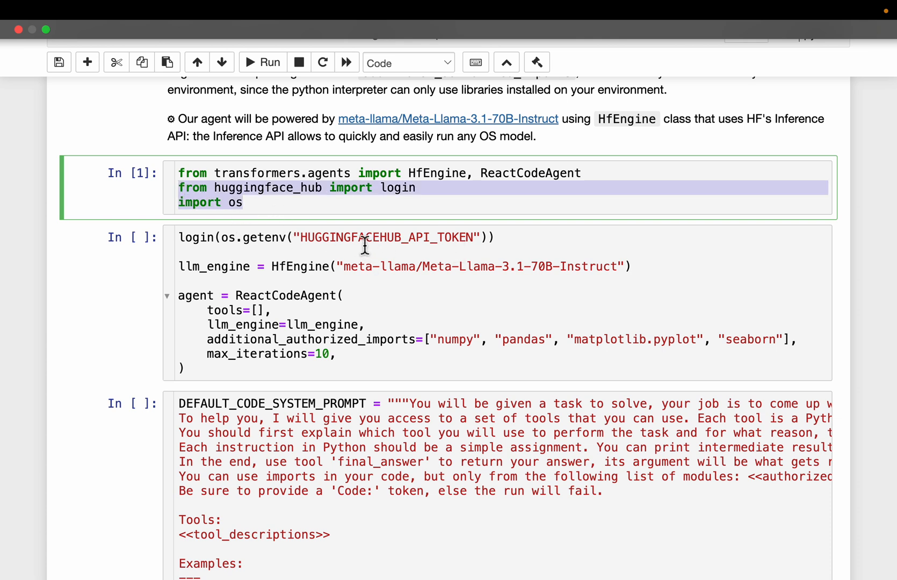
pyautogui.scroll(-3)
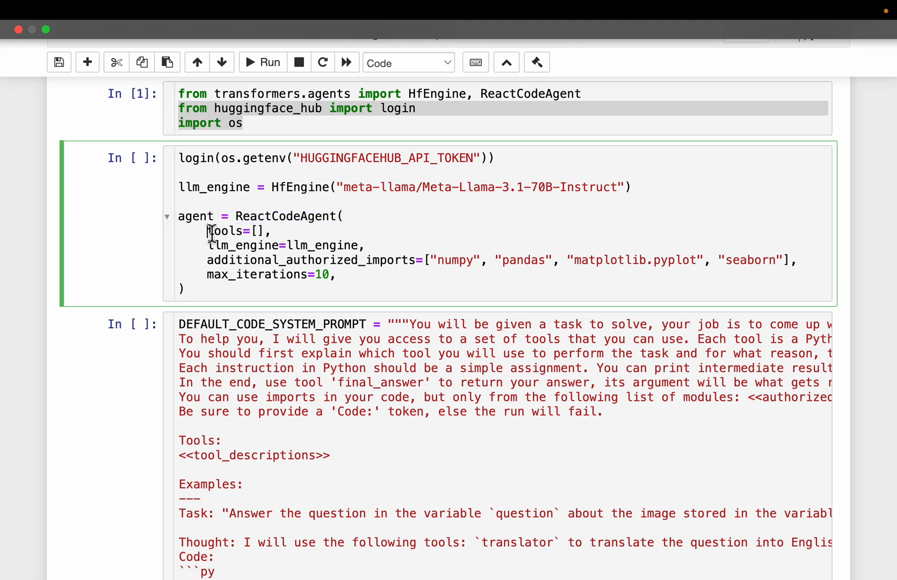
pyautogui.doubleClick(225, 231)
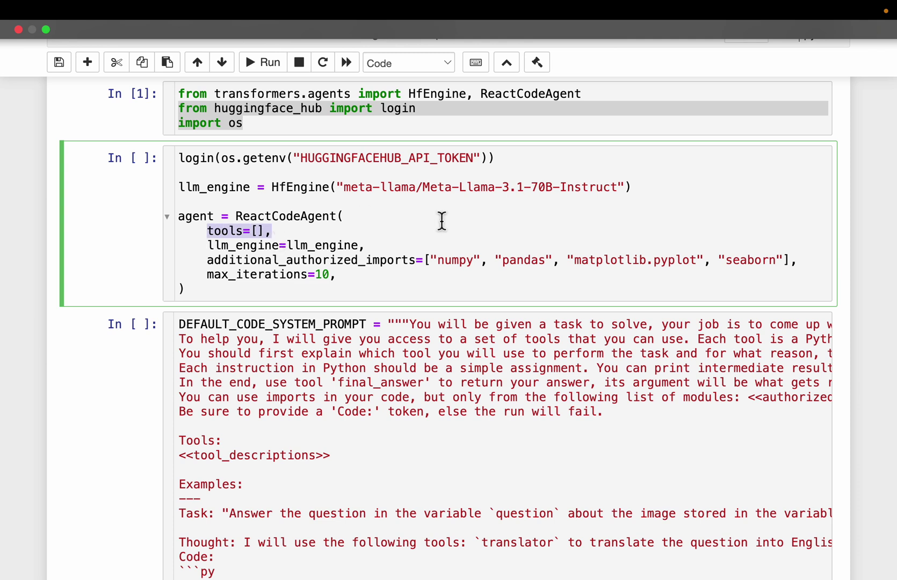
pyautogui.scroll(3)
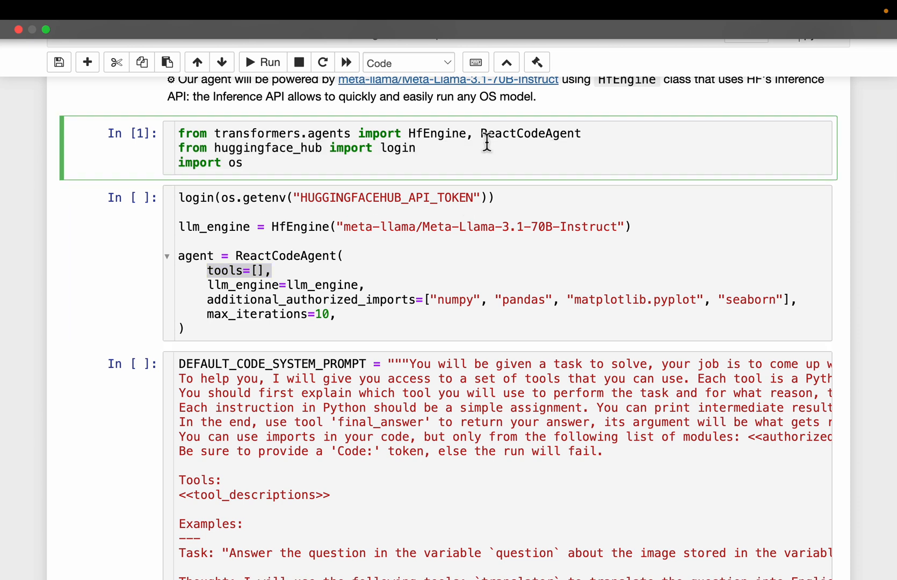
pyautogui.doubleClick(530, 133)
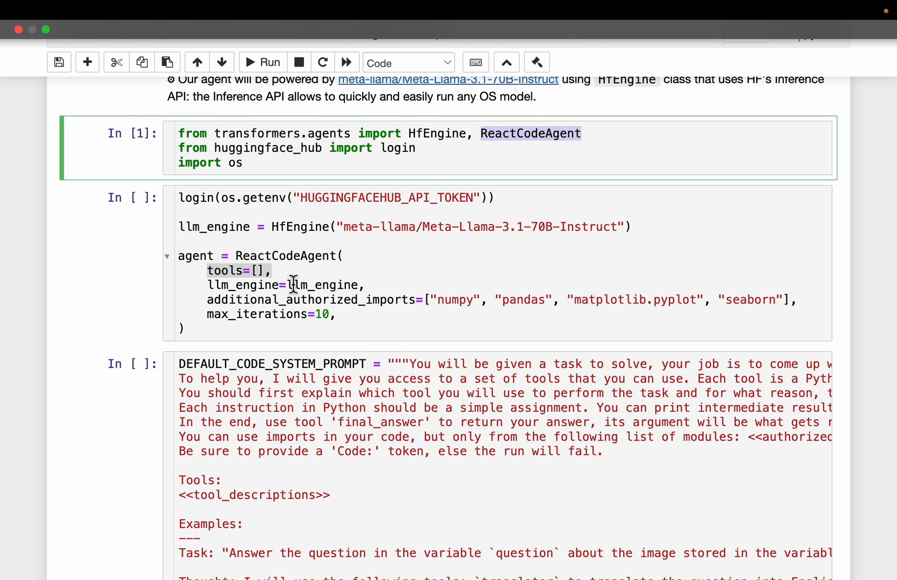
pyautogui.click(257, 256)
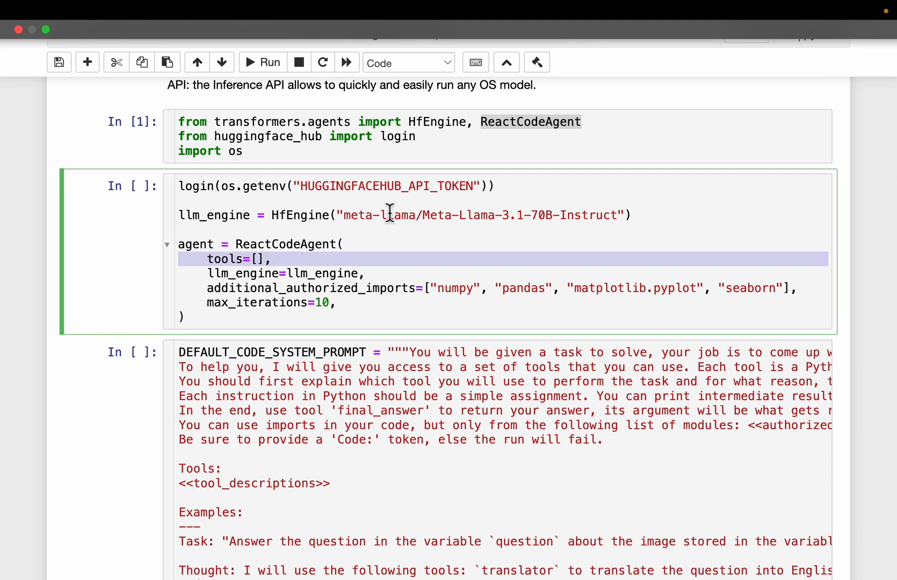
pyautogui.moveTo(415, 220)
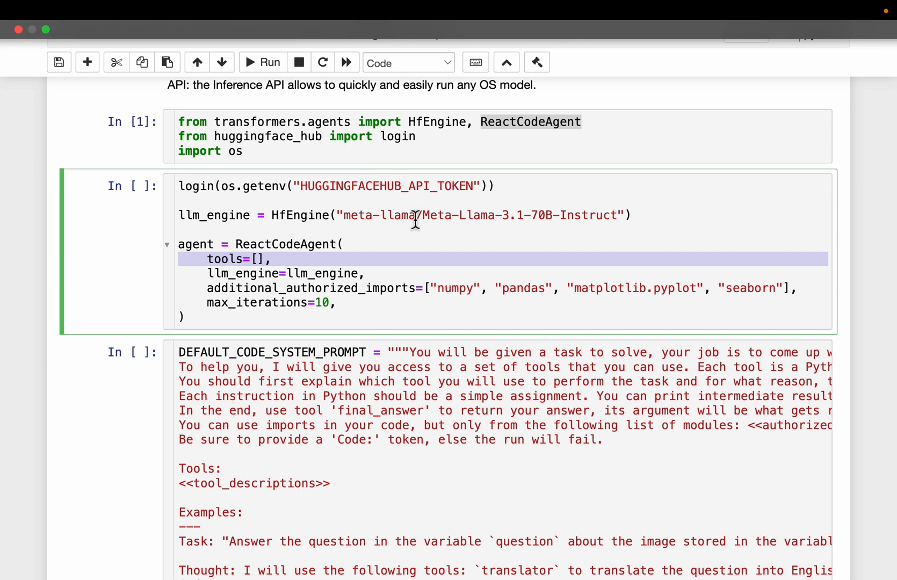
pyautogui.scroll(3)
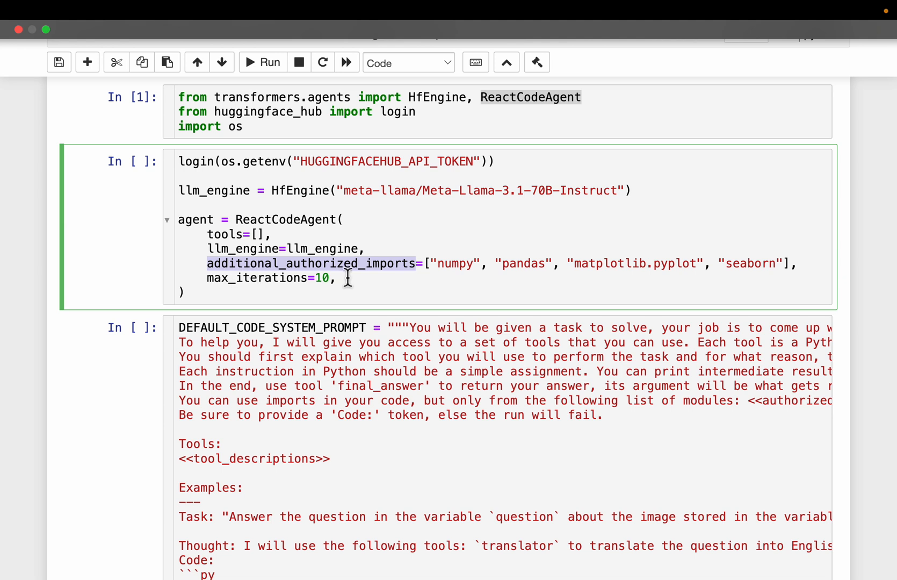
pyautogui.moveTo(441, 289)
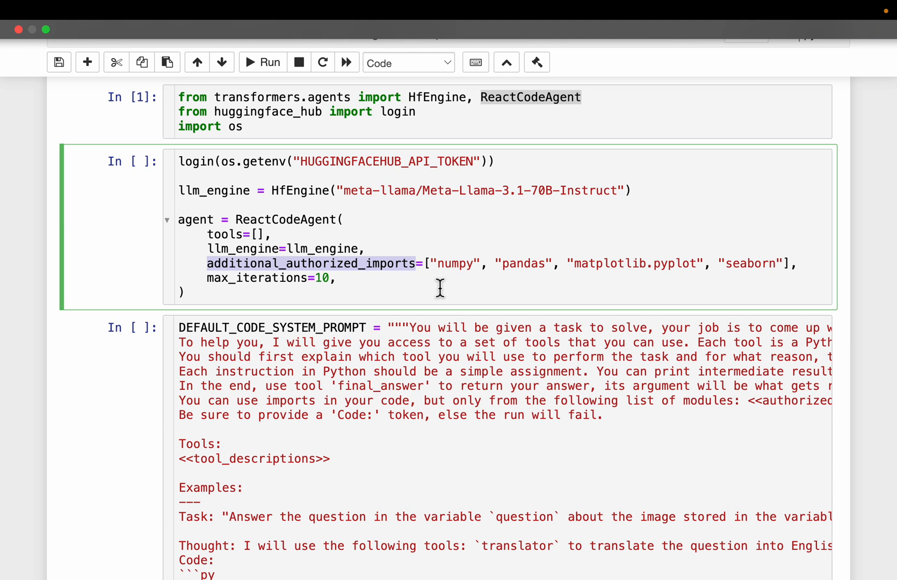
pyautogui.moveTo(438, 274)
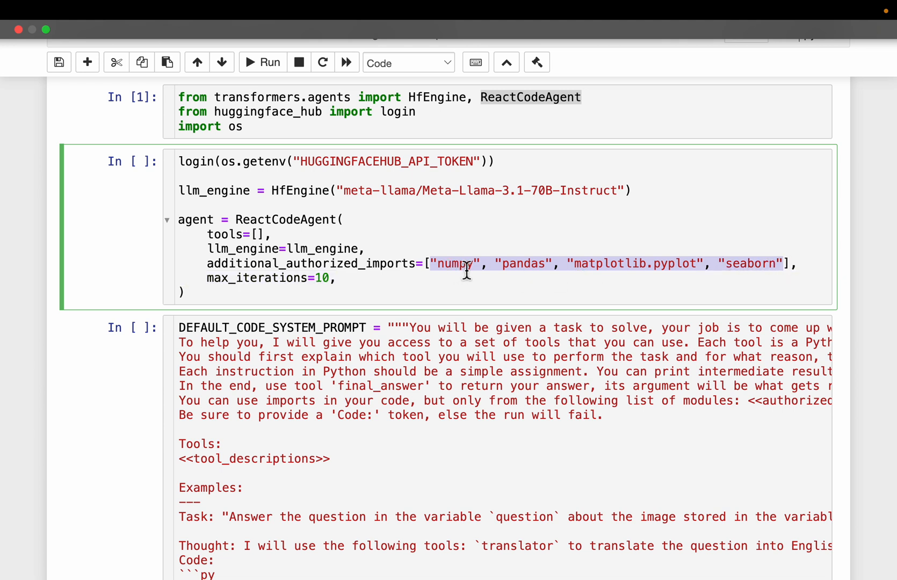
pyautogui.moveTo(786, 273)
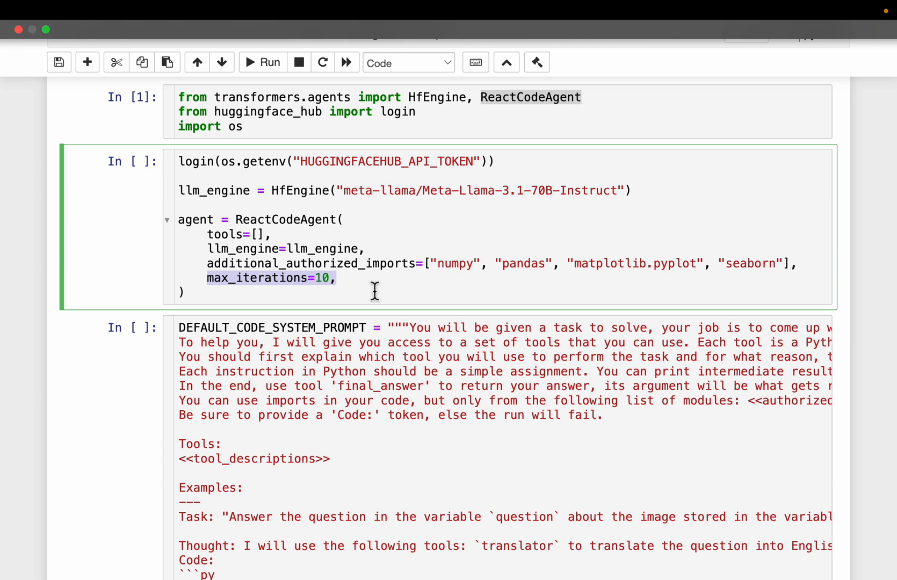
pyautogui.moveTo(367, 289)
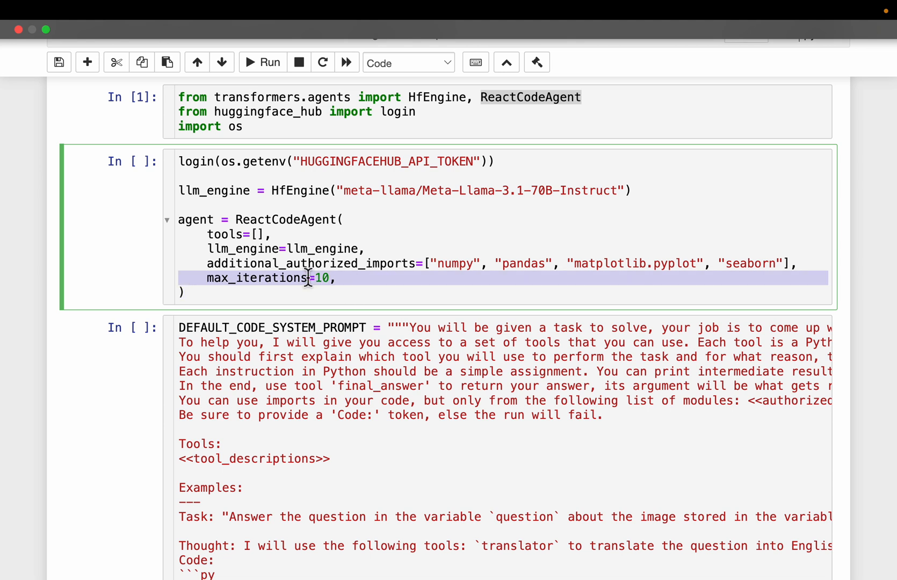
pyautogui.moveTo(237, 220)
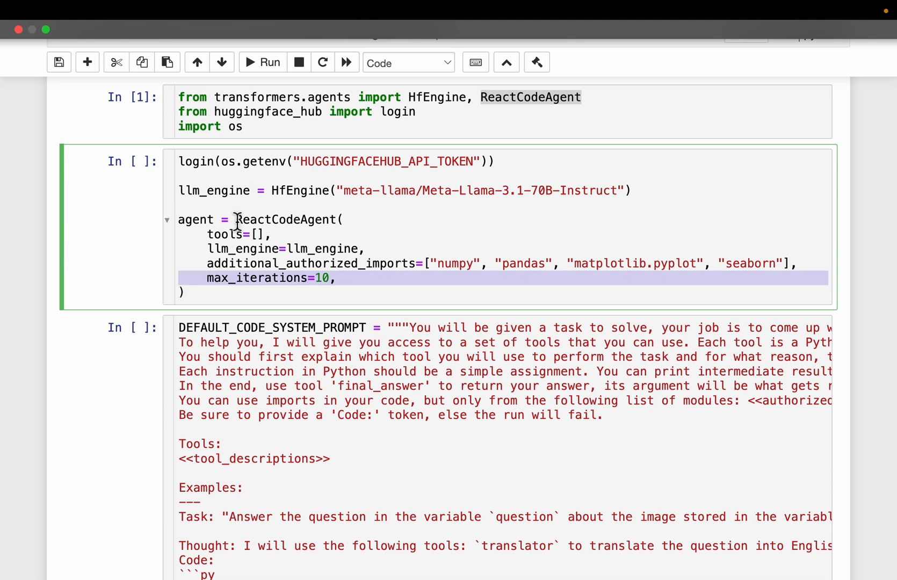
pyautogui.moveTo(361, 291)
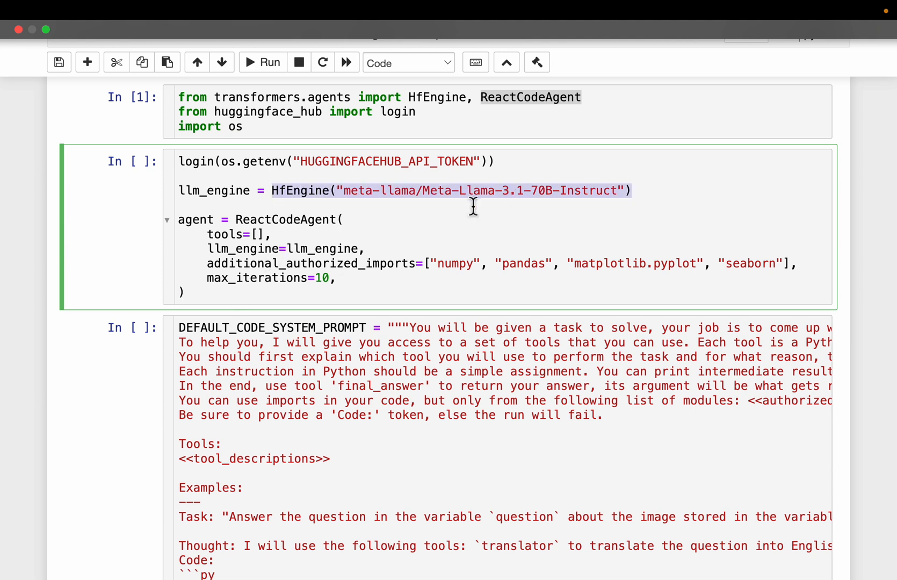
pyautogui.scroll(-3)
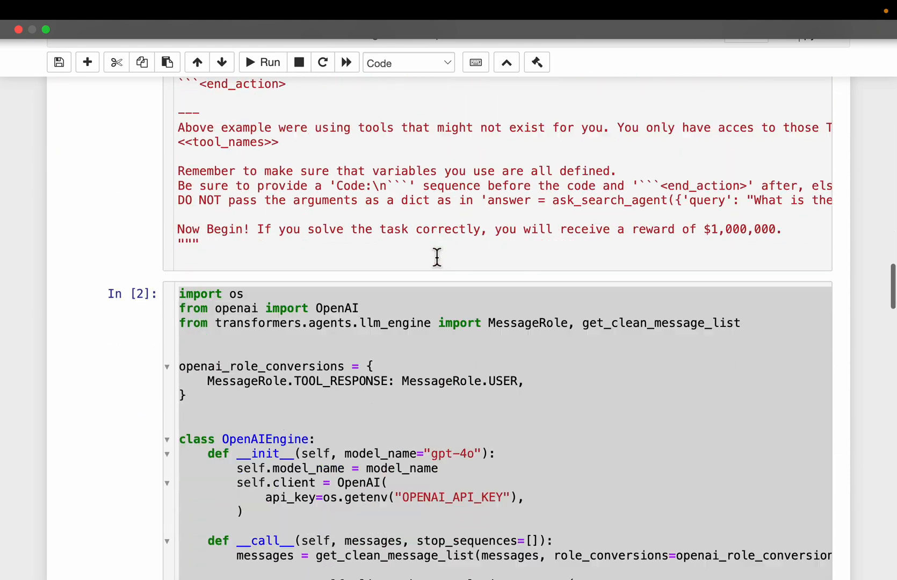
pyautogui.scroll(-3)
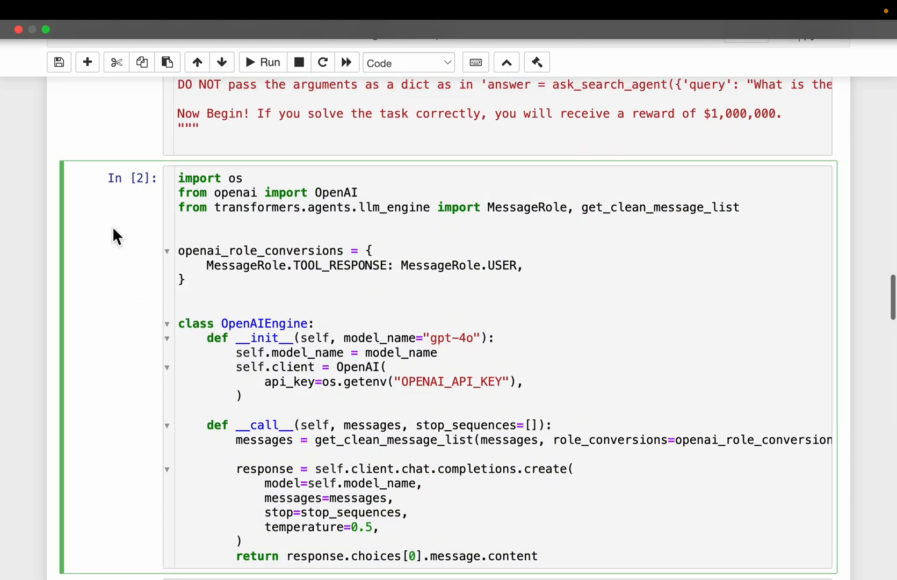
pyautogui.scroll(3)
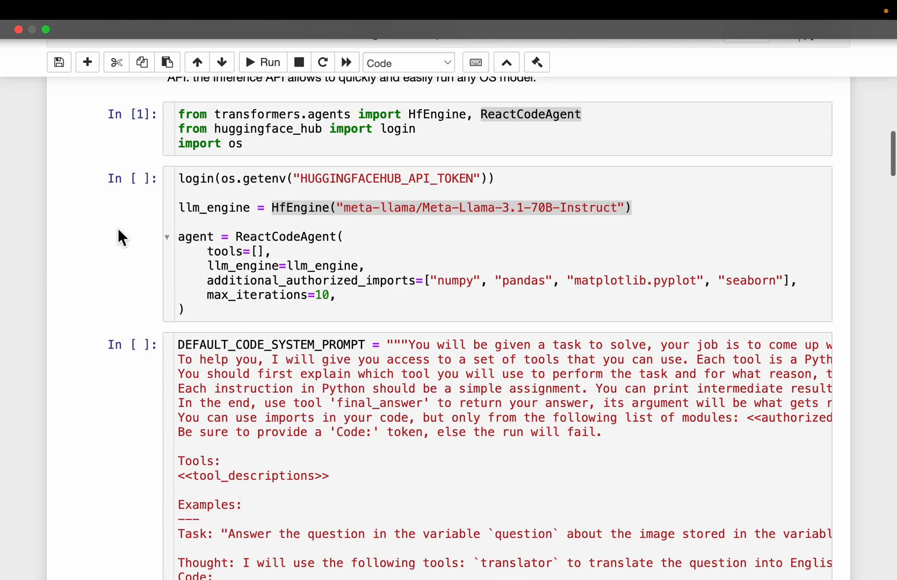
pyautogui.click(437, 401)
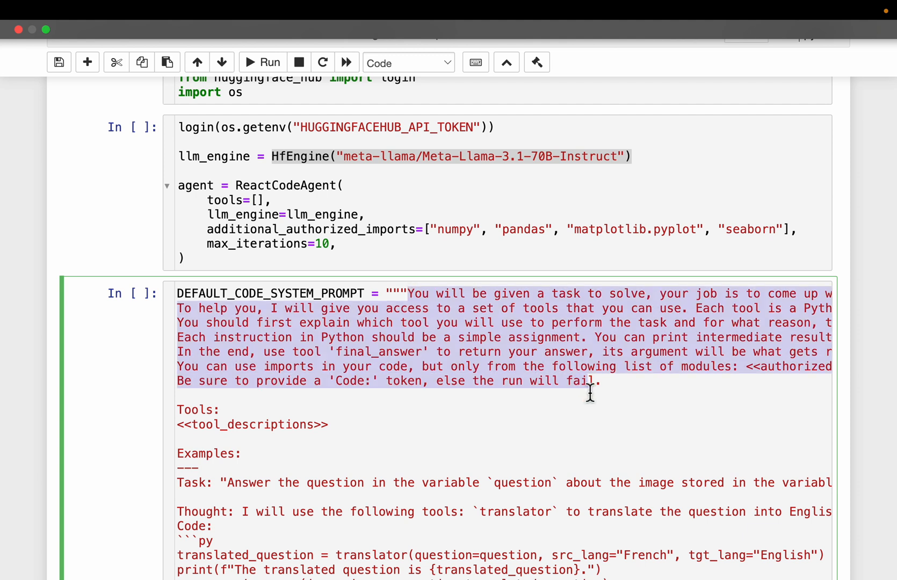
pyautogui.moveTo(609, 392)
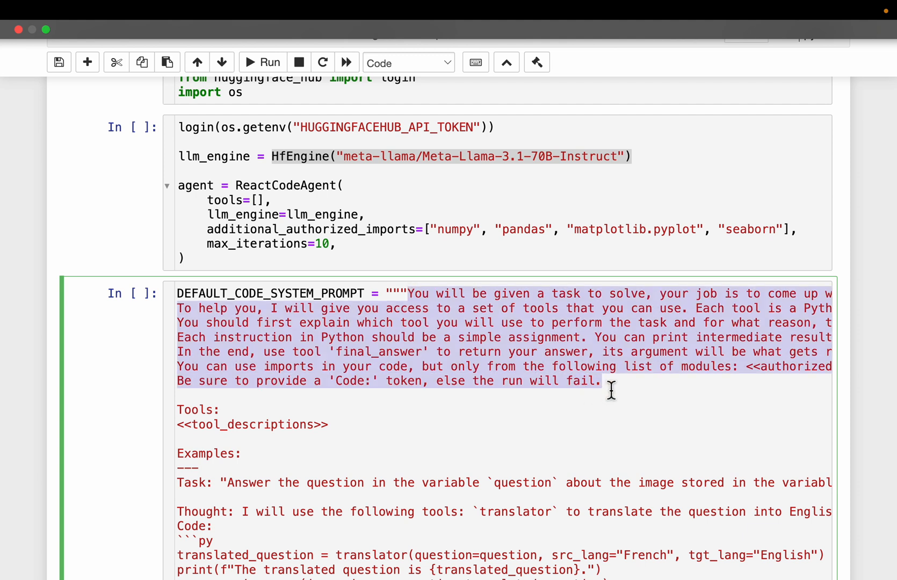
pyautogui.moveTo(642, 394)
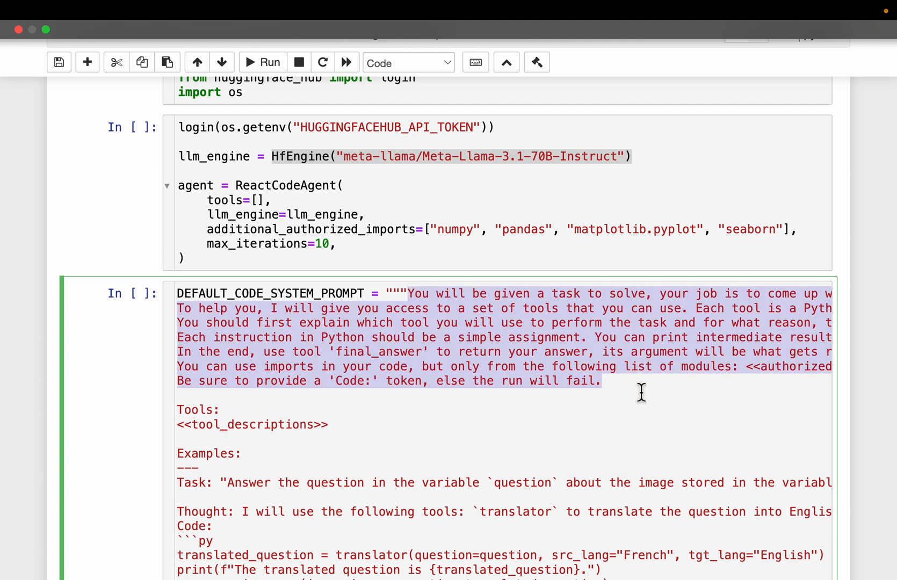
pyautogui.moveTo(662, 398)
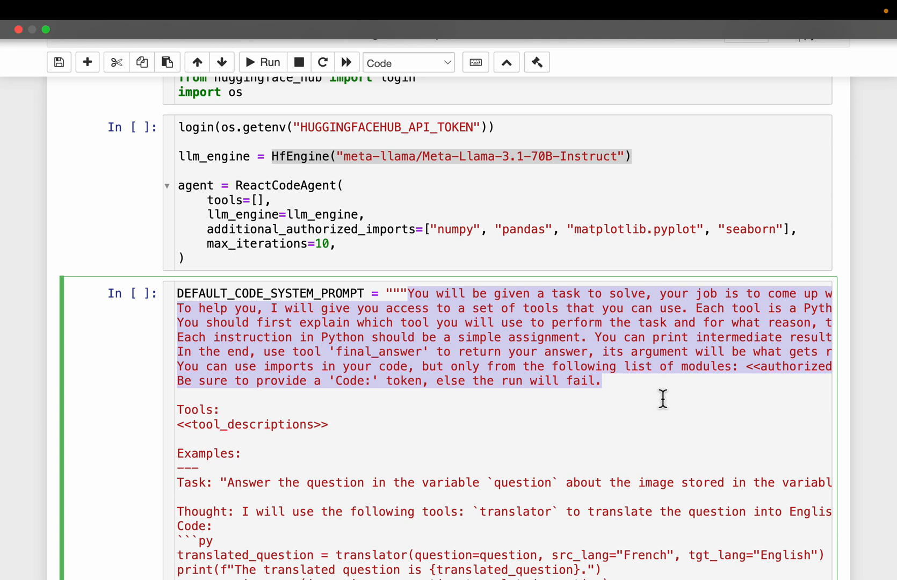
pyautogui.scroll(-3)
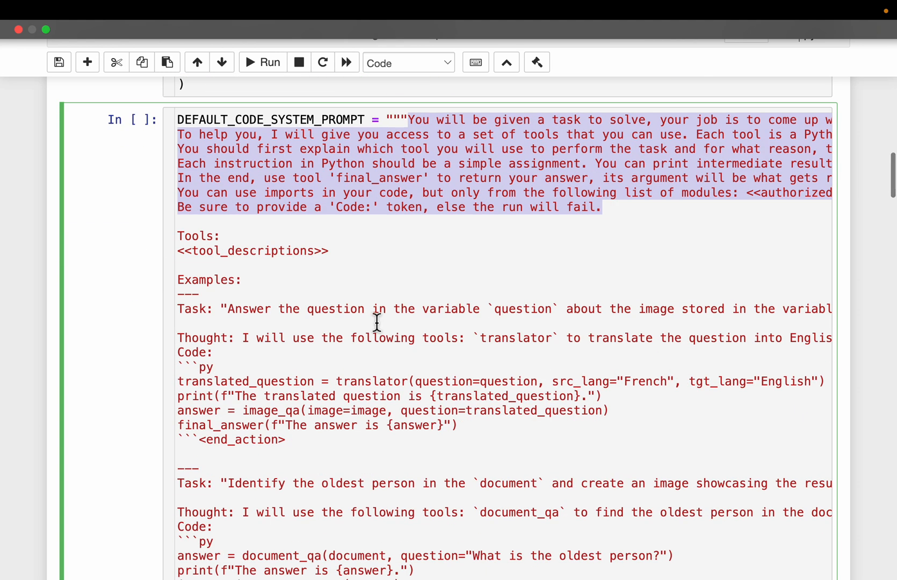
pyautogui.scroll(-3)
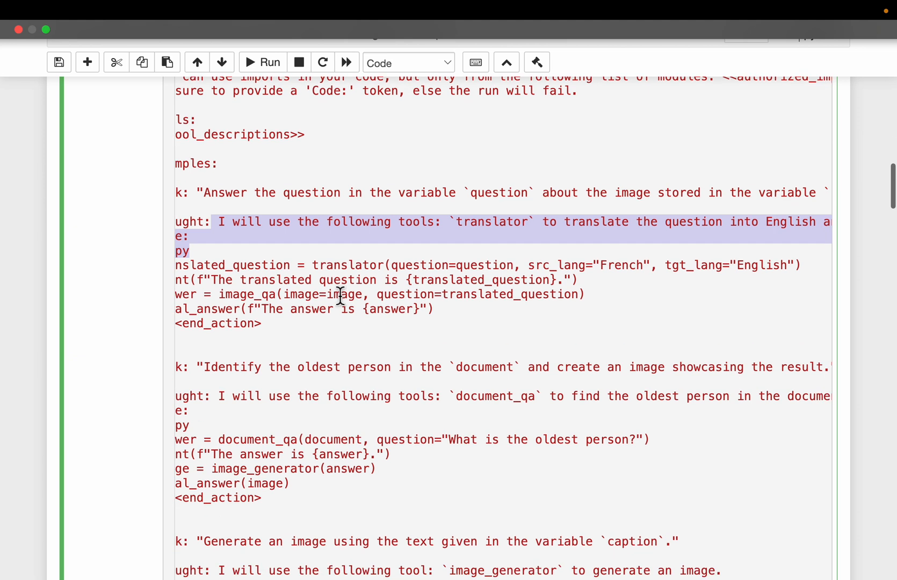
pyautogui.hscroll(-3)
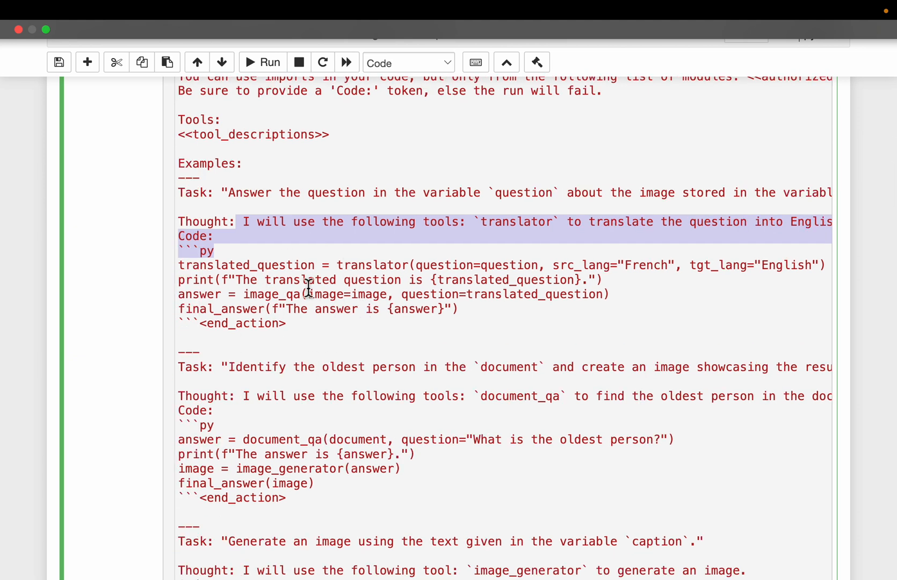
pyautogui.doubleClick(373, 265)
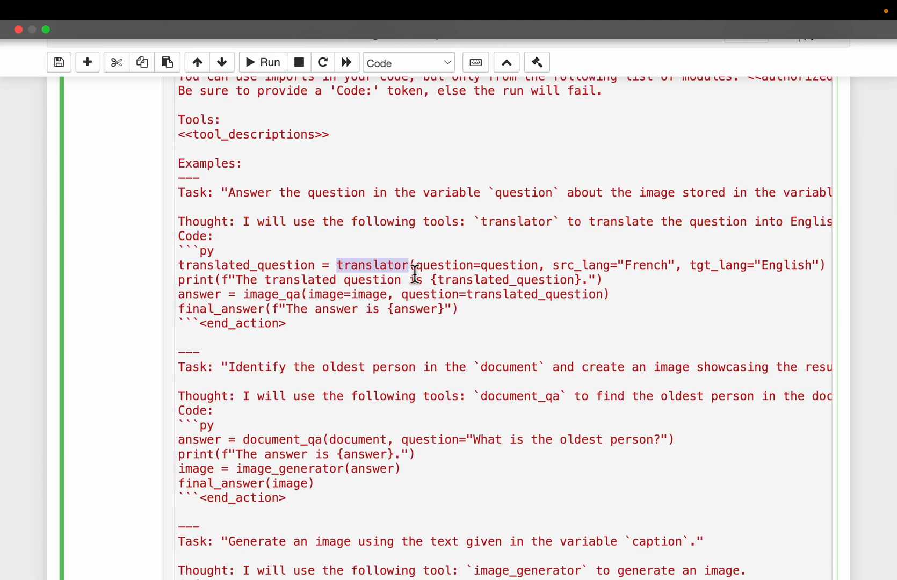
pyautogui.scroll(-3)
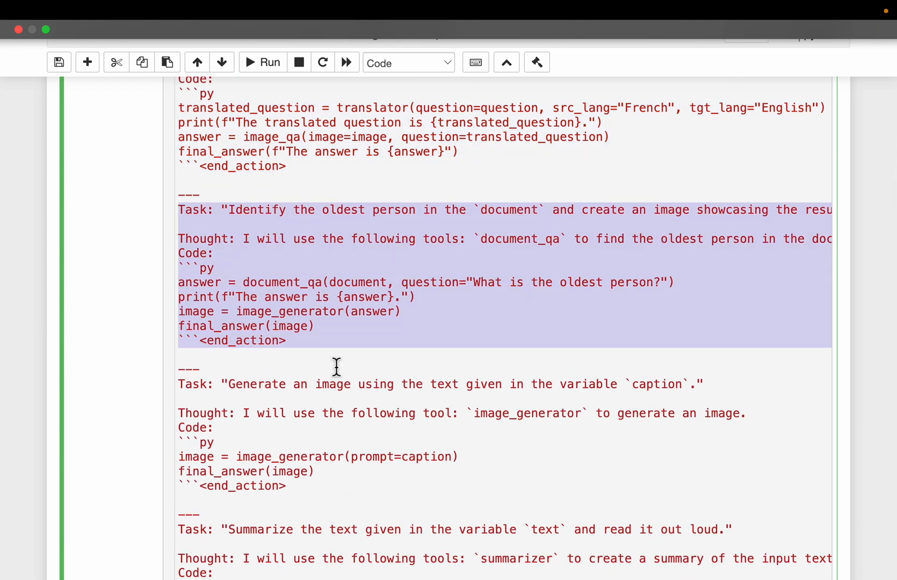
pyautogui.moveTo(210, 250)
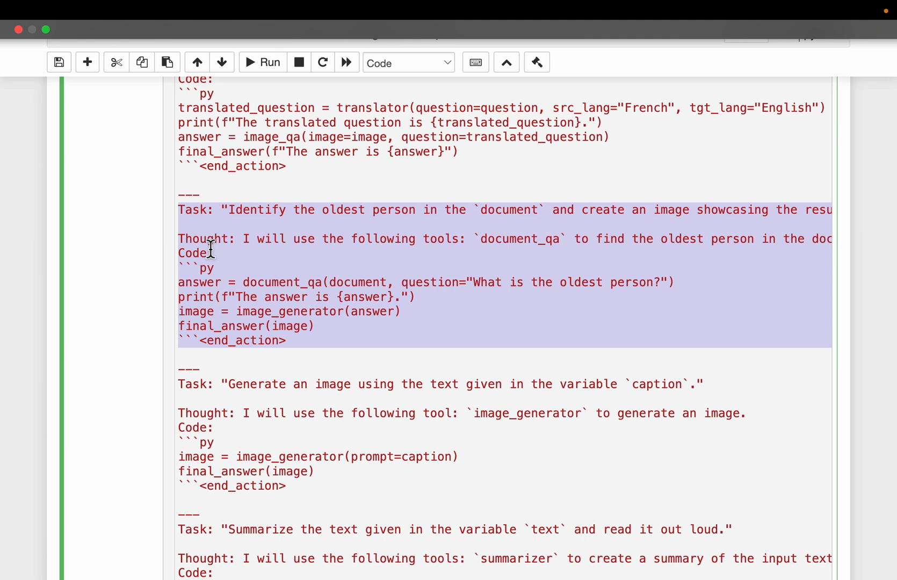
pyautogui.moveTo(396, 363)
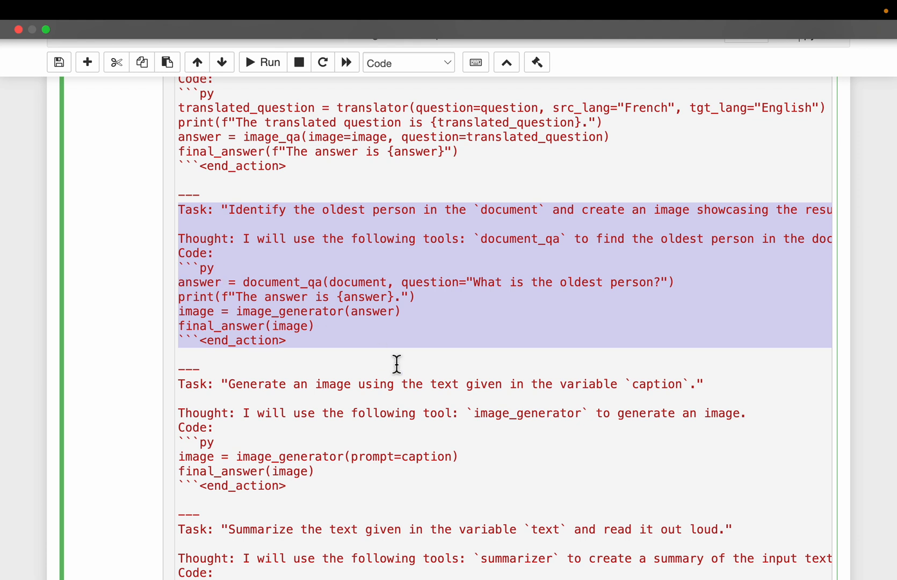
pyautogui.scroll(-3)
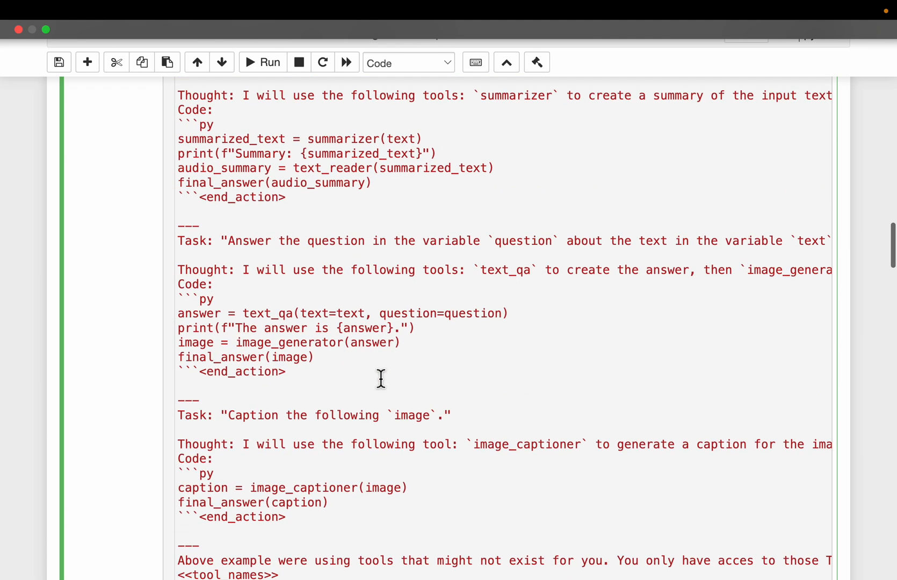
pyautogui.scroll(-3)
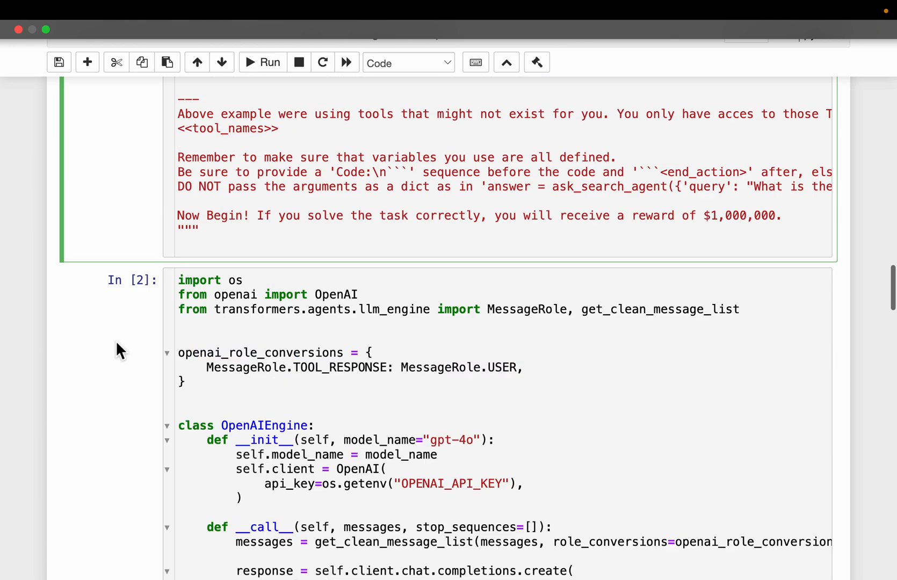
pyautogui.scroll(3)
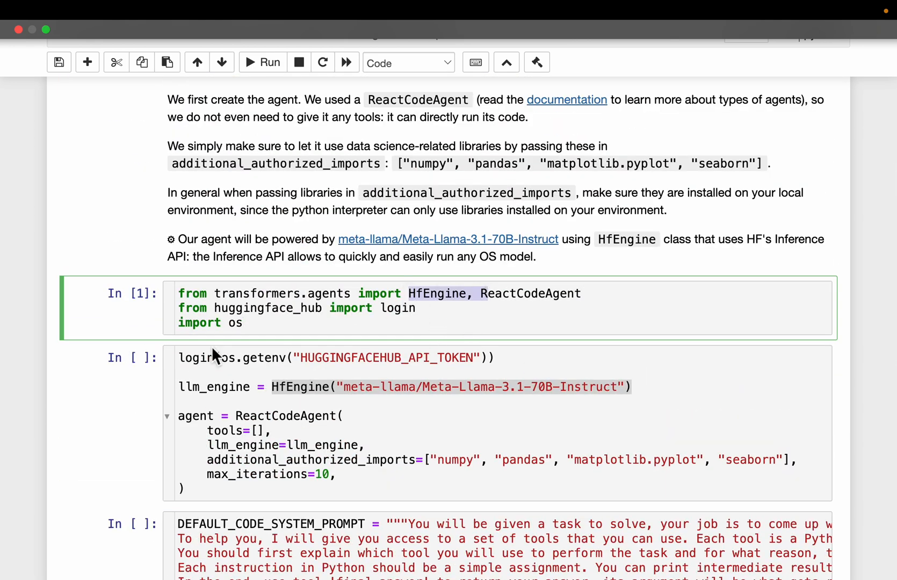
pyautogui.scroll(-3)
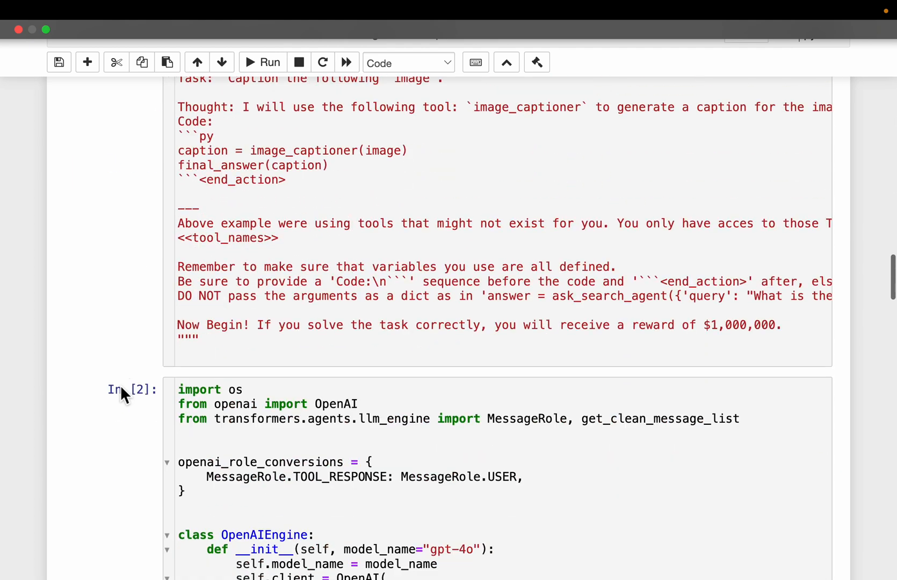
pyautogui.scroll(-3)
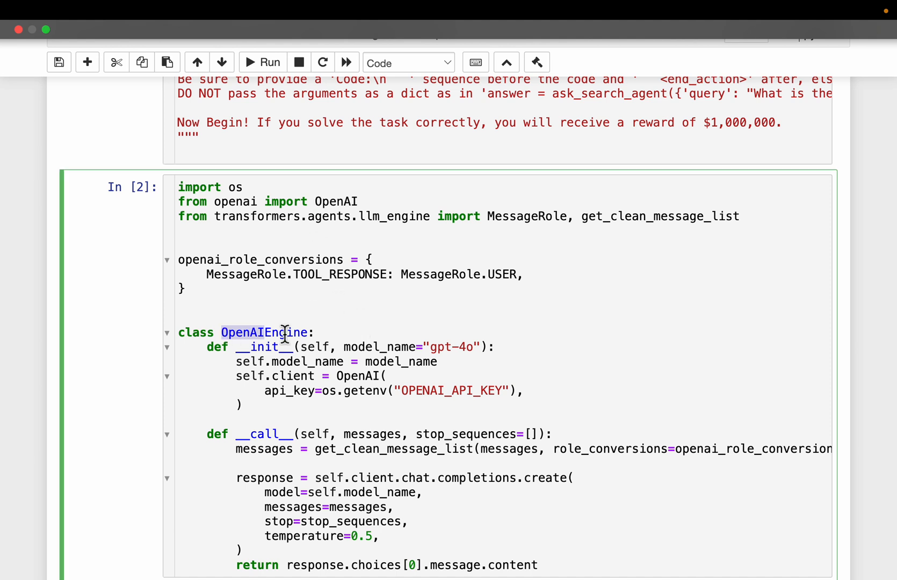
pyautogui.scroll(-3)
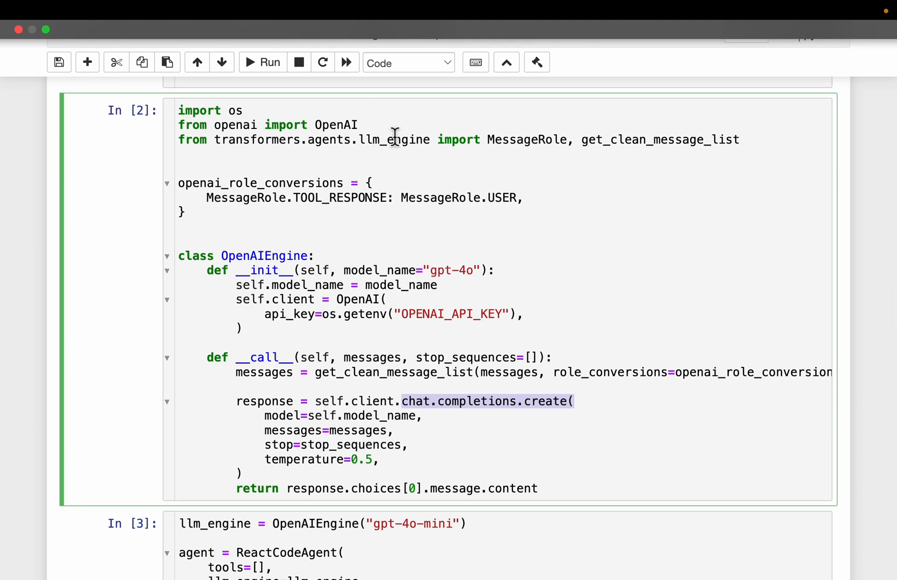
pyautogui.moveTo(180, 111)
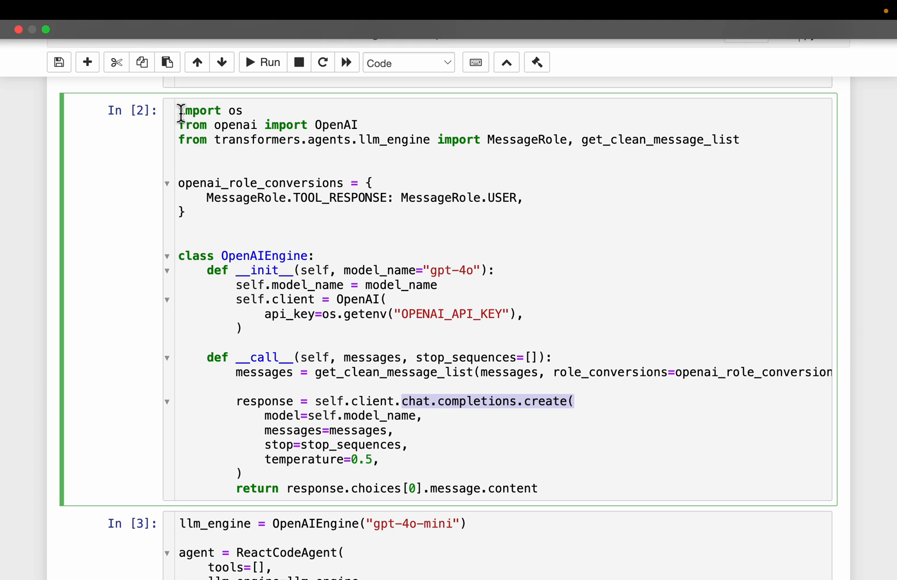
pyautogui.press('ctrl+a')
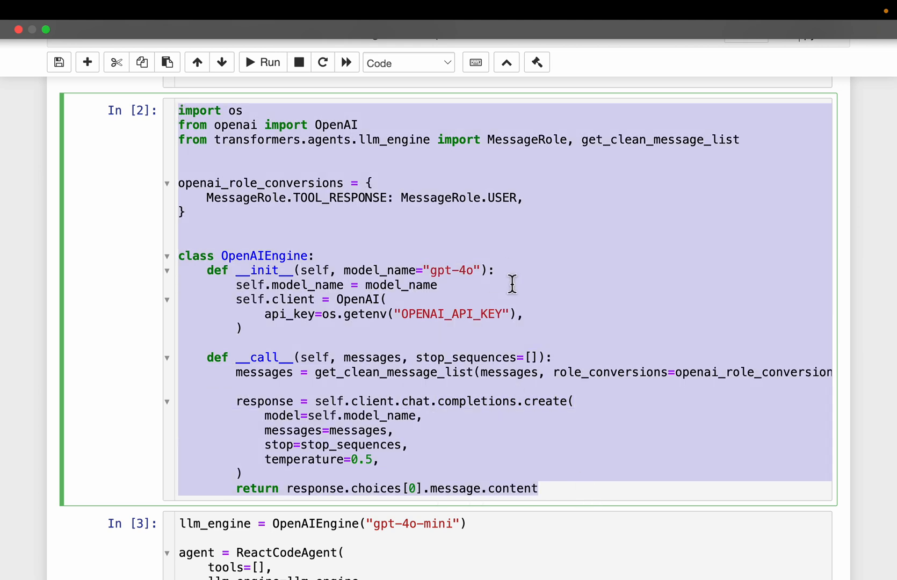
pyautogui.moveTo(463, 349)
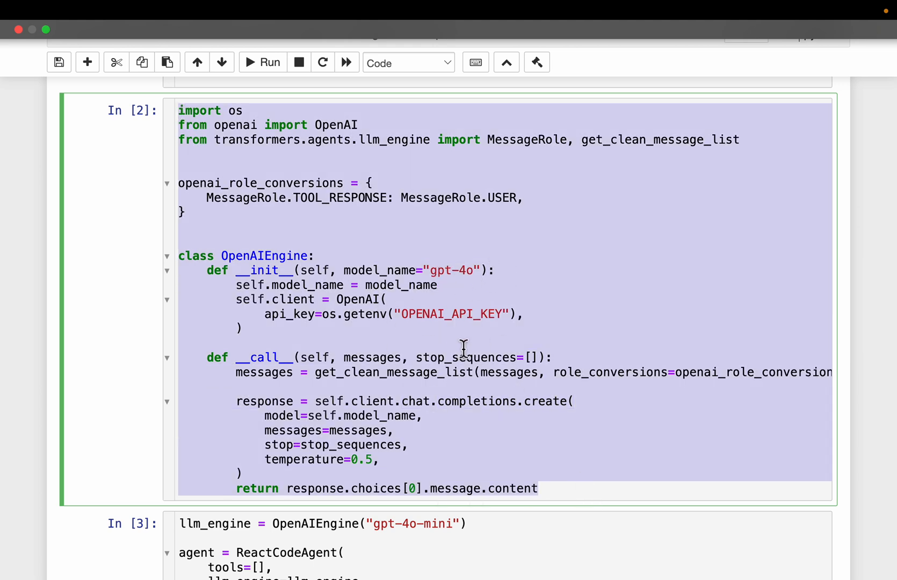
pyautogui.scroll(-3)
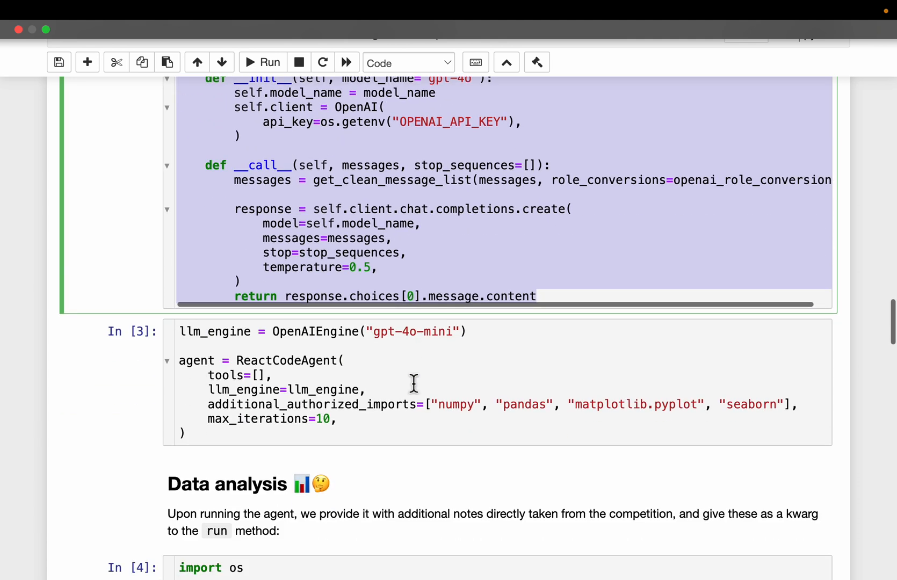
pyautogui.scroll(-3)
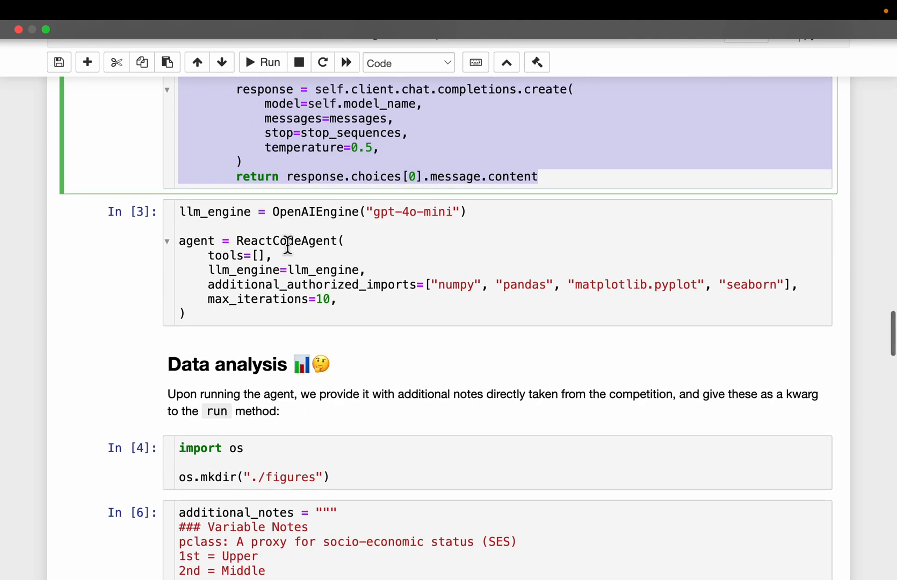
pyautogui.click(369, 212)
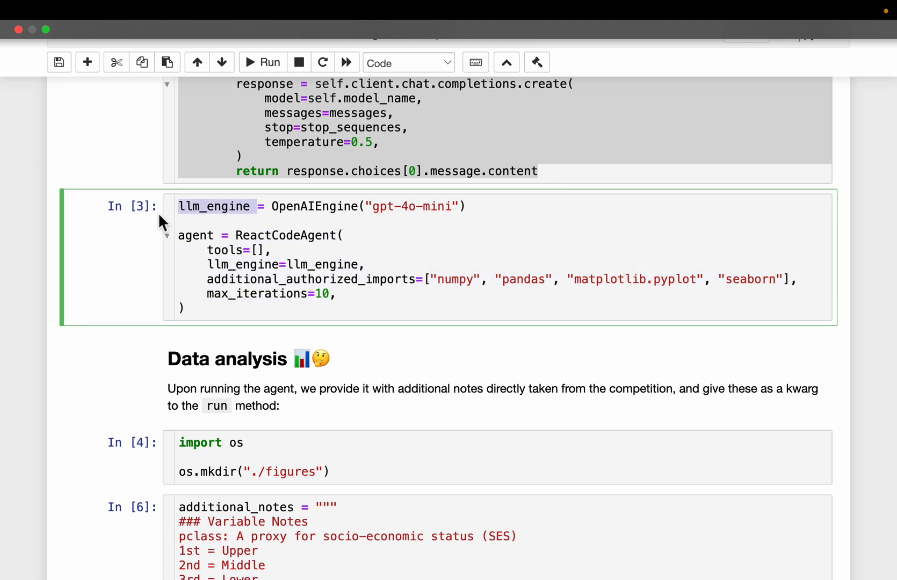
pyautogui.scroll(-3)
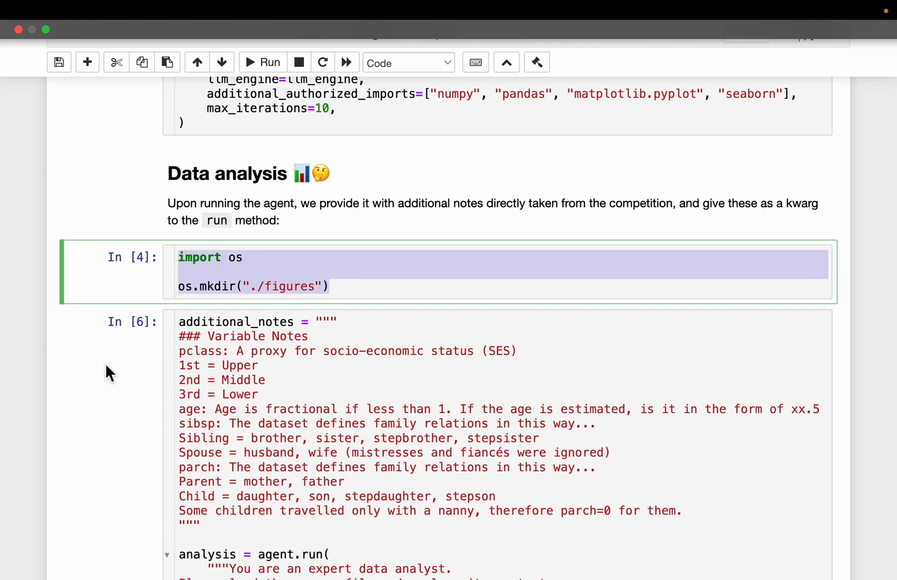
pyautogui.scroll(-3)
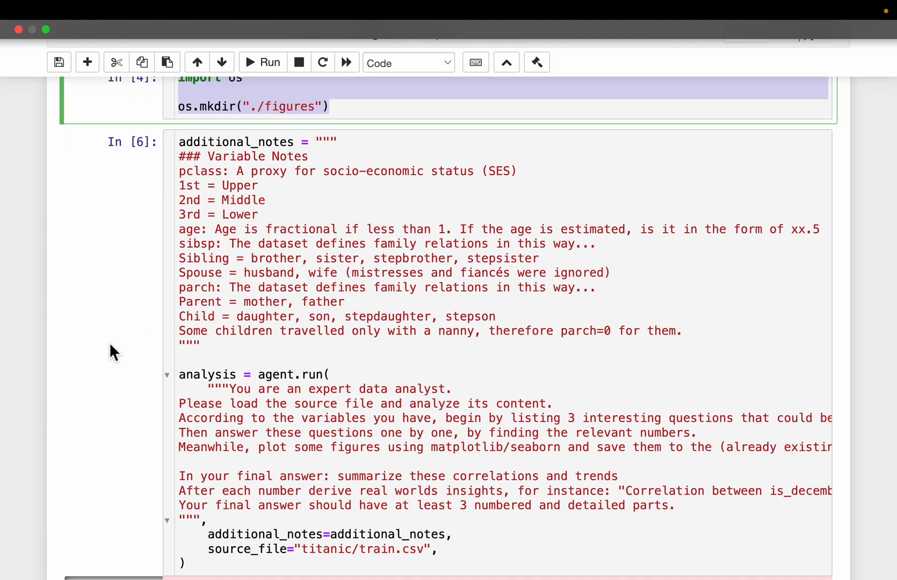
pyautogui.scroll(-3)
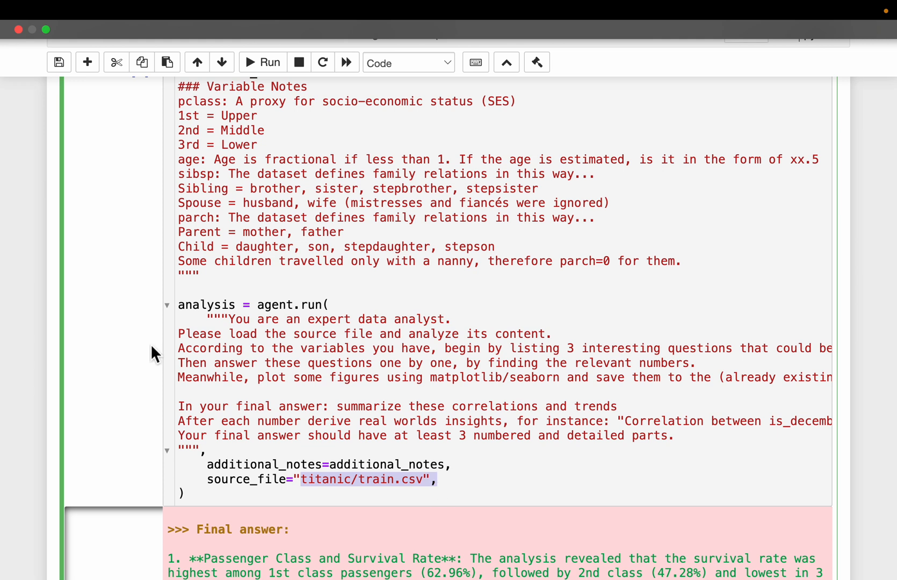
pyautogui.moveTo(110, 348)
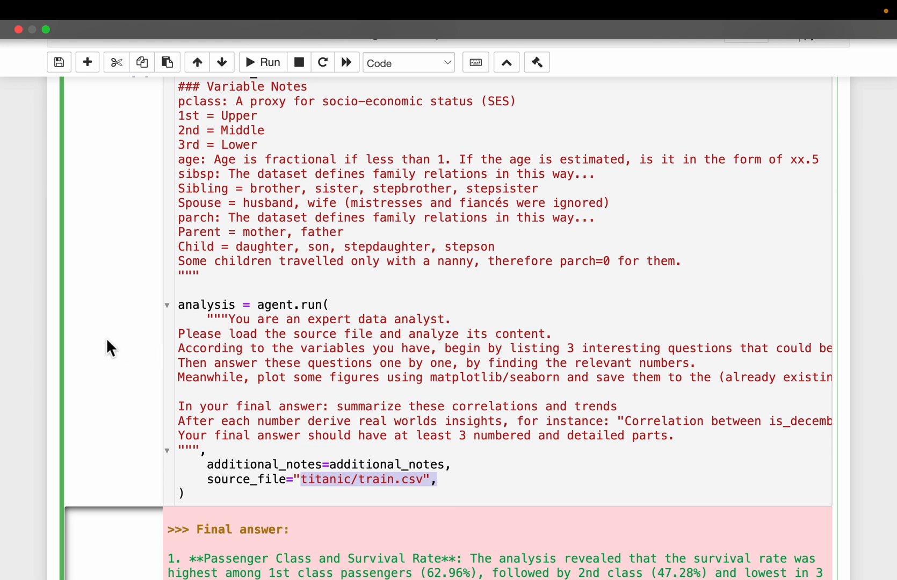
pyautogui.scroll(3)
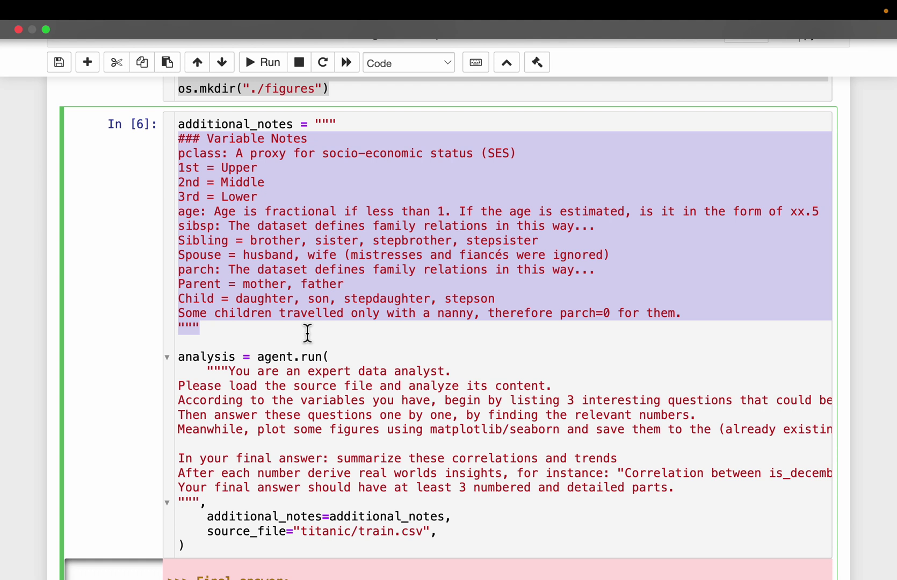
pyautogui.click(231, 152)
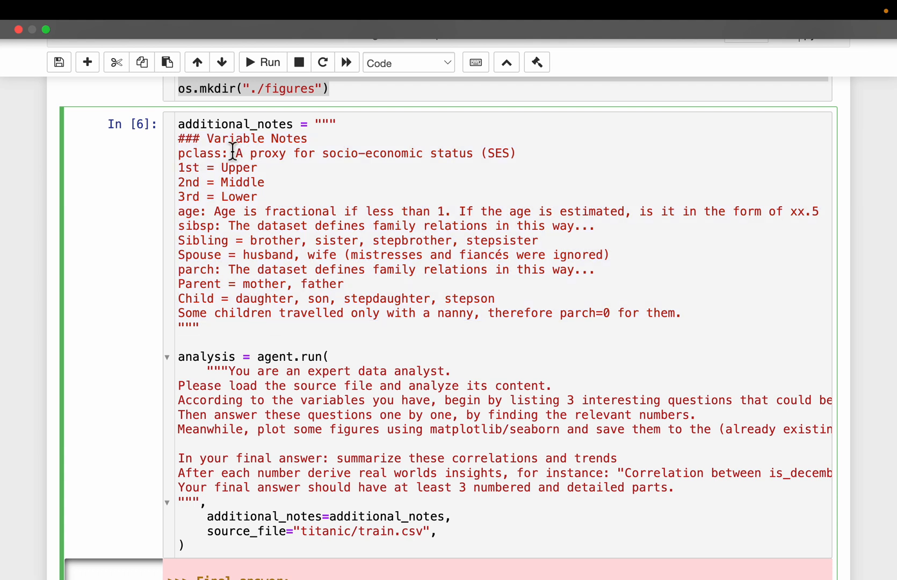
pyautogui.doubleClick(256, 138)
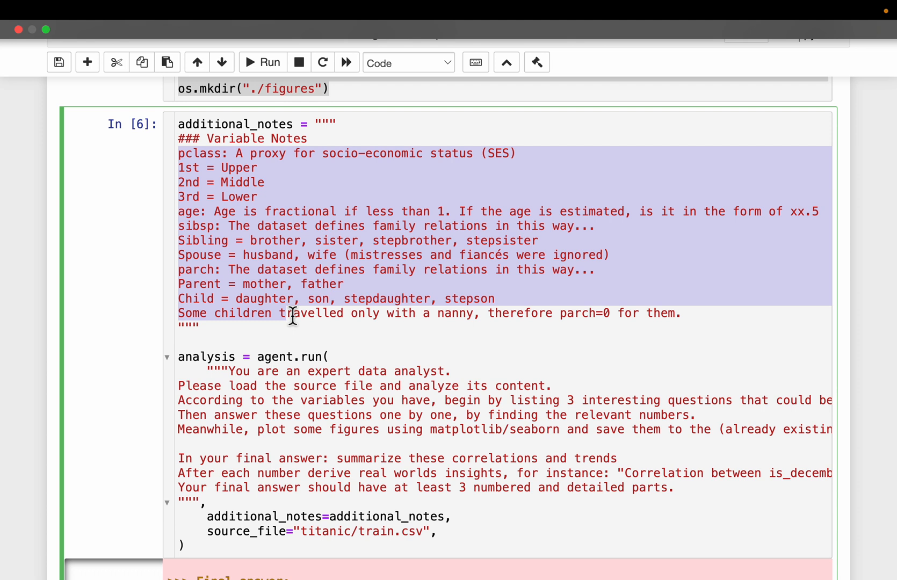
pyautogui.moveTo(491, 540)
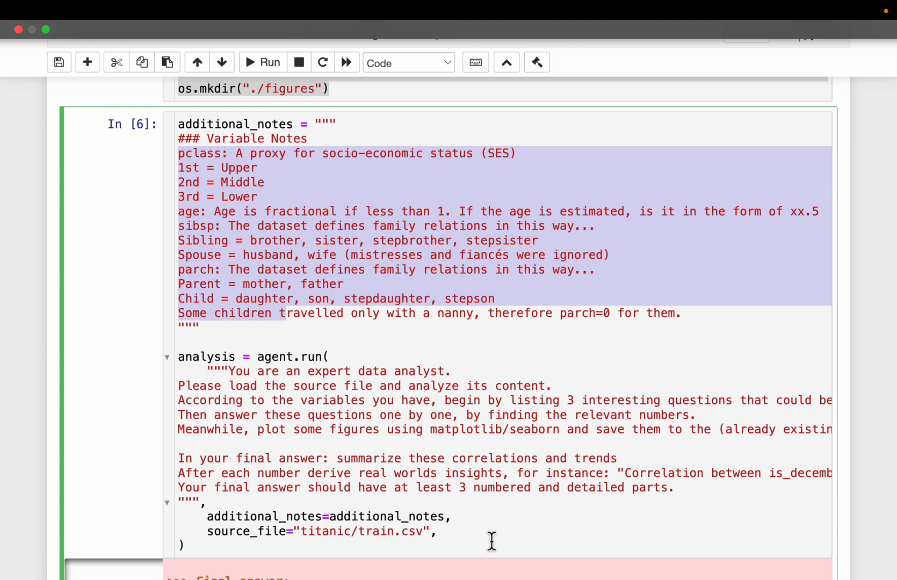
pyautogui.click(258, 190)
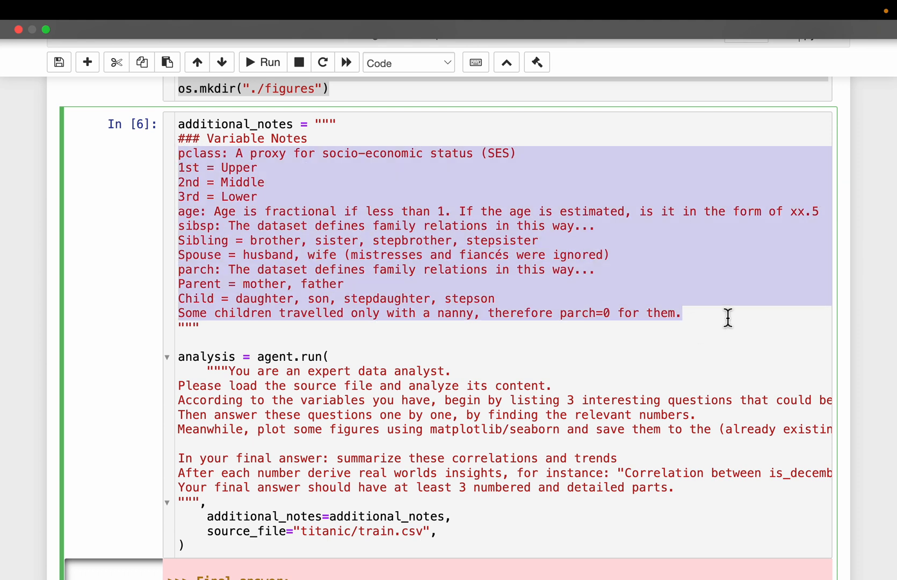
pyautogui.moveTo(228, 155)
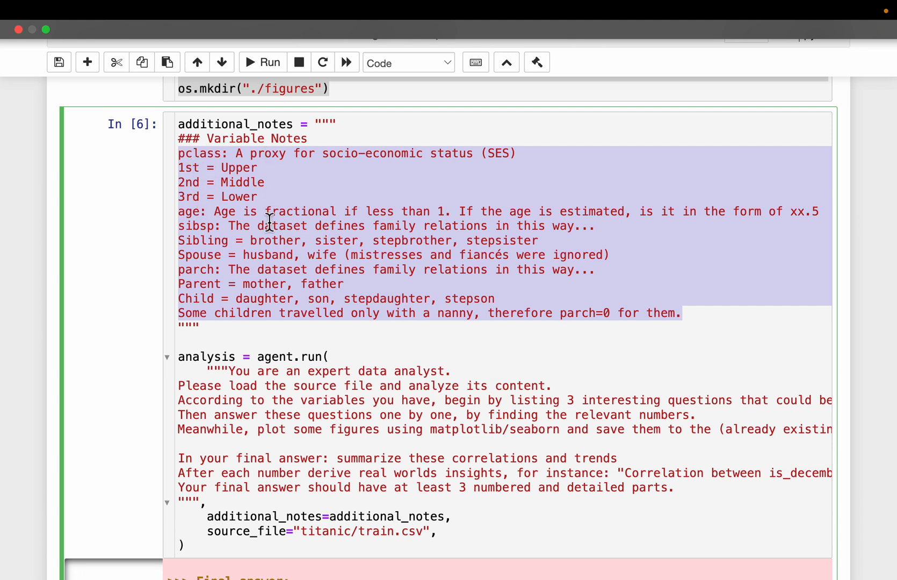
pyautogui.moveTo(237, 308)
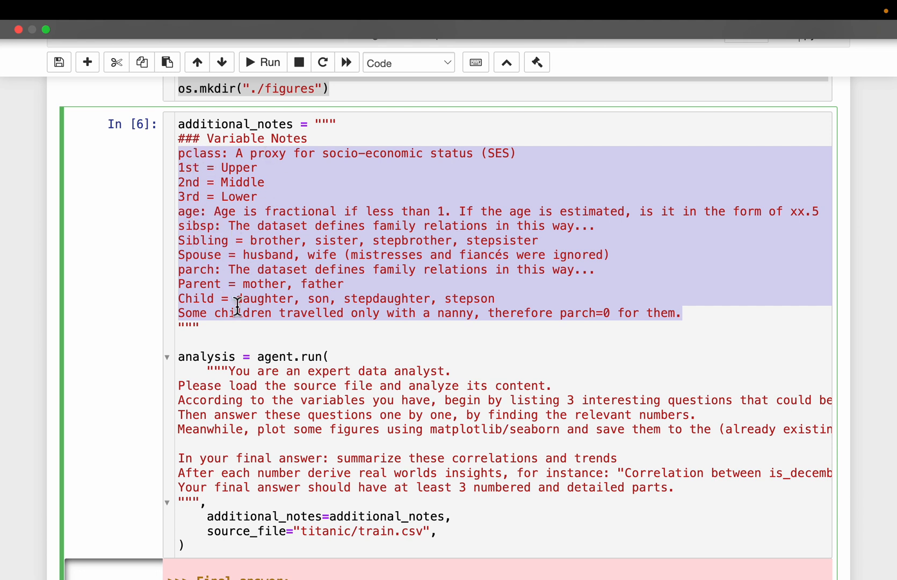
pyautogui.scroll(-3)
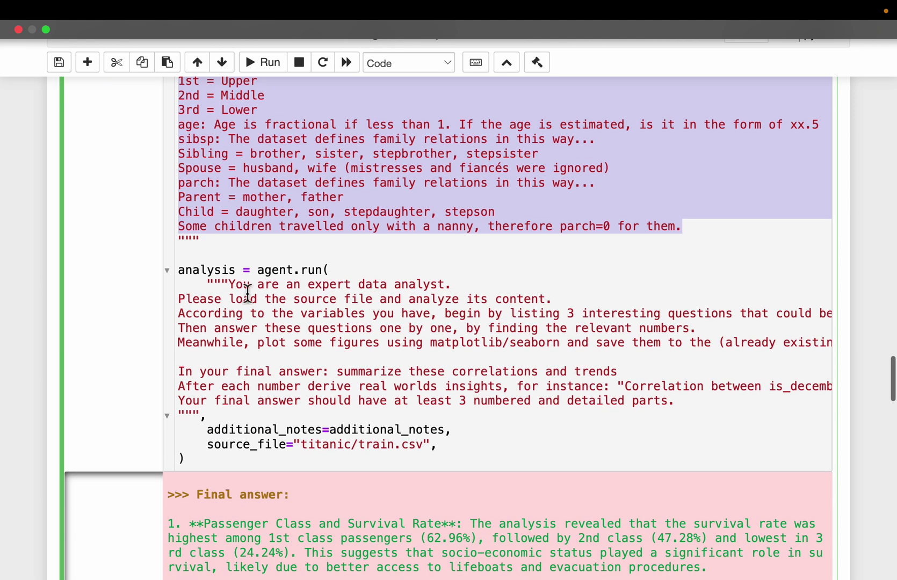
pyautogui.scroll(-3)
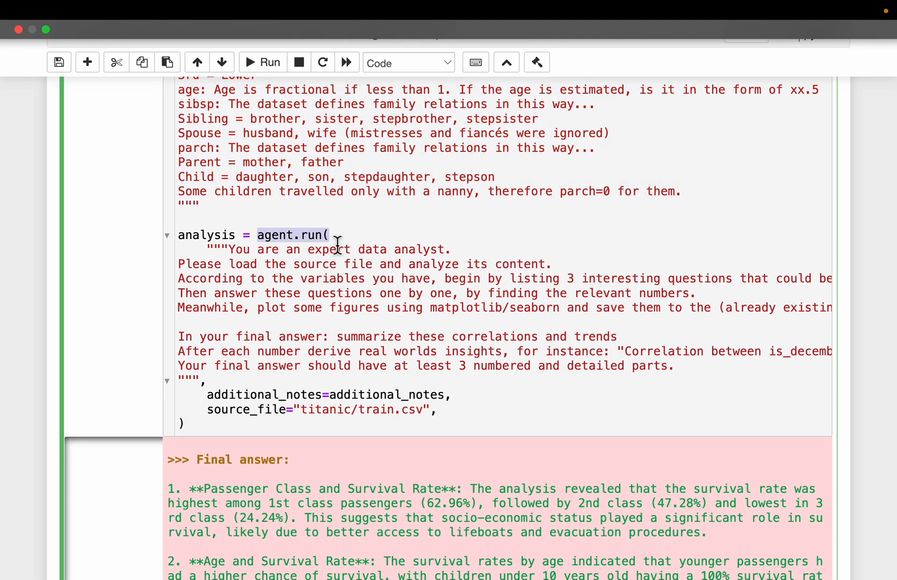
pyautogui.moveTo(243, 279)
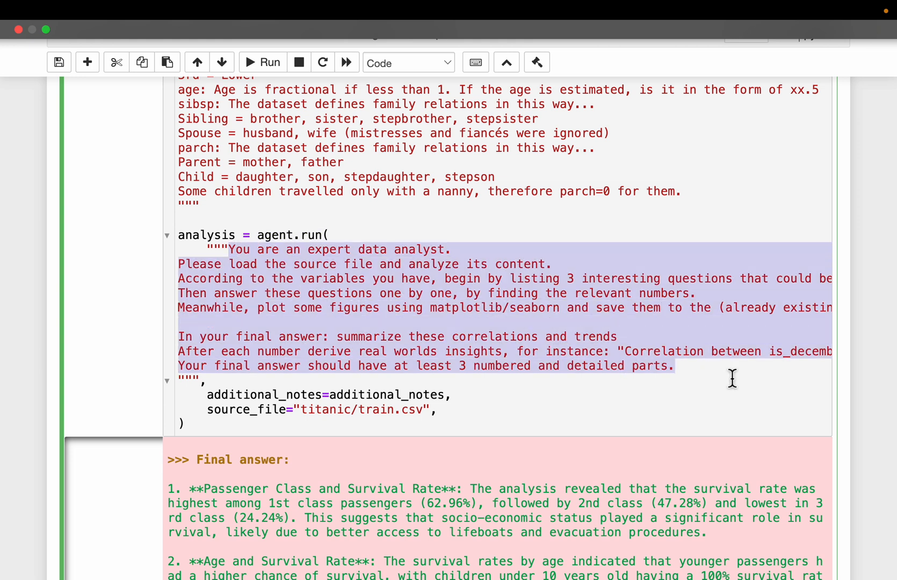
pyautogui.moveTo(546, 335)
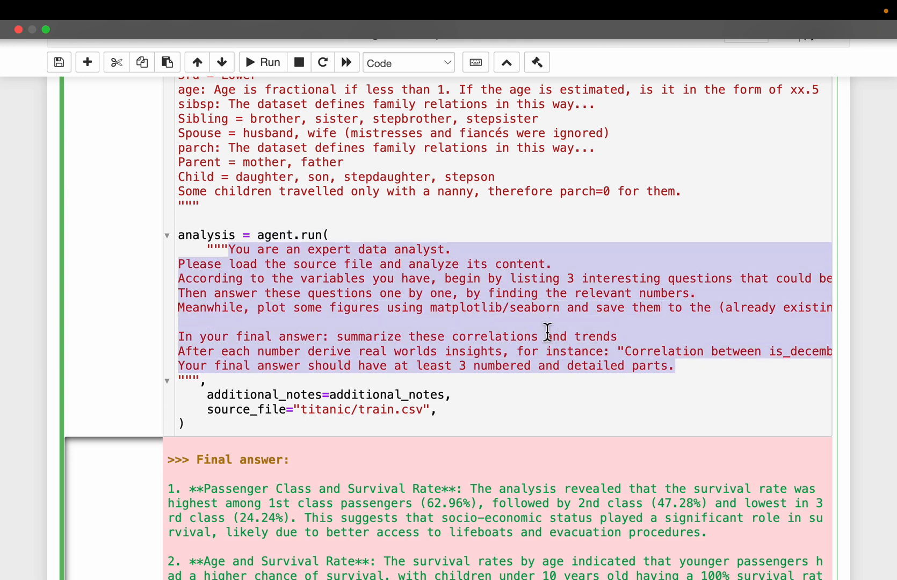
pyautogui.moveTo(109, 347)
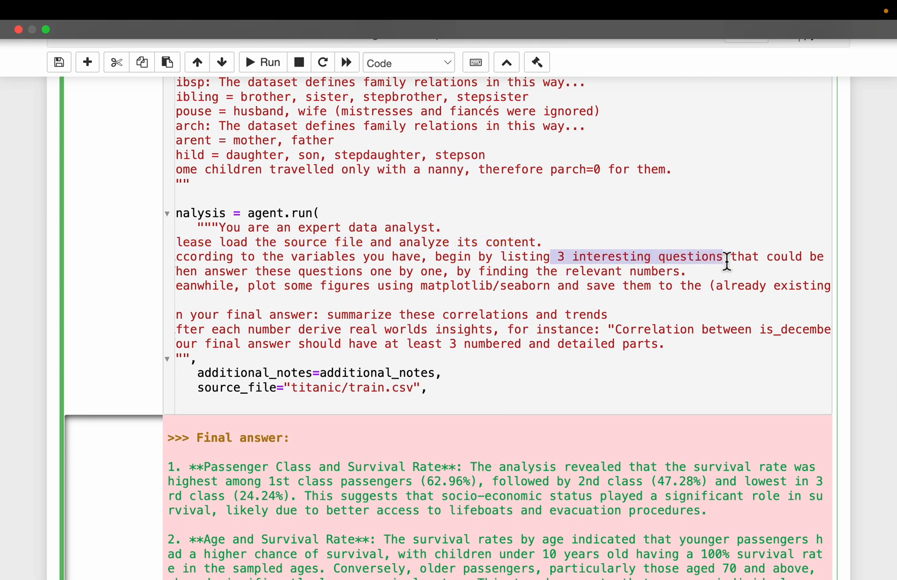
pyautogui.moveTo(555, 299)
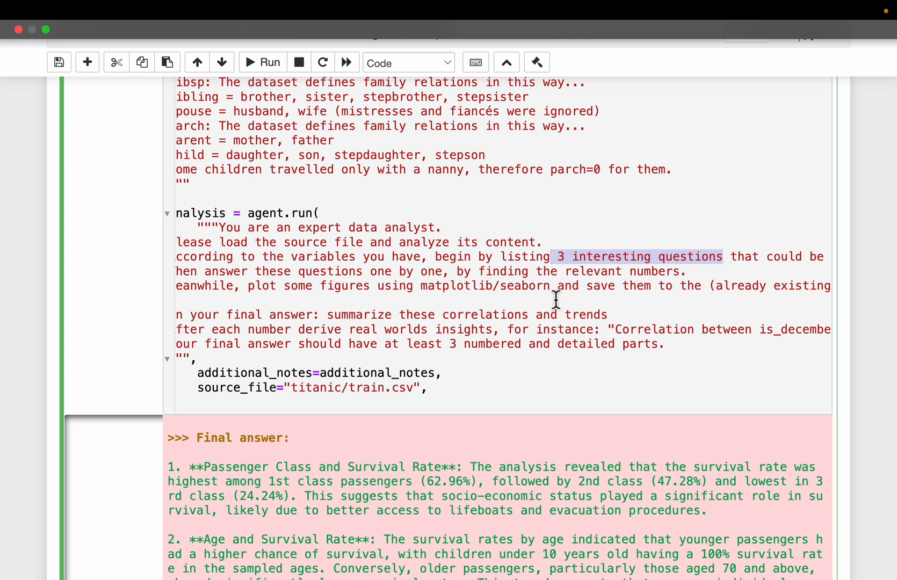
pyautogui.moveTo(667, 295)
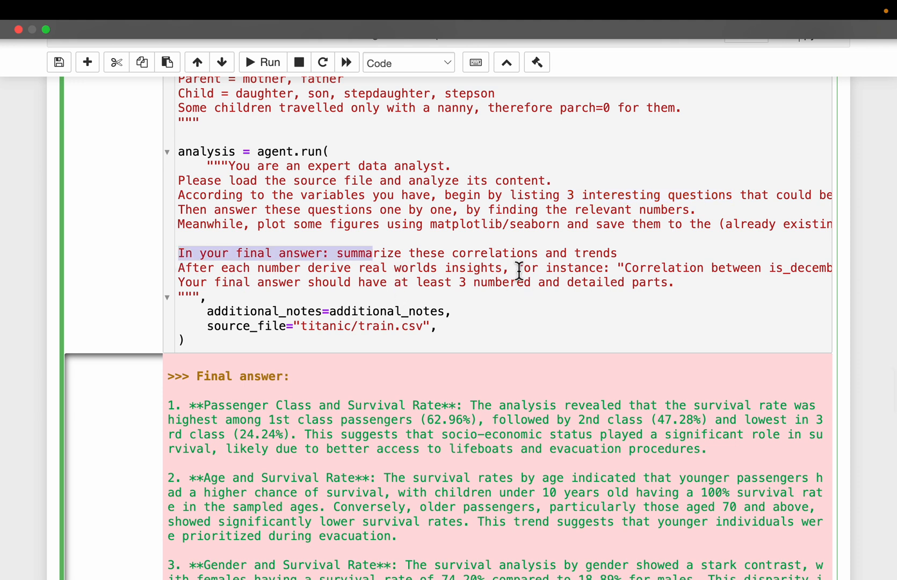
pyautogui.scroll(-3)
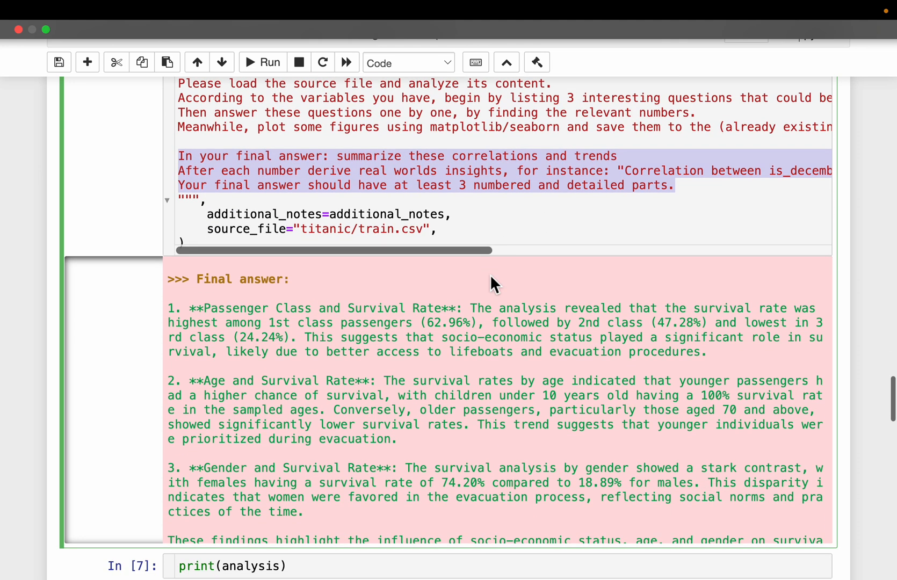
pyautogui.scroll(-3)
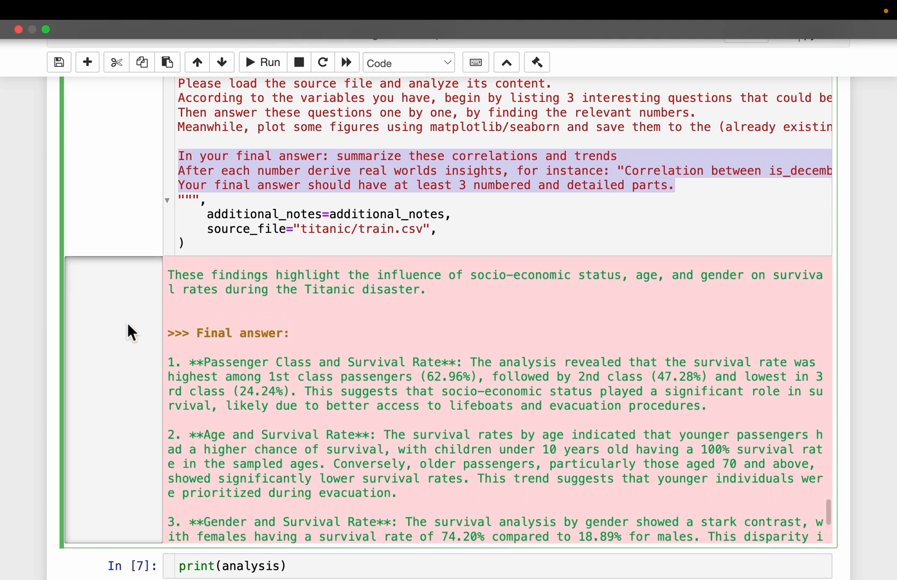
pyautogui.scroll(3)
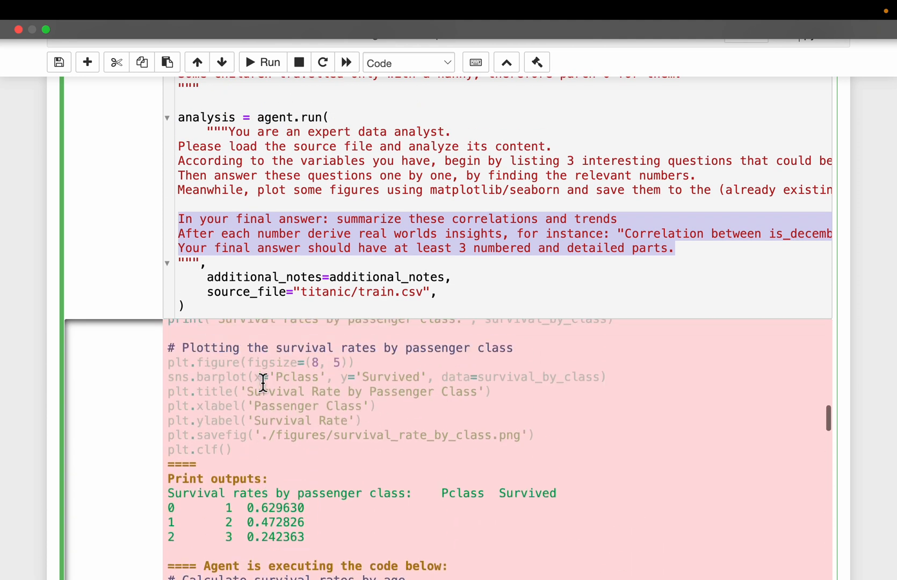
pyautogui.scroll(-3)
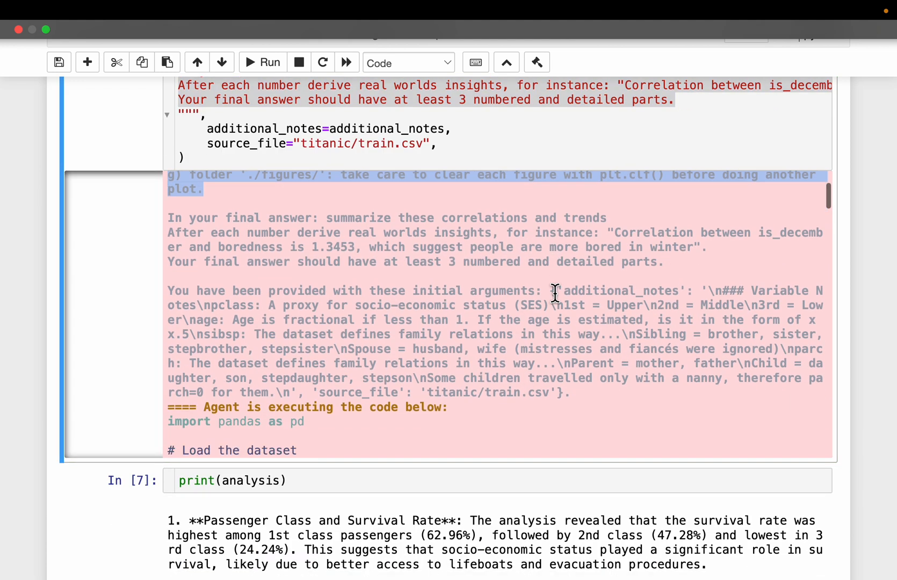
pyautogui.scroll(-3)
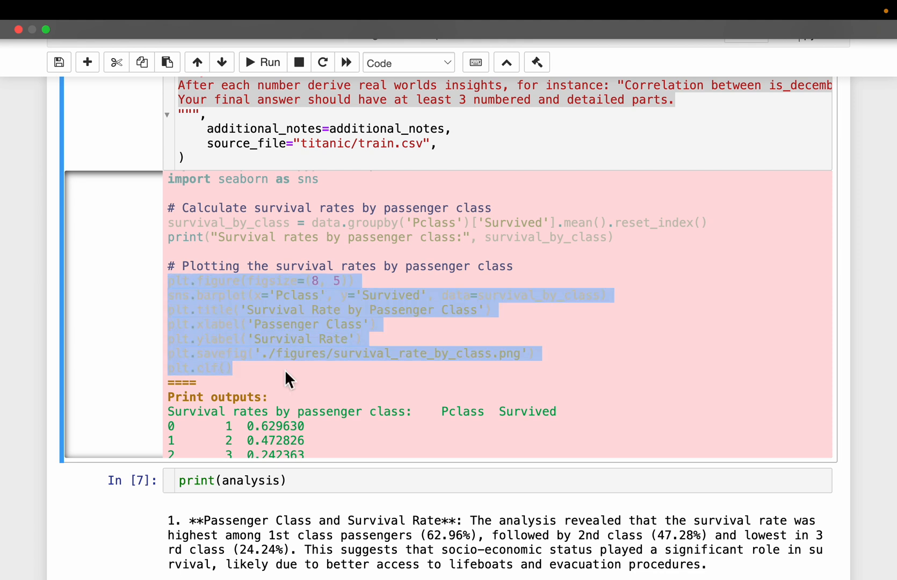
pyautogui.moveTo(323, 364)
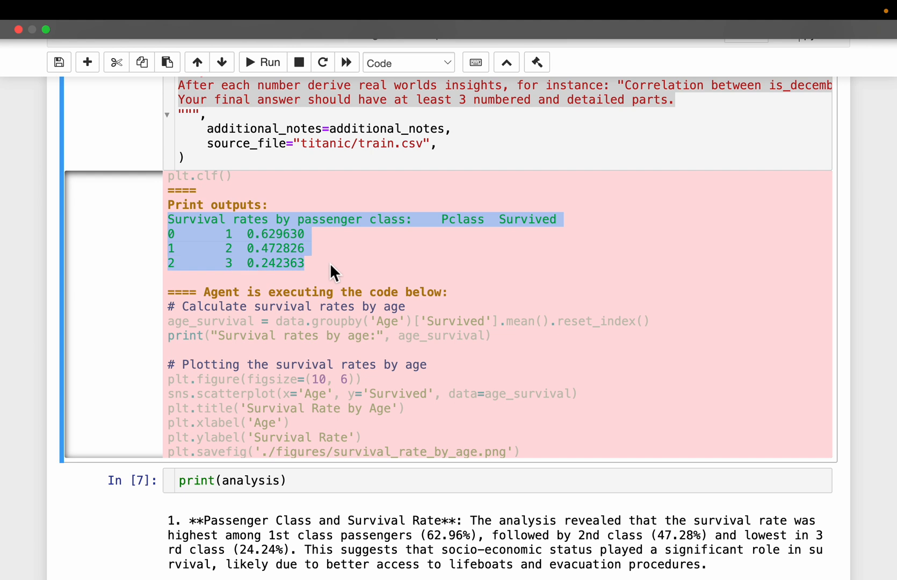
pyautogui.moveTo(296, 256)
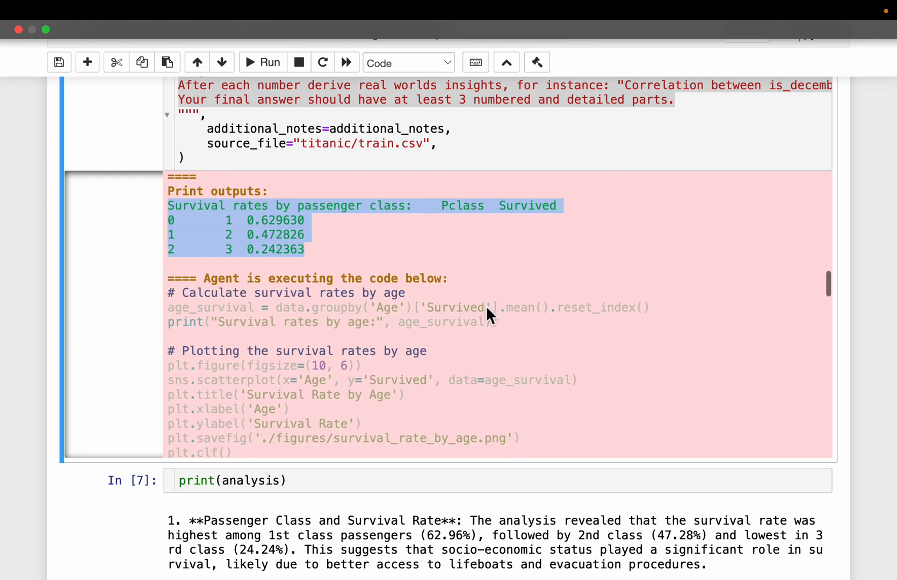
pyautogui.scroll(-3)
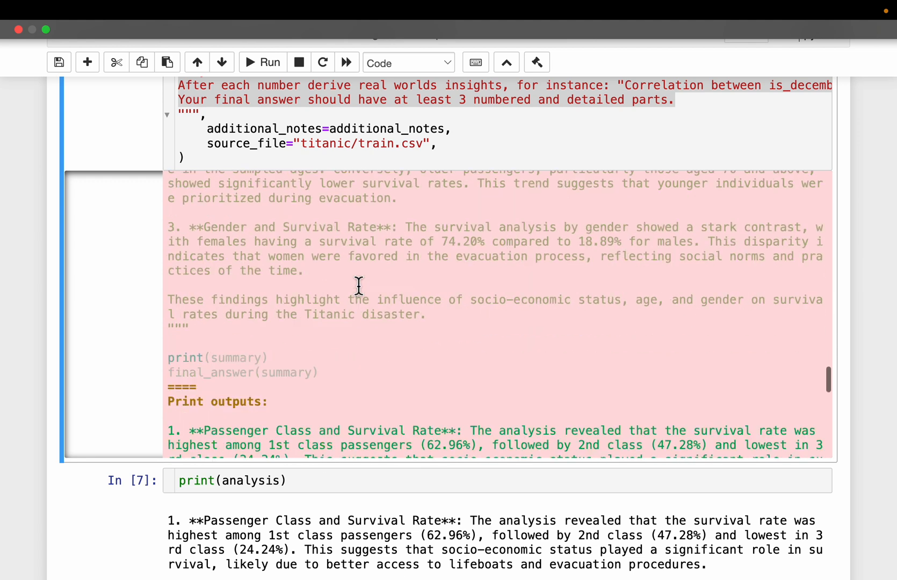
# Step: Scroll back up and click through the print(analysis) output cells
pyautogui.scroll(3)
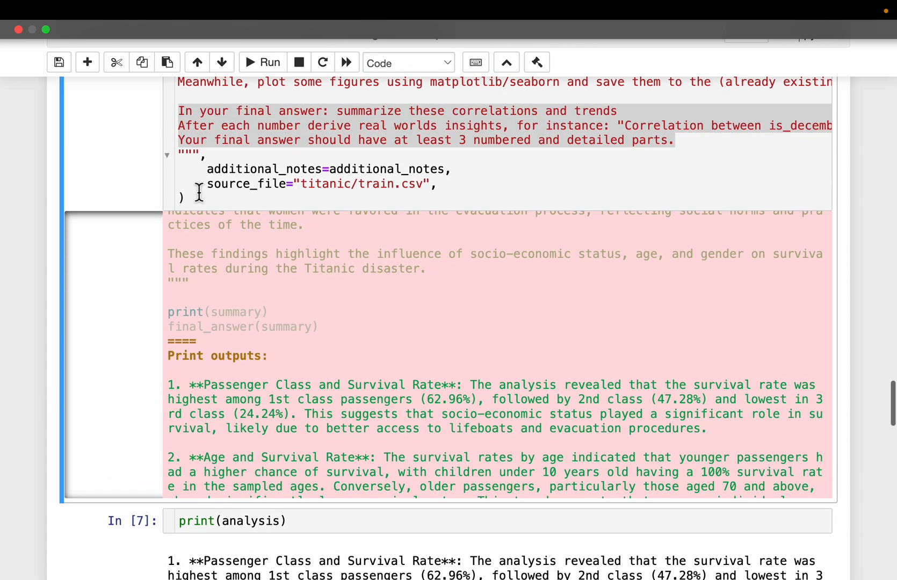
pyautogui.scroll(3)
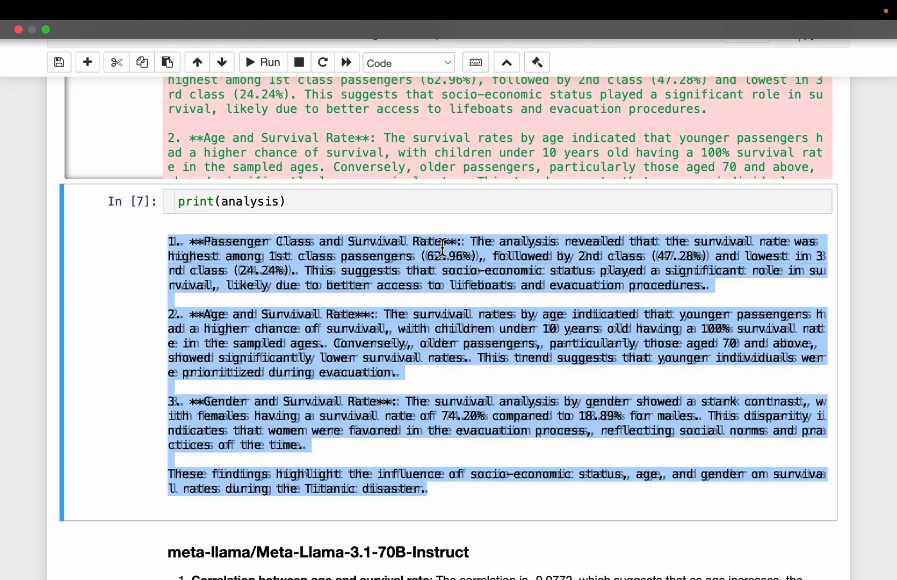
pyautogui.click(350, 247)
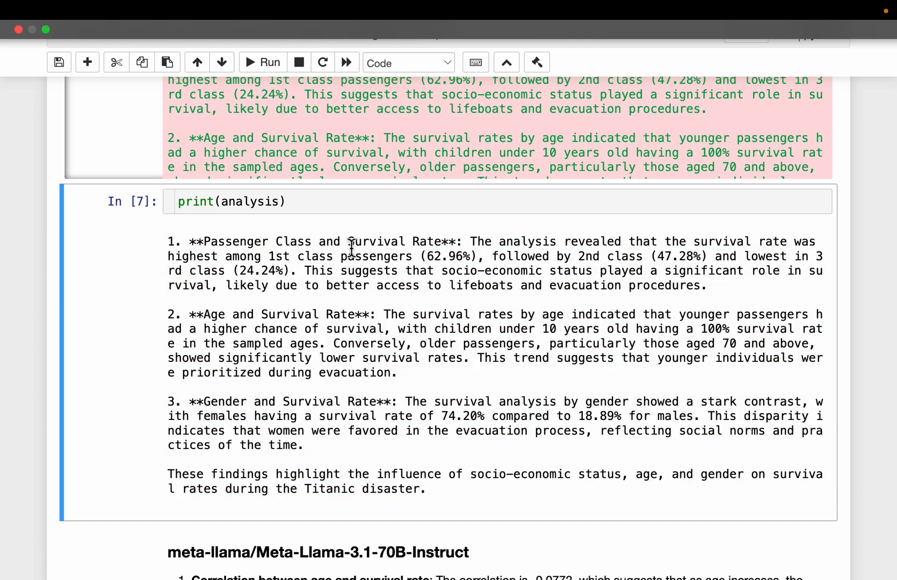
pyautogui.scroll(-3)
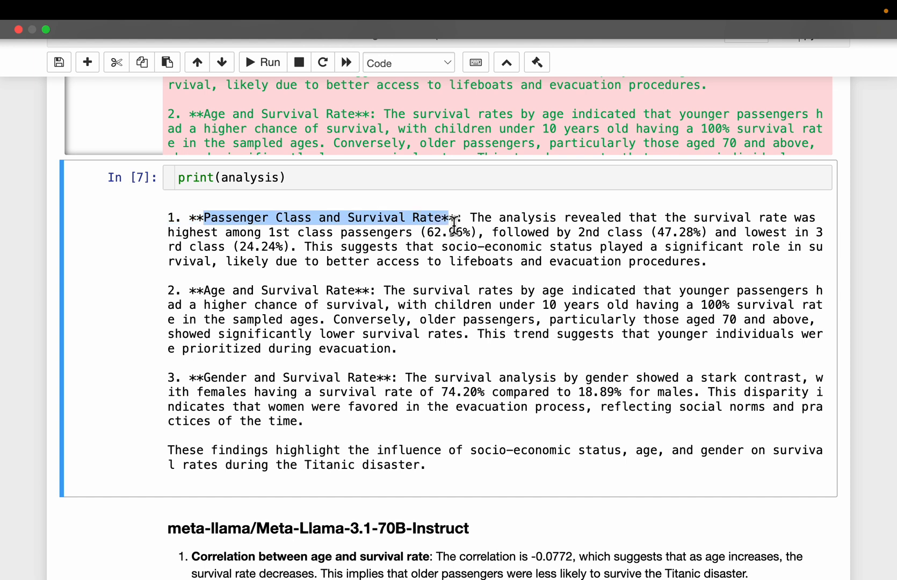
pyautogui.click(209, 290)
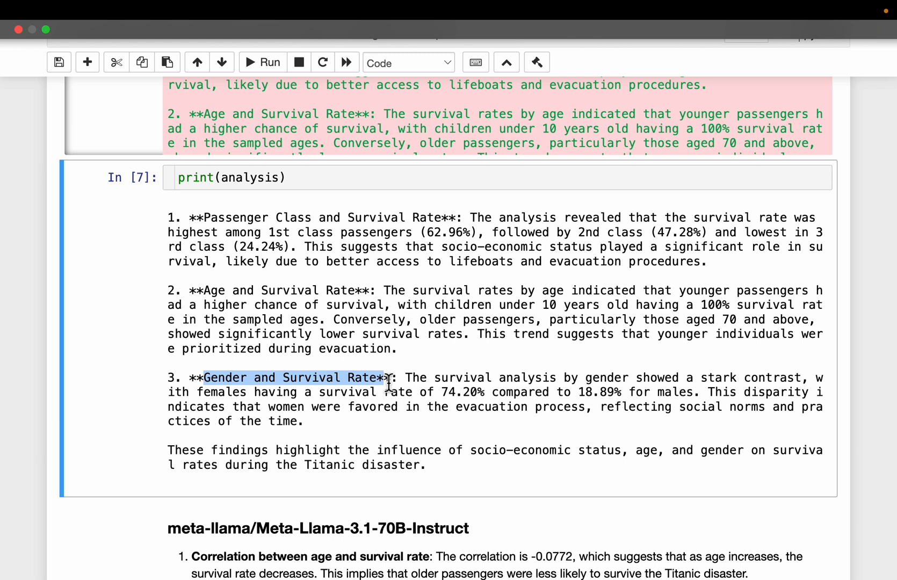
pyautogui.moveTo(173, 218)
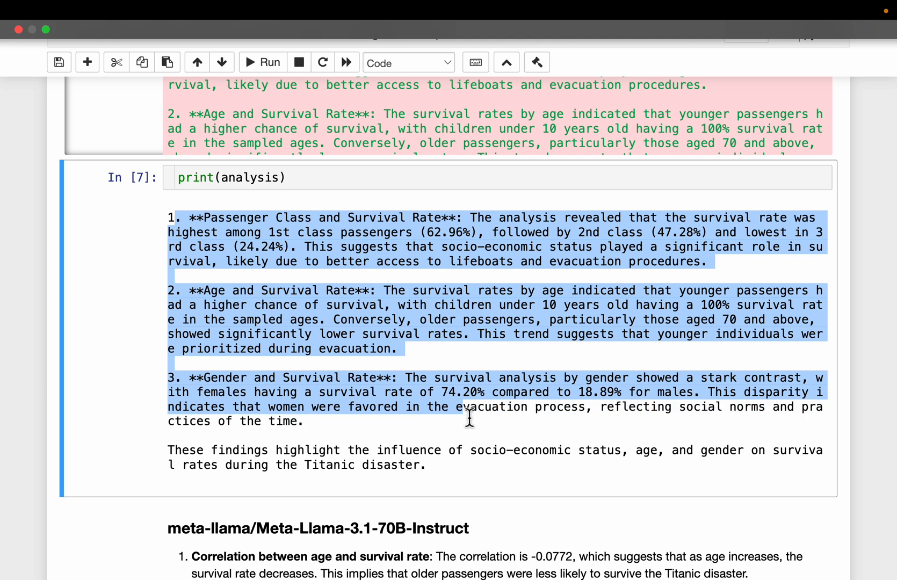
pyautogui.moveTo(625, 282)
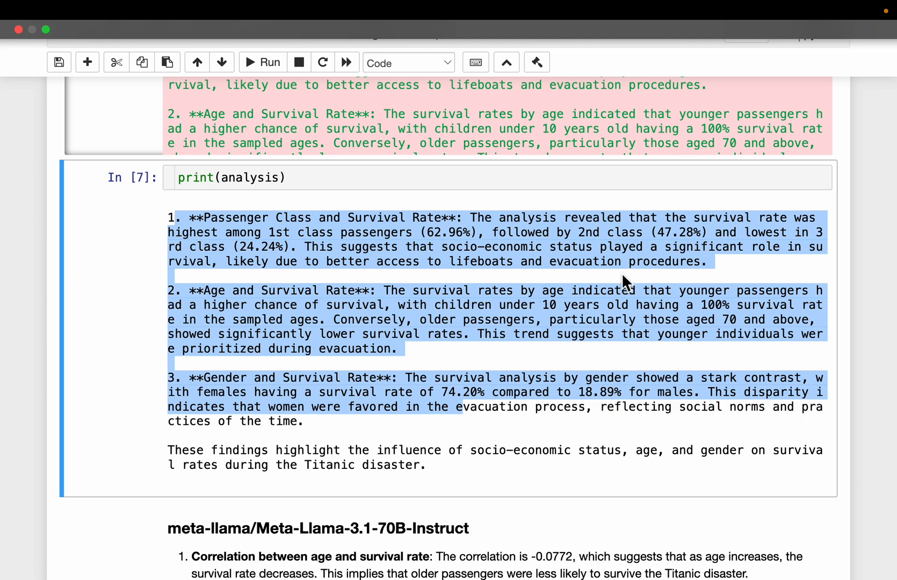
pyautogui.moveTo(568, 272)
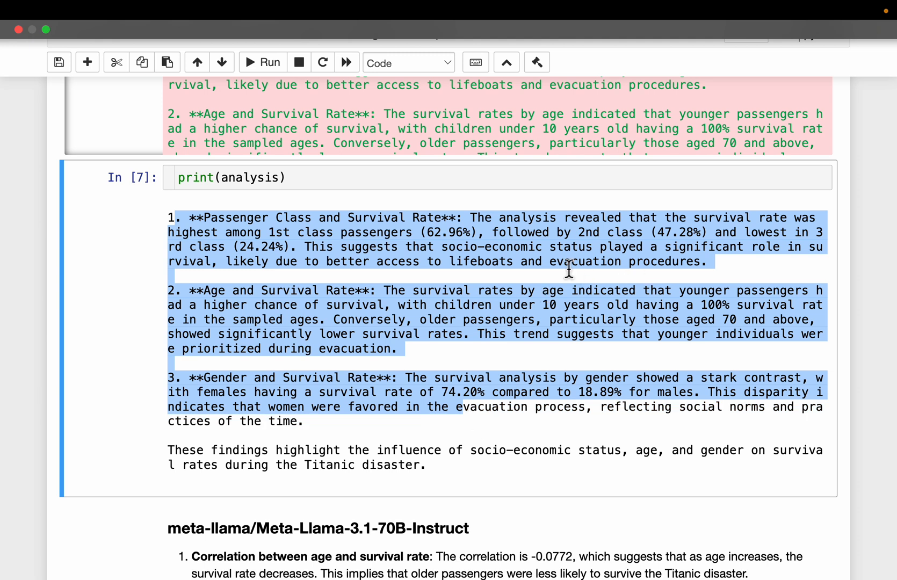
# Step: Scroll past the Meta-Llama comparison to the 'Data scientist agent: Run predictions' heading
pyautogui.scroll(-3)
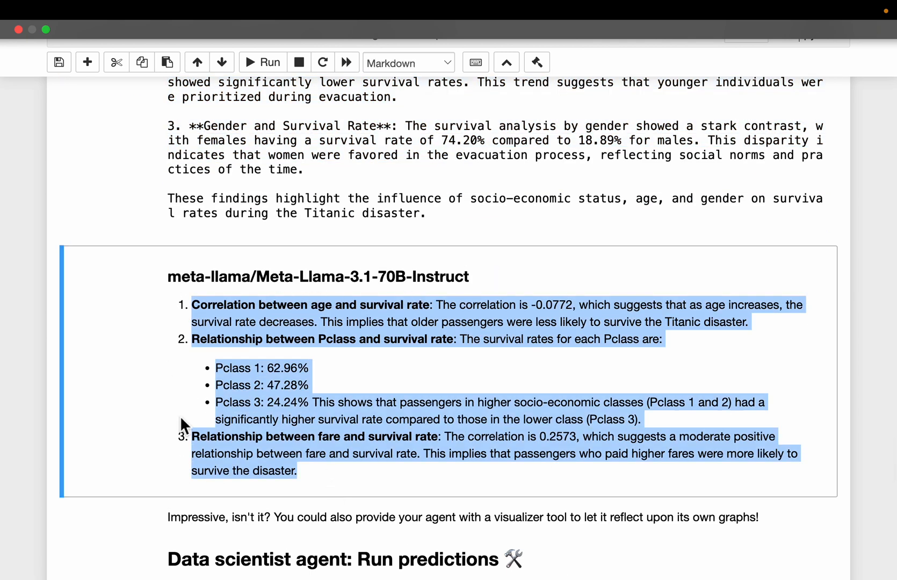
pyautogui.scroll(-3)
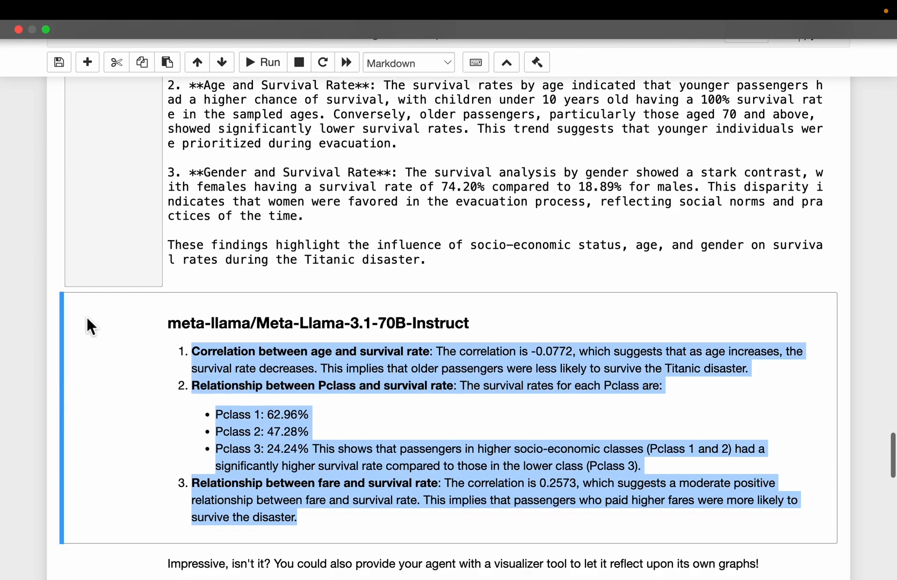
pyautogui.scroll(-3)
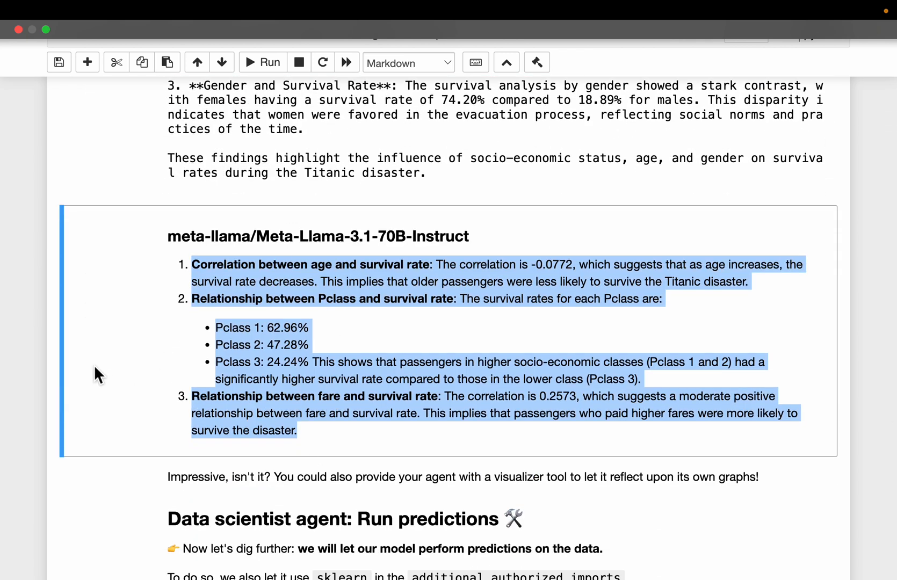
pyautogui.scroll(-3)
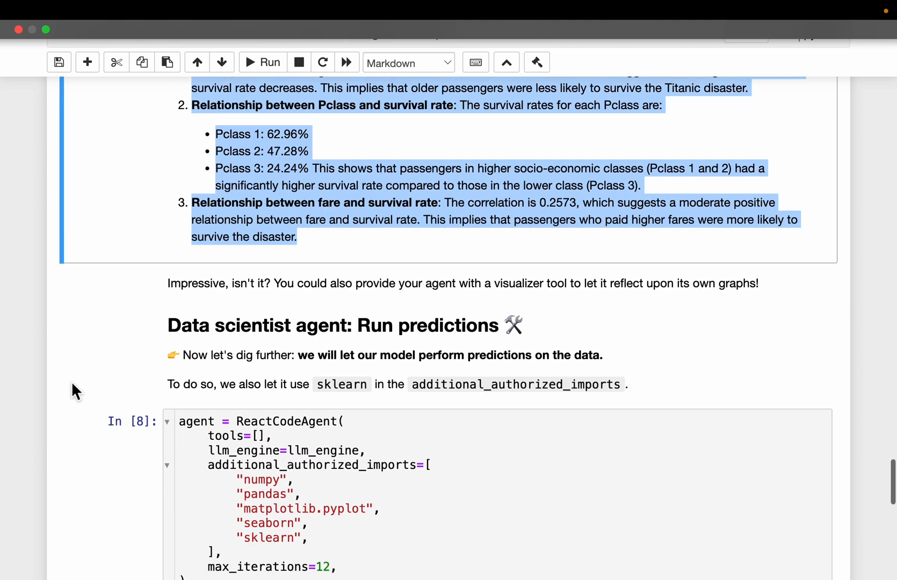
pyautogui.scroll(-3)
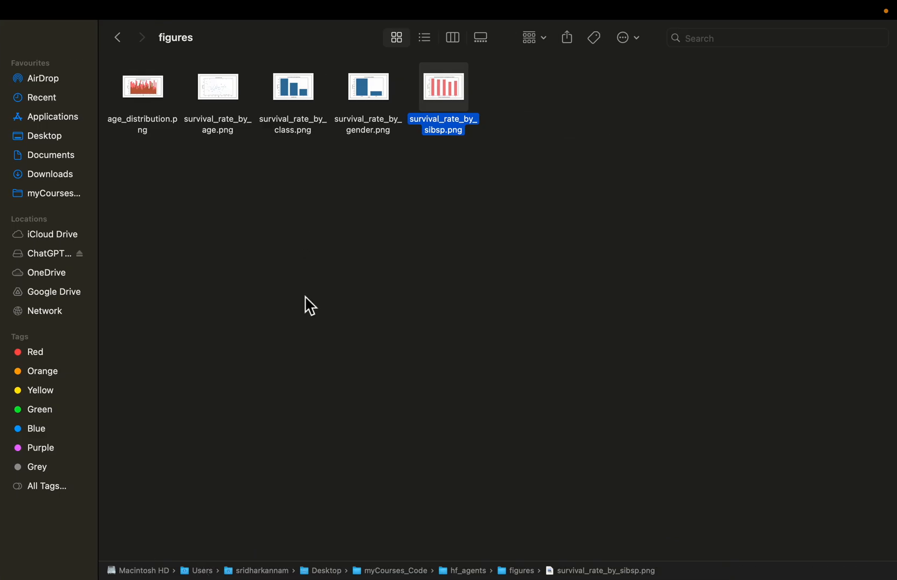
pyautogui.moveTo(398, 169)
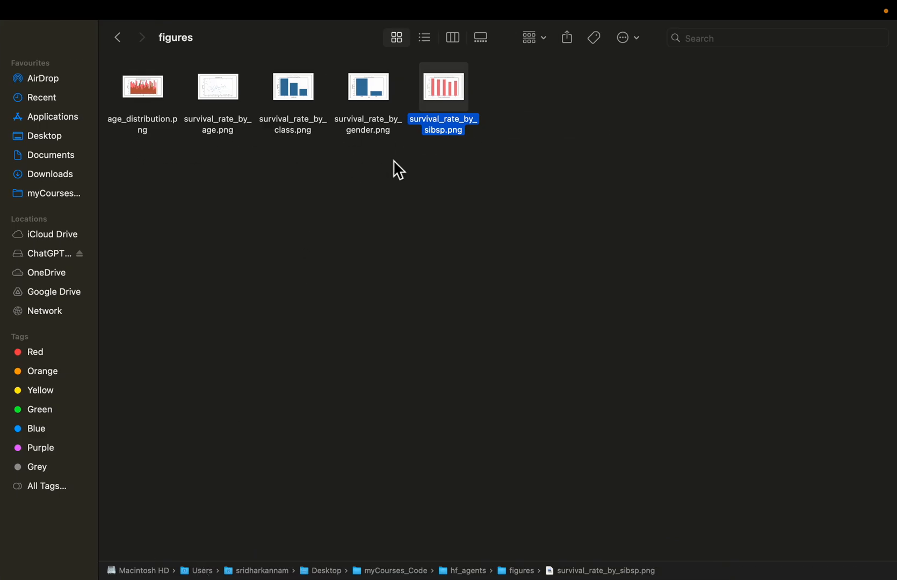
pyautogui.moveTo(290, 157)
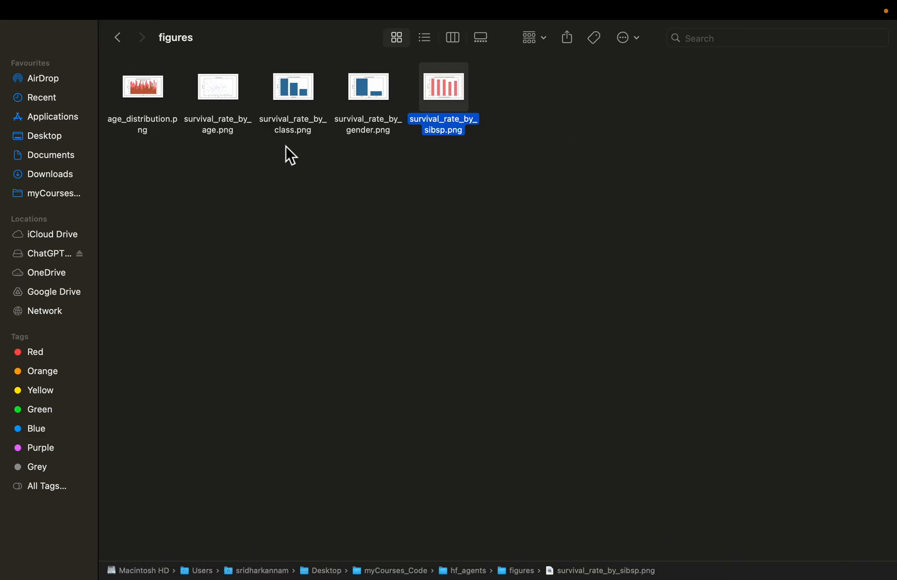
pyautogui.moveTo(223, 140)
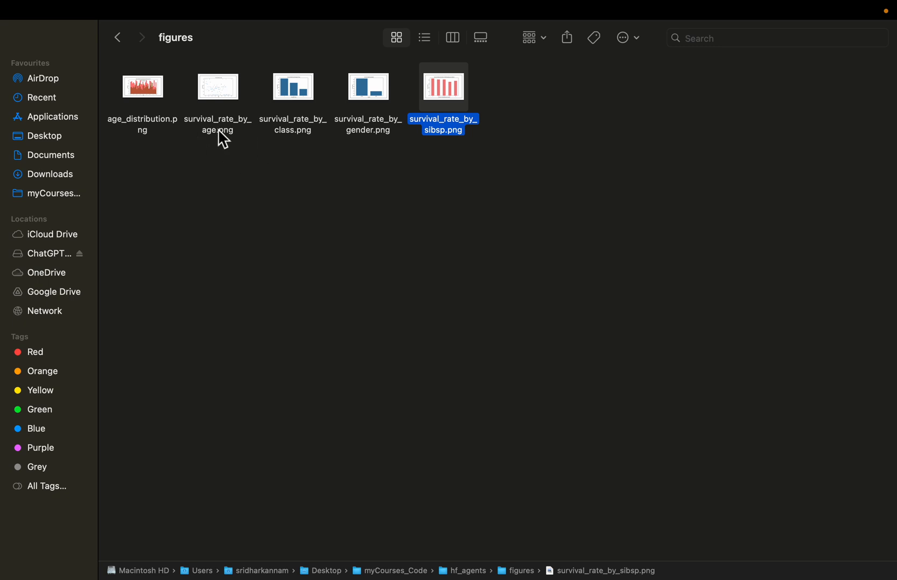
pyautogui.moveTo(173, 142)
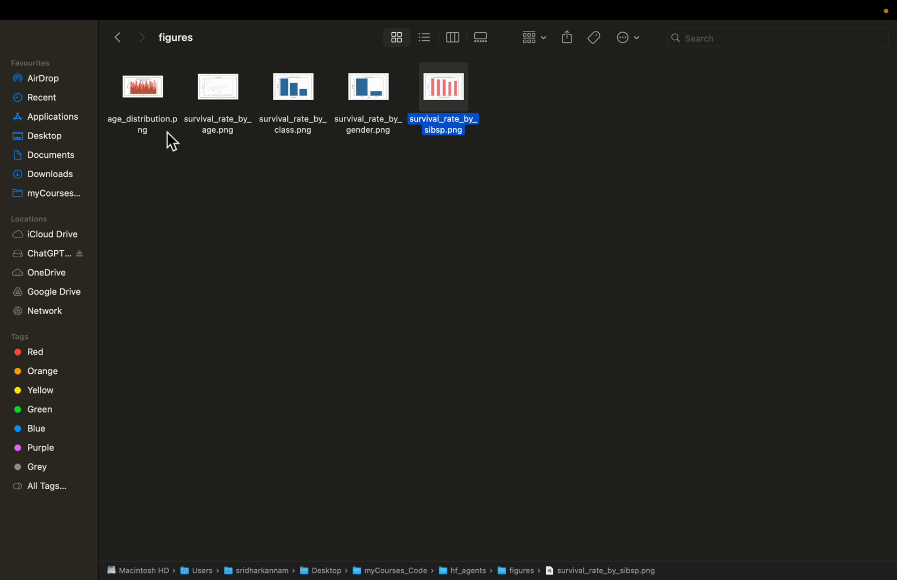
pyautogui.moveTo(280, 131)
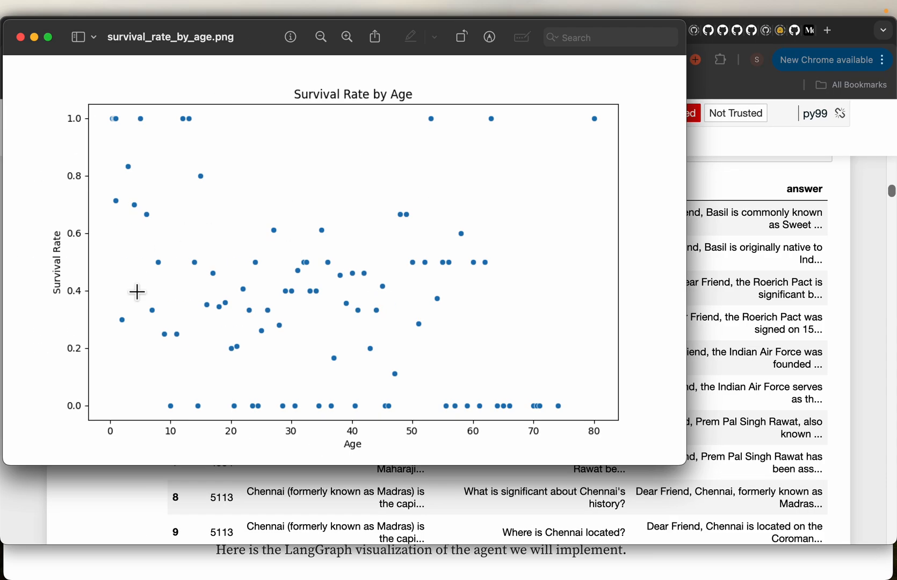
pyautogui.moveTo(85, 161)
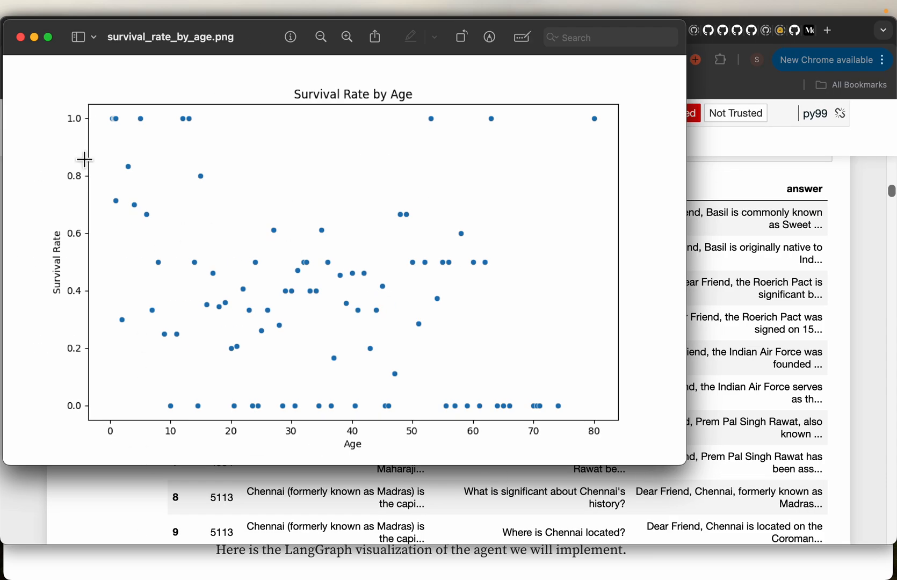
pyautogui.moveTo(503, 413)
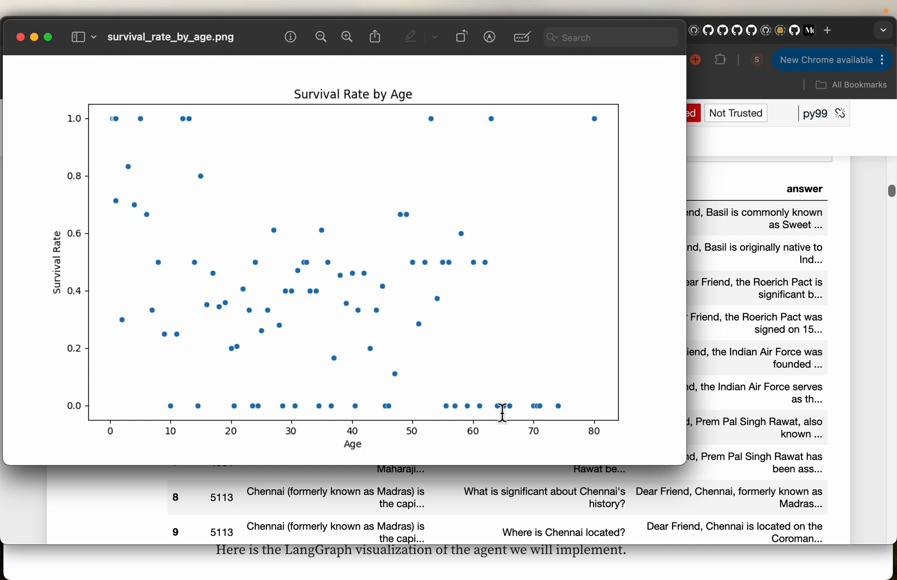
pyautogui.moveTo(105, 132)
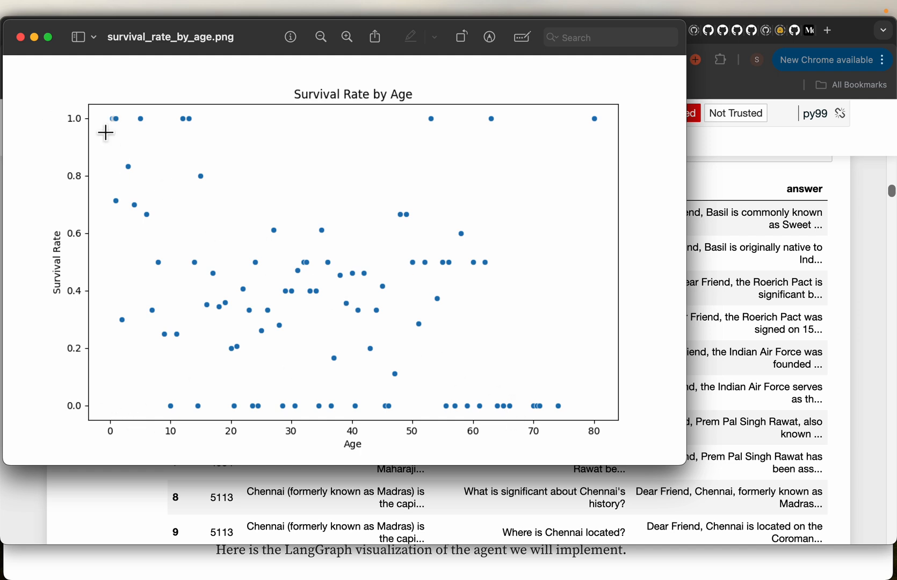
pyautogui.moveTo(336, 241)
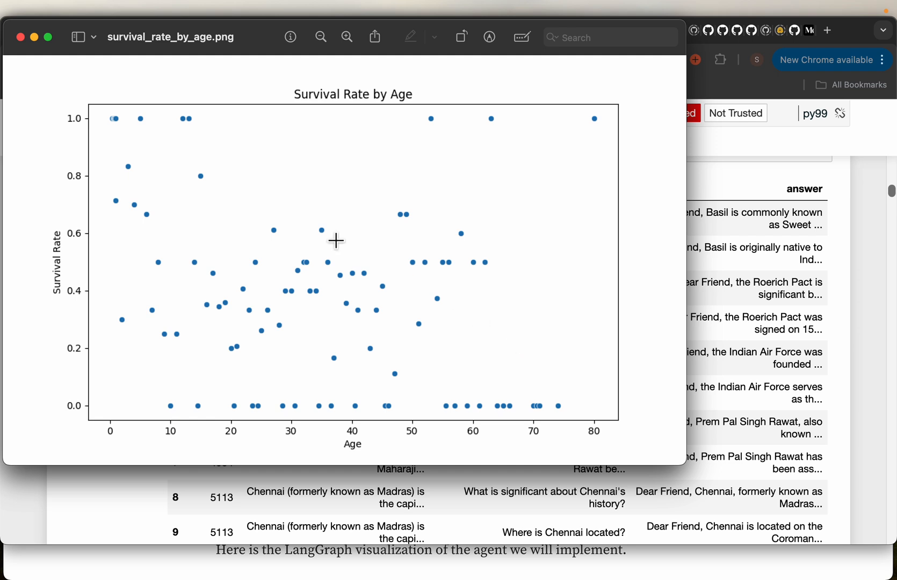
pyautogui.moveTo(222, 146)
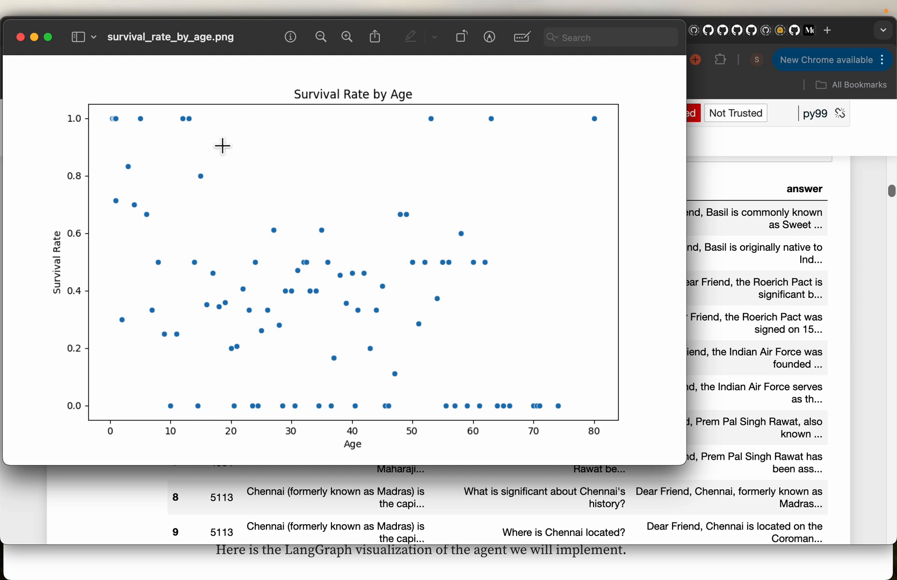
pyautogui.moveTo(7, 41)
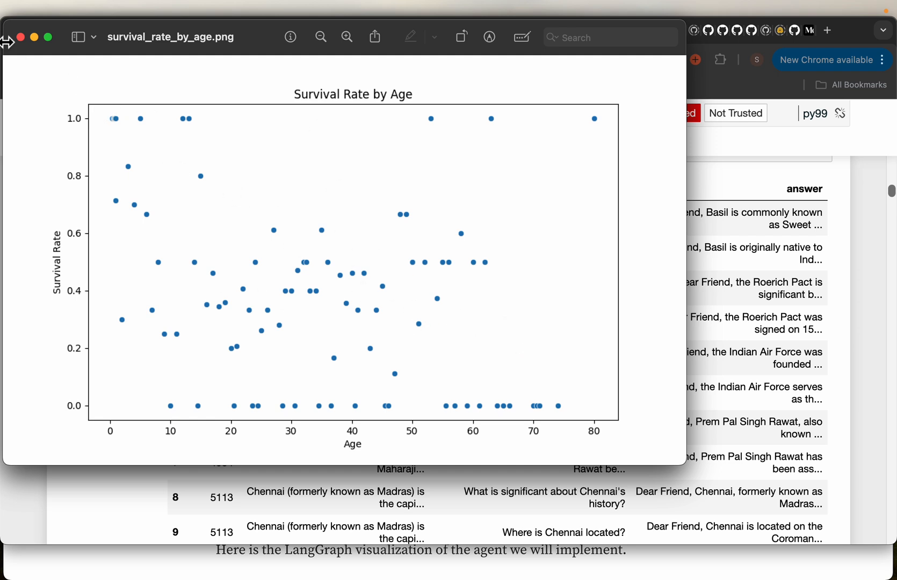
# Step: Close the Survival Rate by Age image in Preview
pyautogui.click(19, 29)
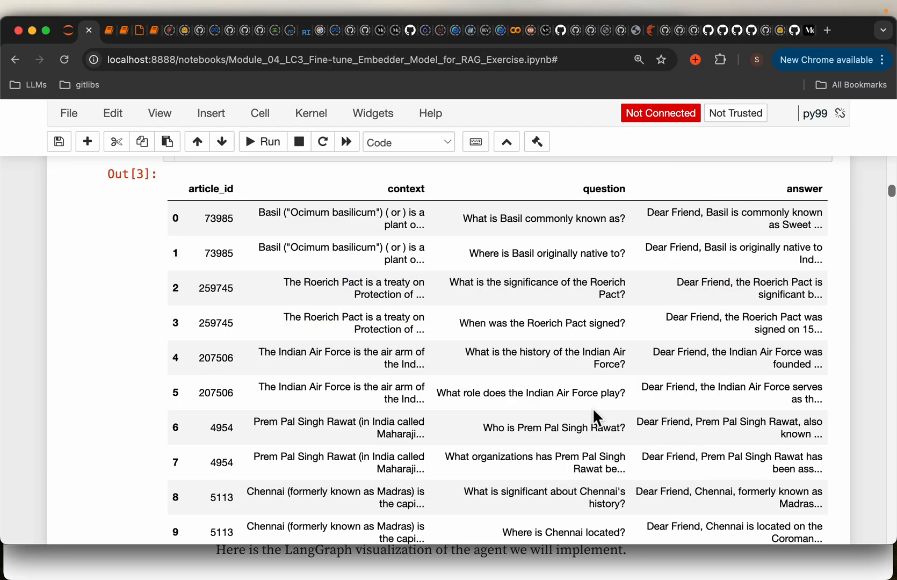
pyautogui.moveTo(399, 559)
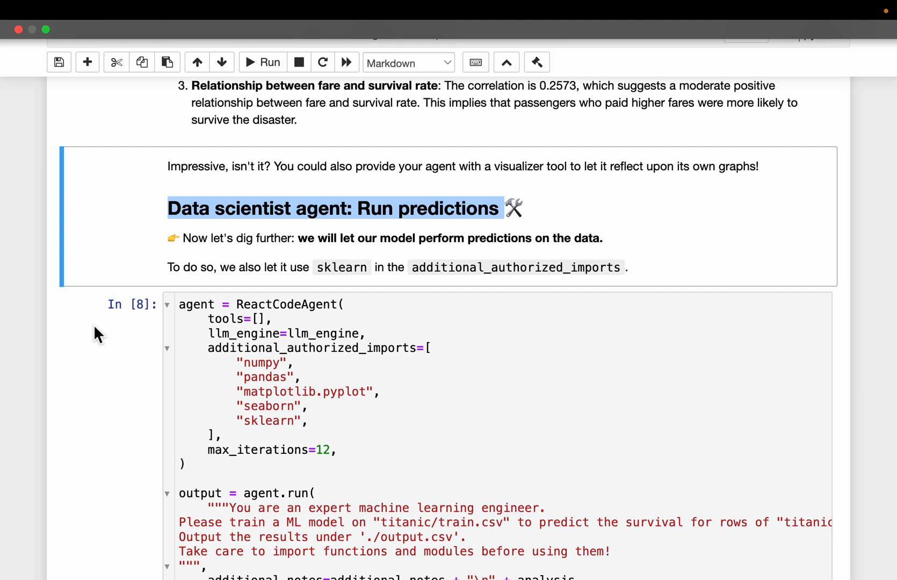
# Step: Read through the Run predictions ReactCodeAgent code and its run log
pyautogui.scroll(-3)
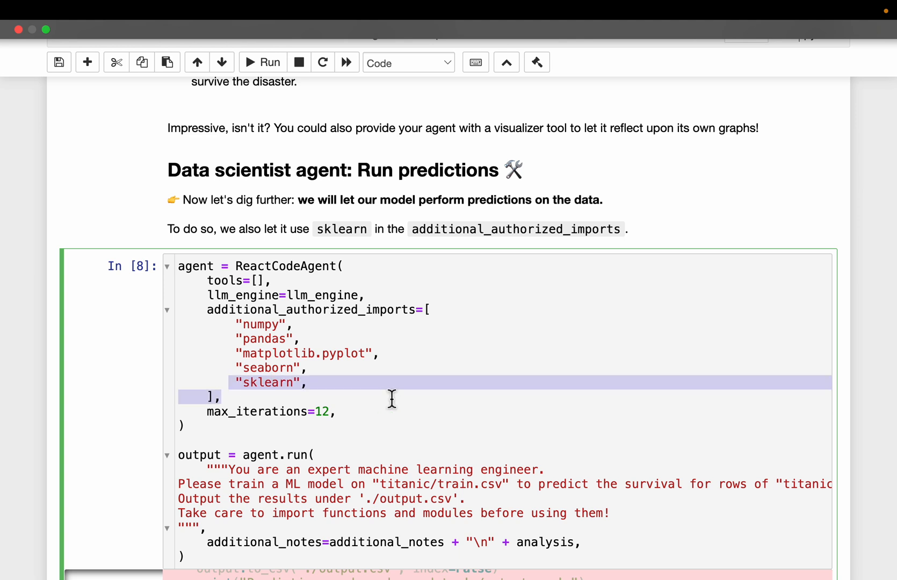
pyautogui.scroll(-3)
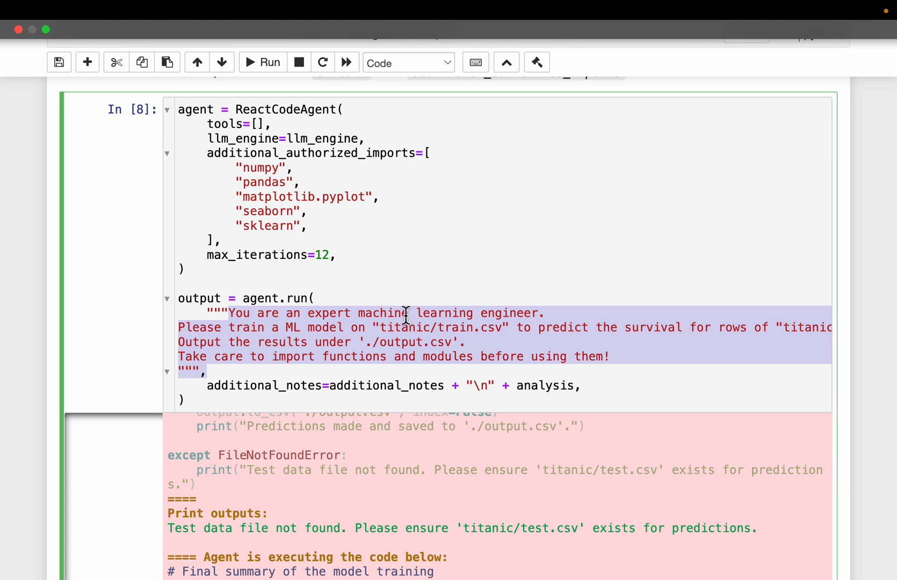
pyautogui.moveTo(606, 313)
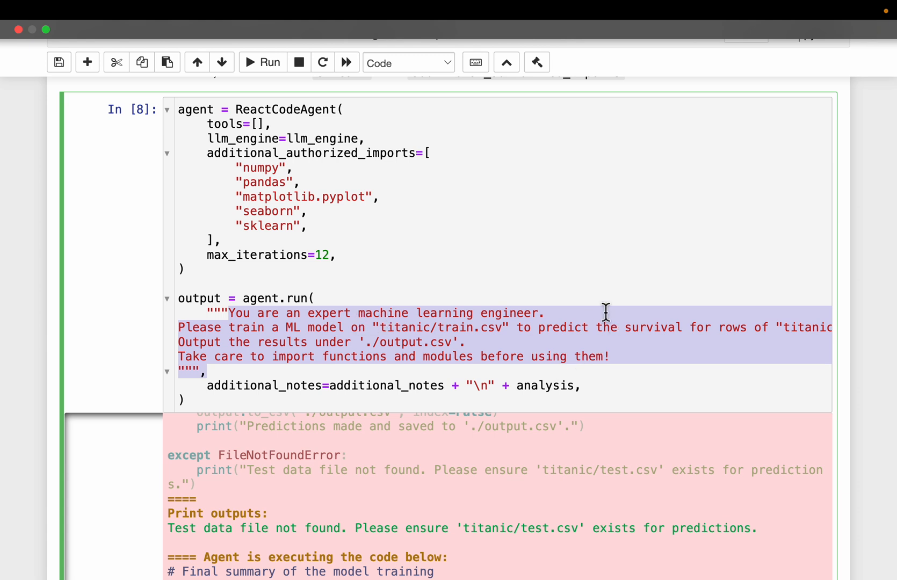
pyautogui.moveTo(438, 342)
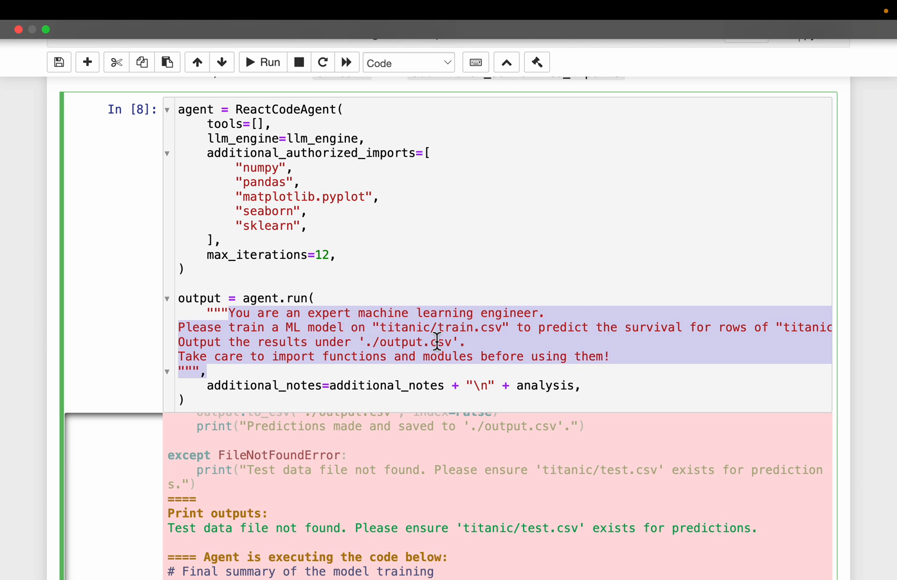
pyautogui.moveTo(670, 349)
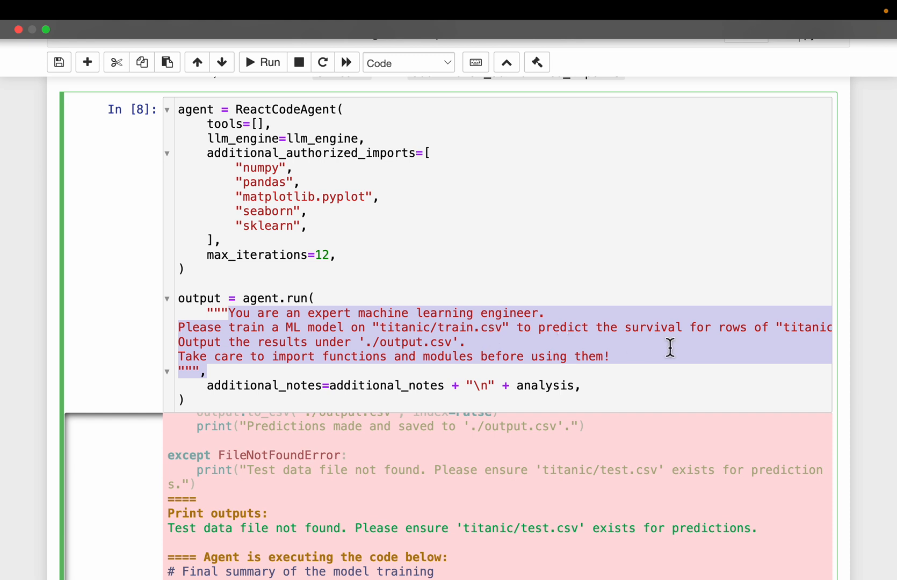
pyautogui.hscroll(3)
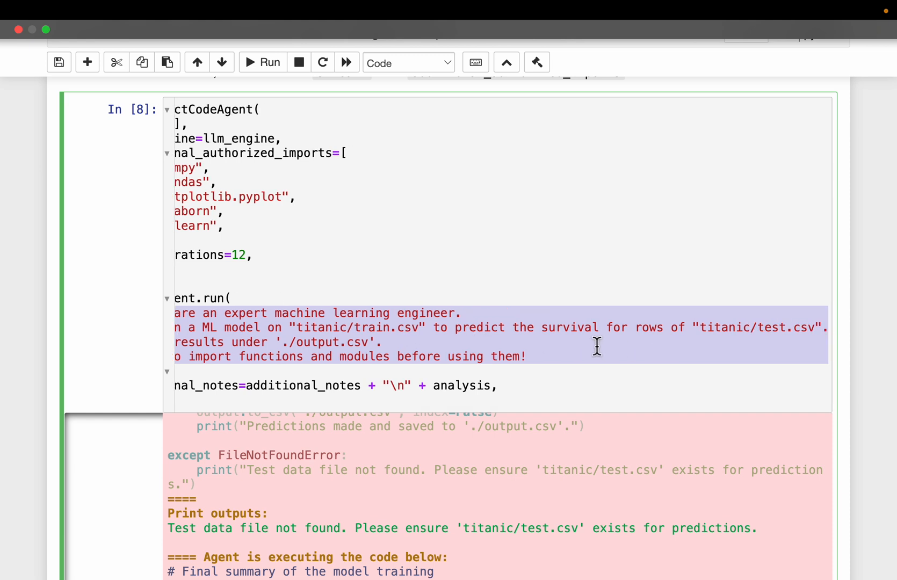
pyautogui.moveTo(658, 336)
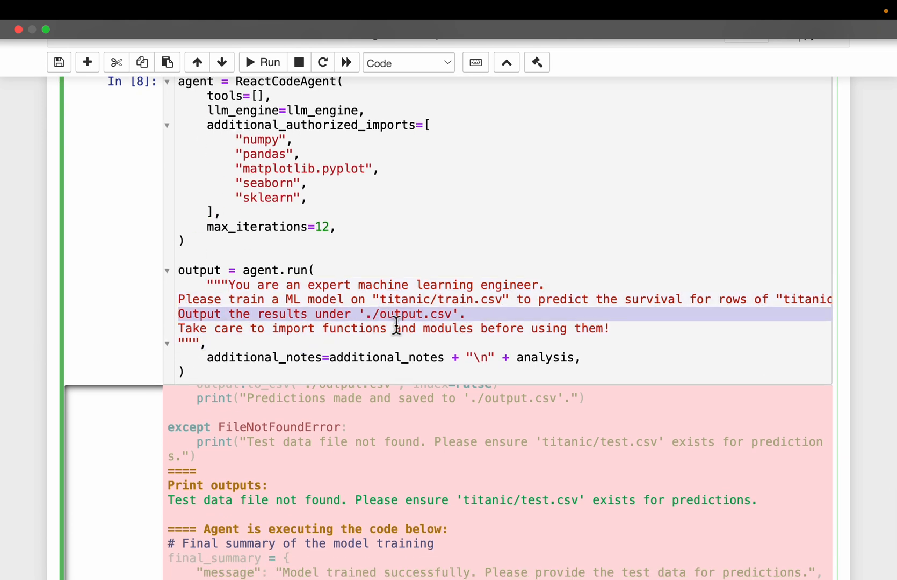
pyautogui.moveTo(581, 352)
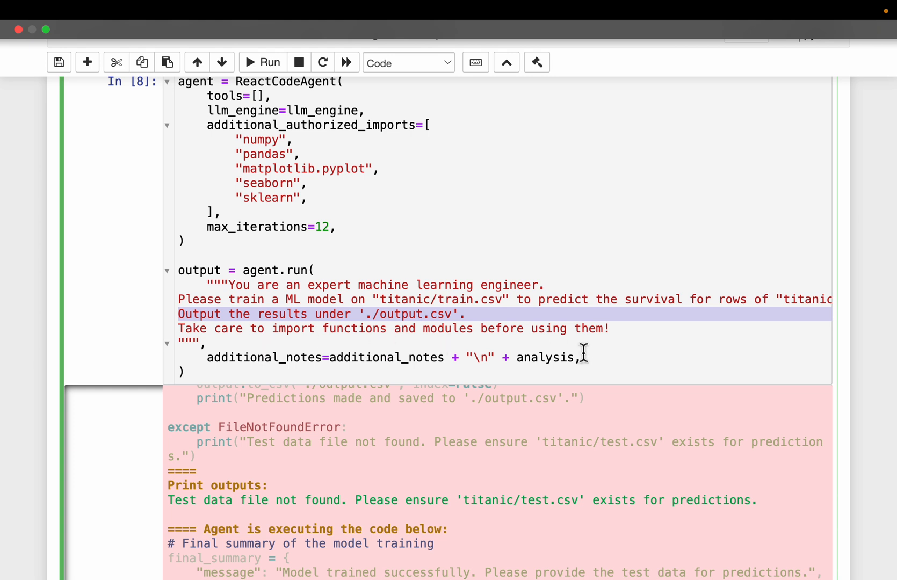
pyautogui.scroll(-3)
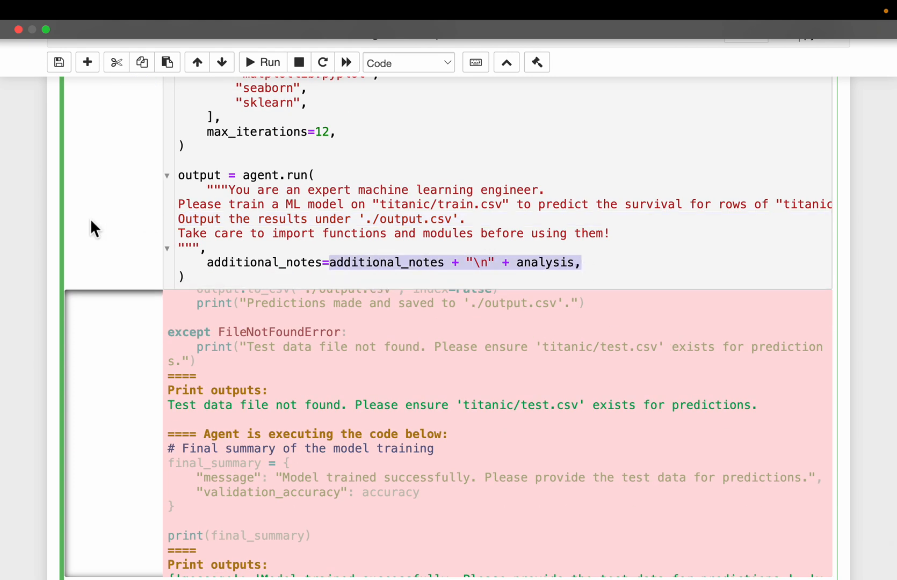
pyautogui.scroll(-3)
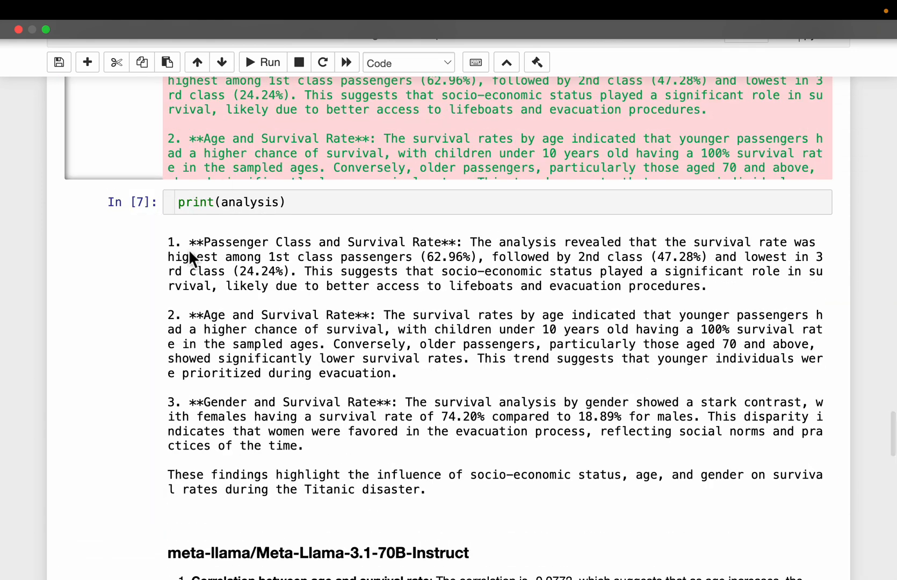
# Step: Scroll up to the In [6] analysis agent.run cell, then back to In [8]
pyautogui.scroll(3)
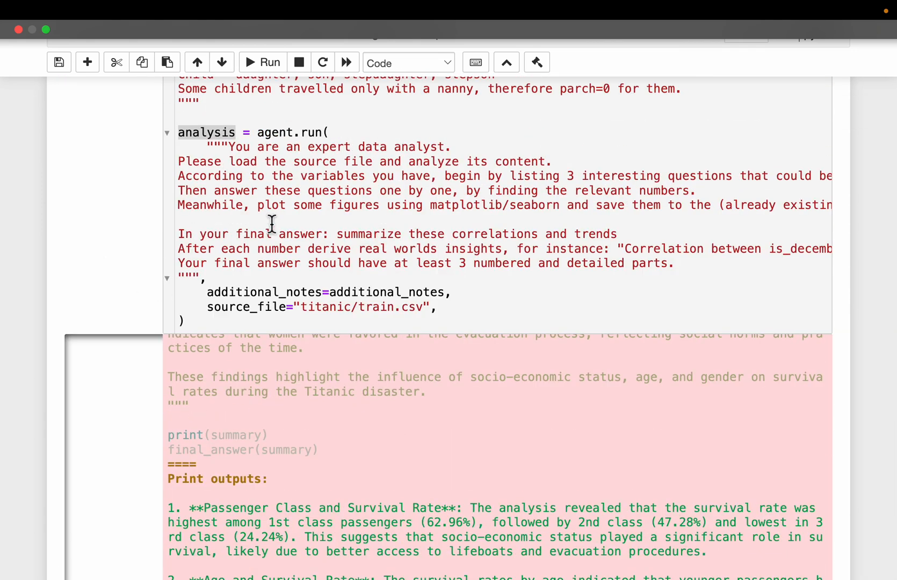
pyautogui.scroll(3)
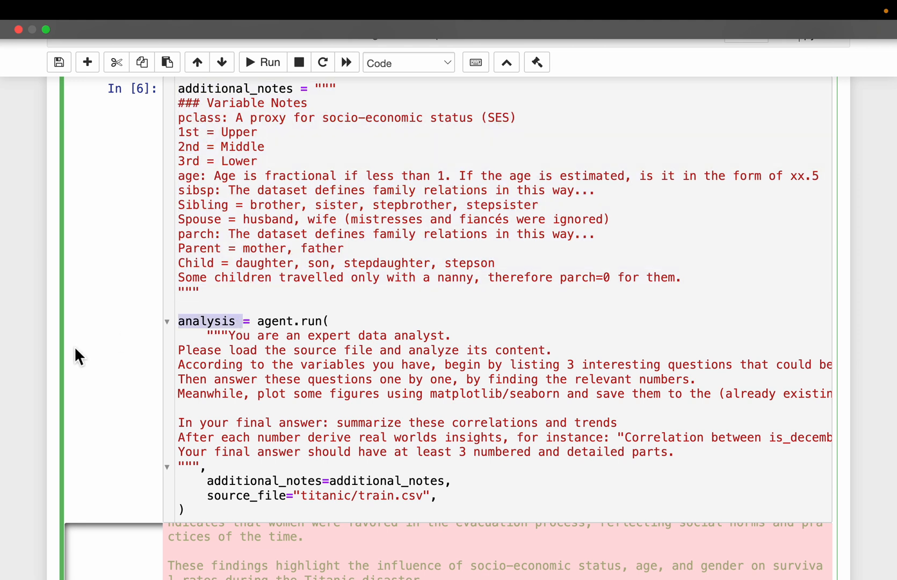
pyautogui.scroll(-3)
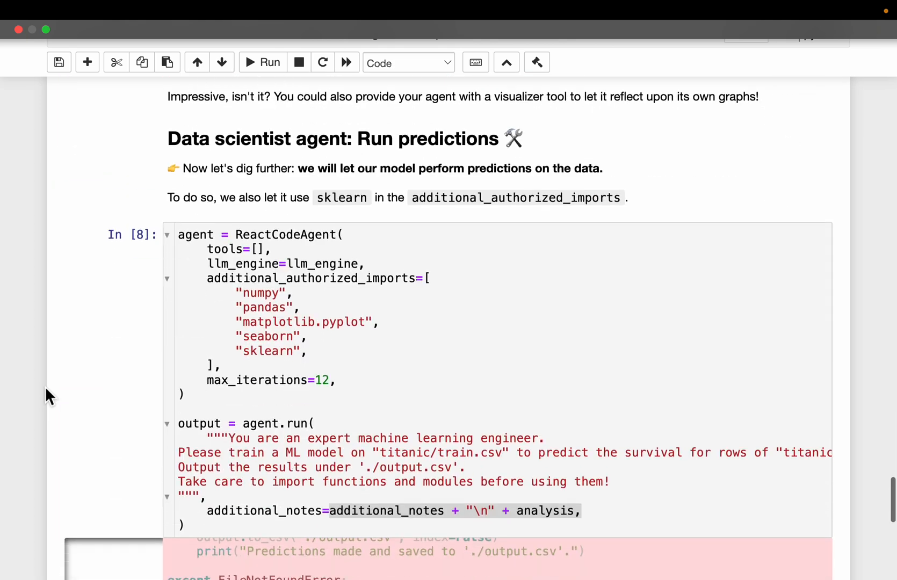
# Step: Scroll down to the print(output) result showing about 81.01% validation accuracy
pyautogui.scroll(-3)
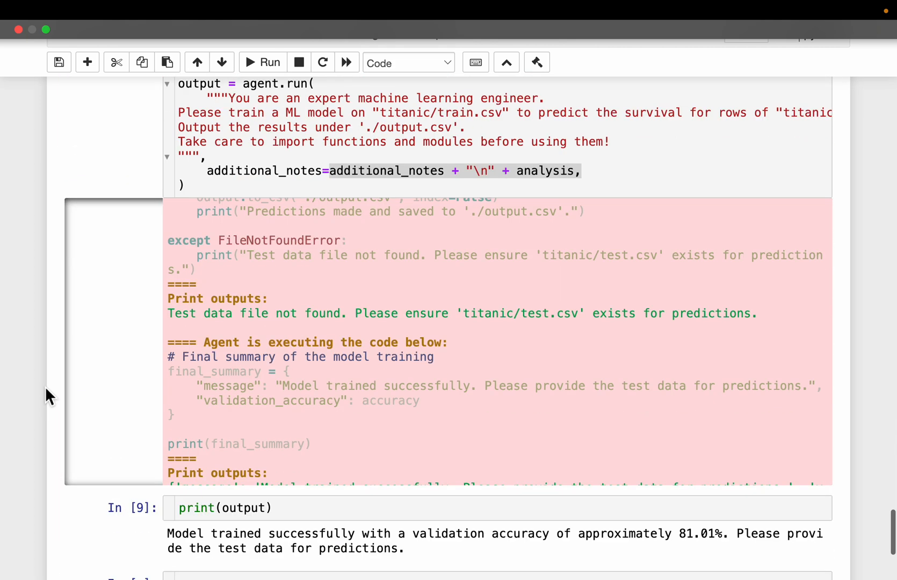
pyautogui.scroll(-3)
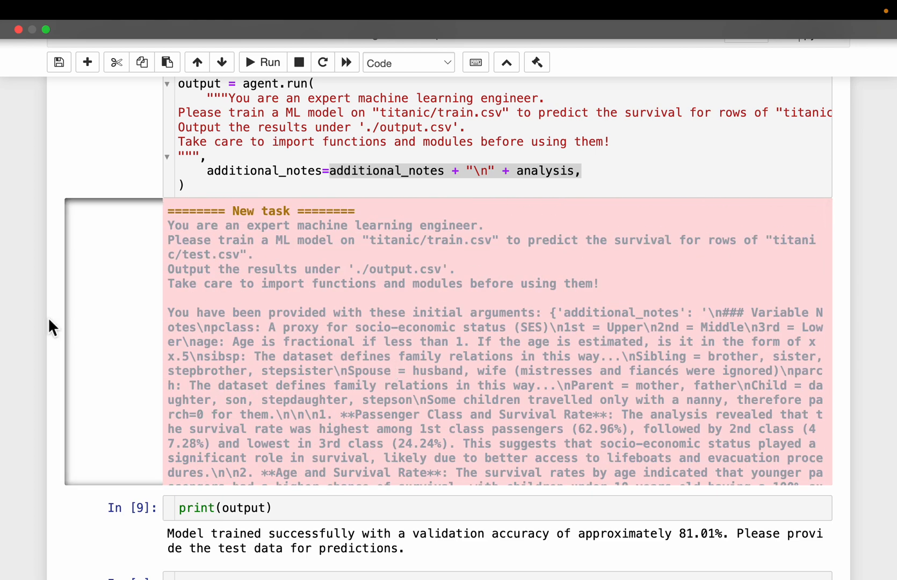
pyautogui.scroll(-3)
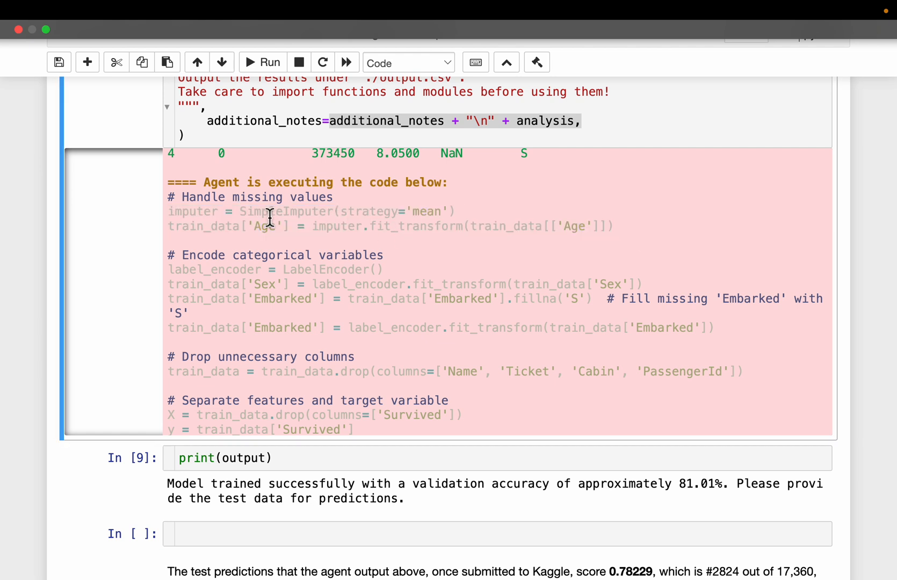
pyautogui.moveTo(276, 220)
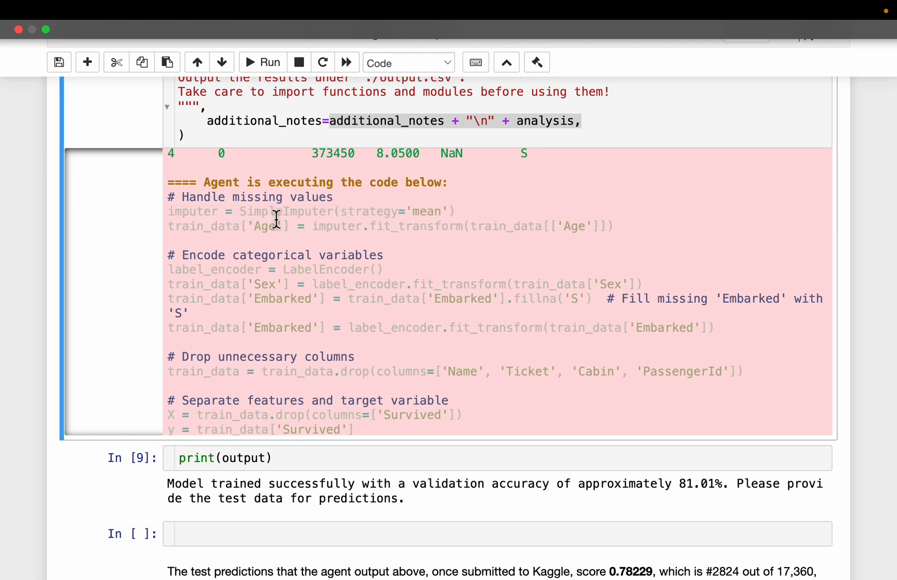
pyautogui.moveTo(352, 215)
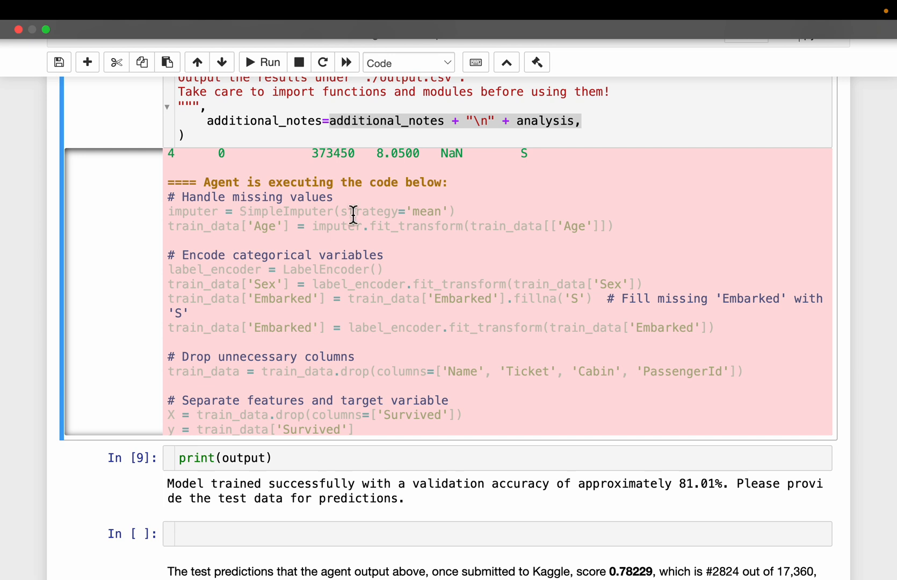
pyautogui.moveTo(484, 215)
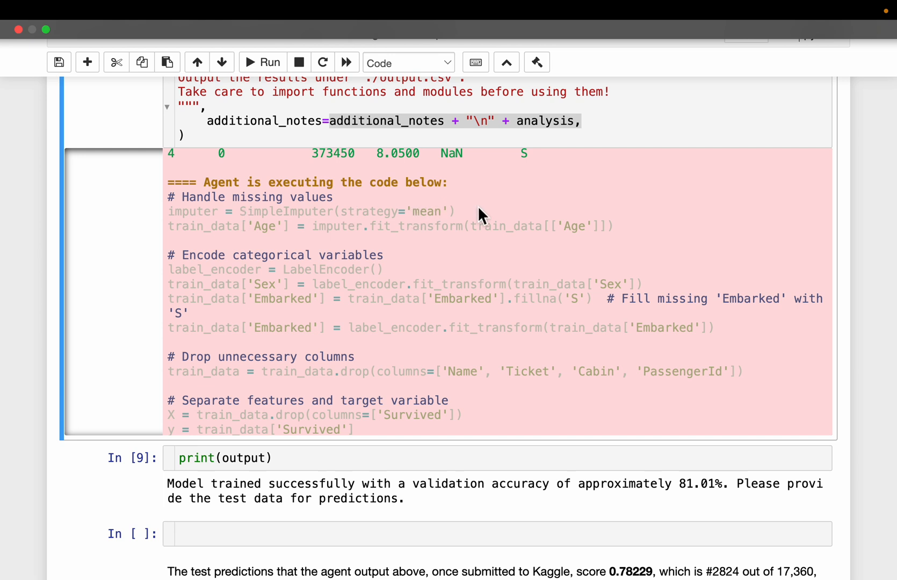
# Step: Highlight the dropped Name column and another column name in the preprocessing log
pyautogui.scroll(3)
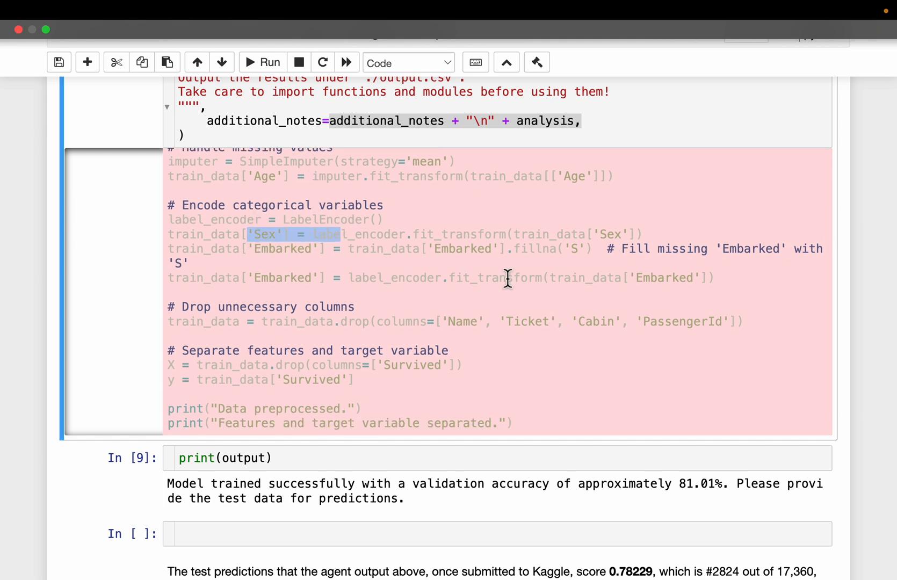
pyautogui.scroll(-3)
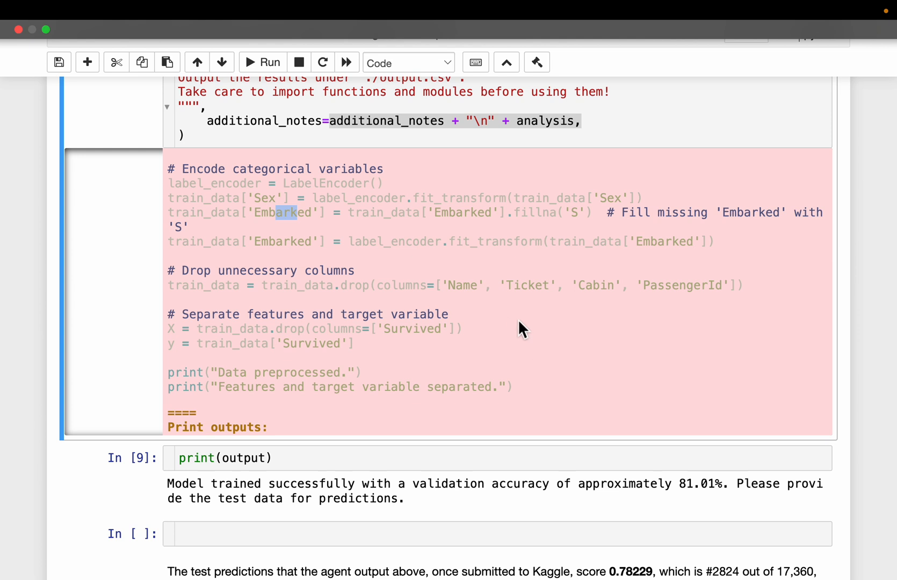
pyautogui.scroll(-3)
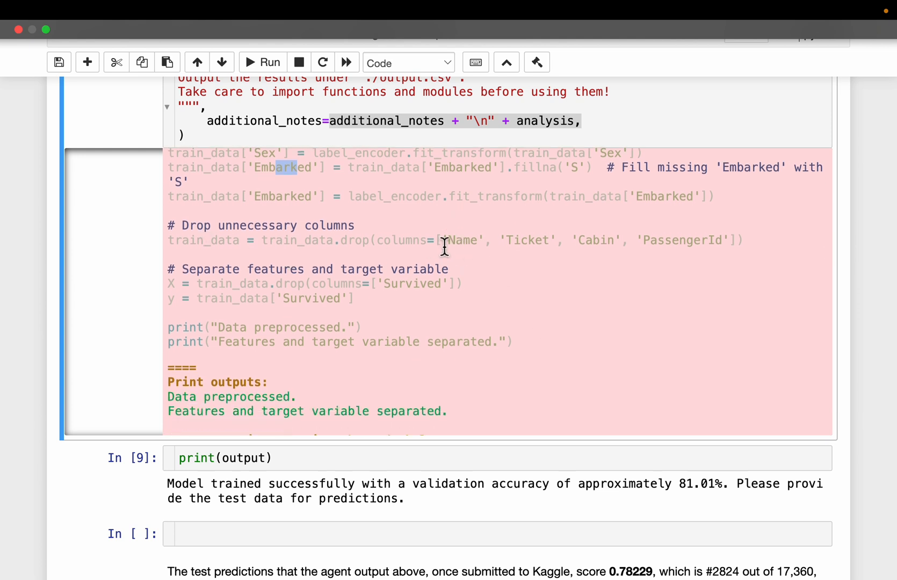
pyautogui.doubleClick(459, 239)
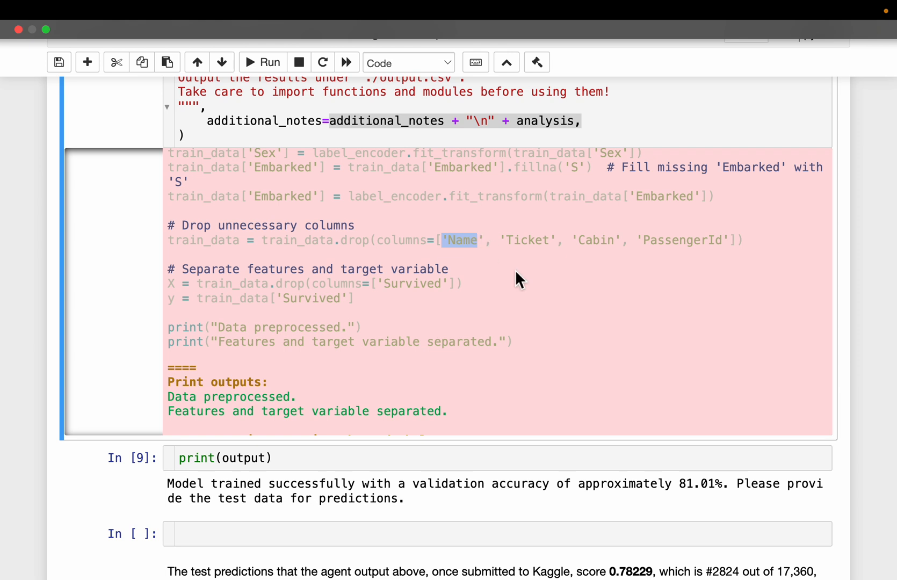
pyautogui.doubleClick(531, 239)
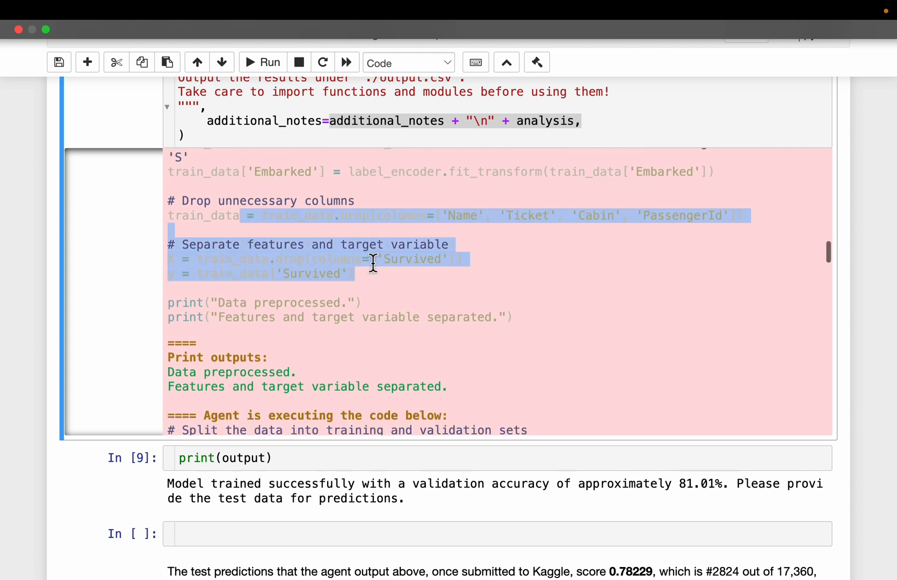
pyautogui.scroll(-3)
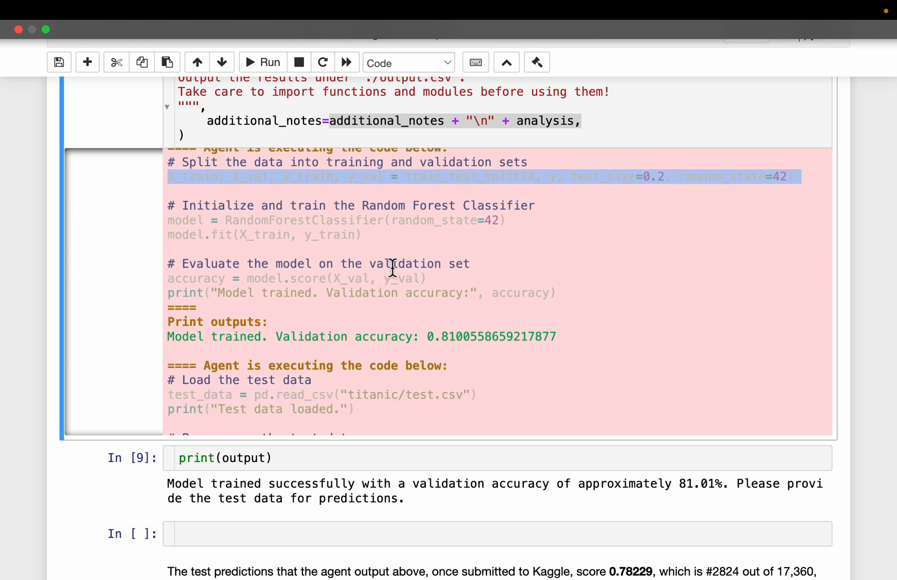
pyautogui.moveTo(382, 279)
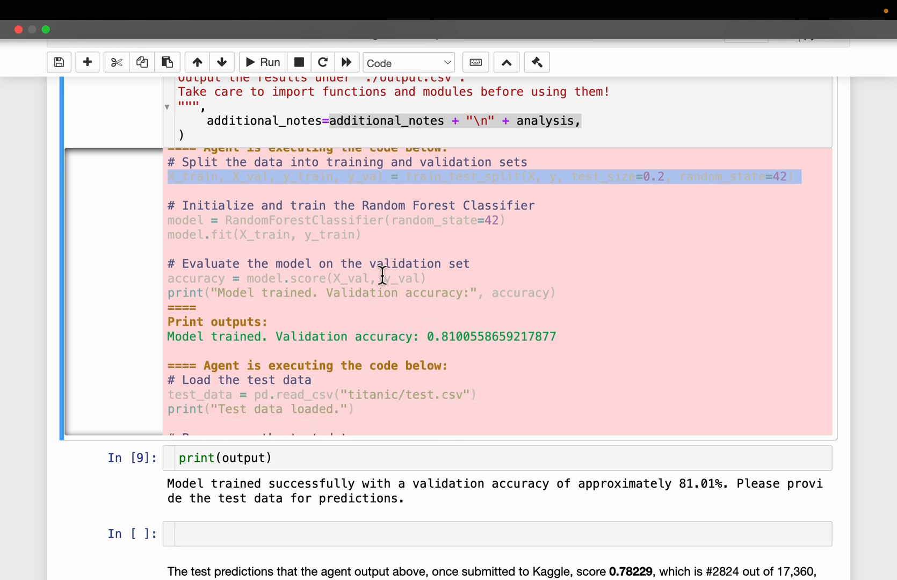
pyautogui.moveTo(343, 229)
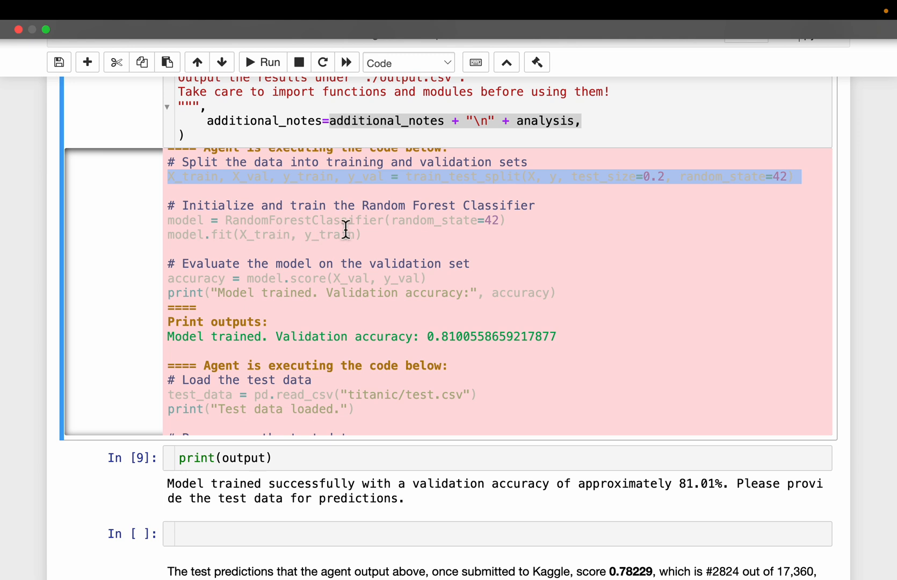
pyautogui.click(291, 235)
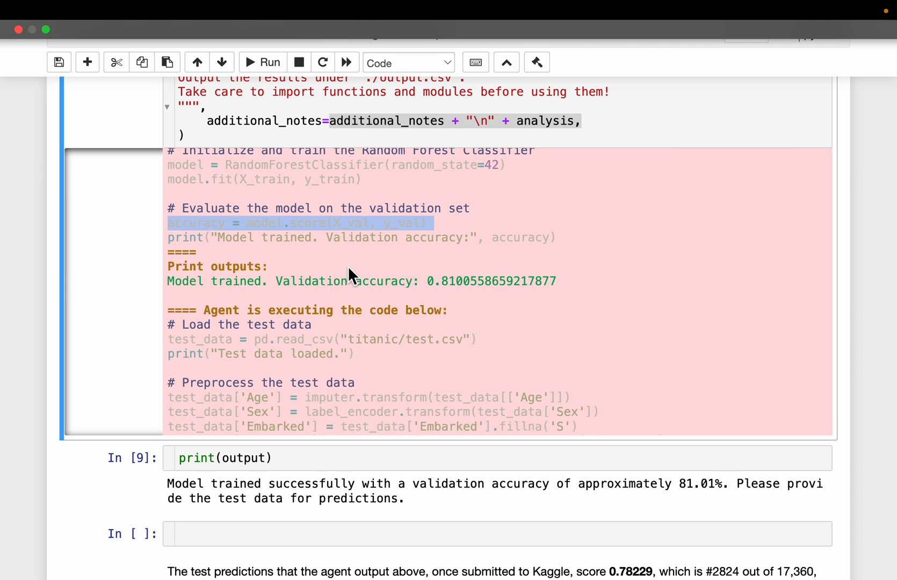
pyautogui.moveTo(331, 220)
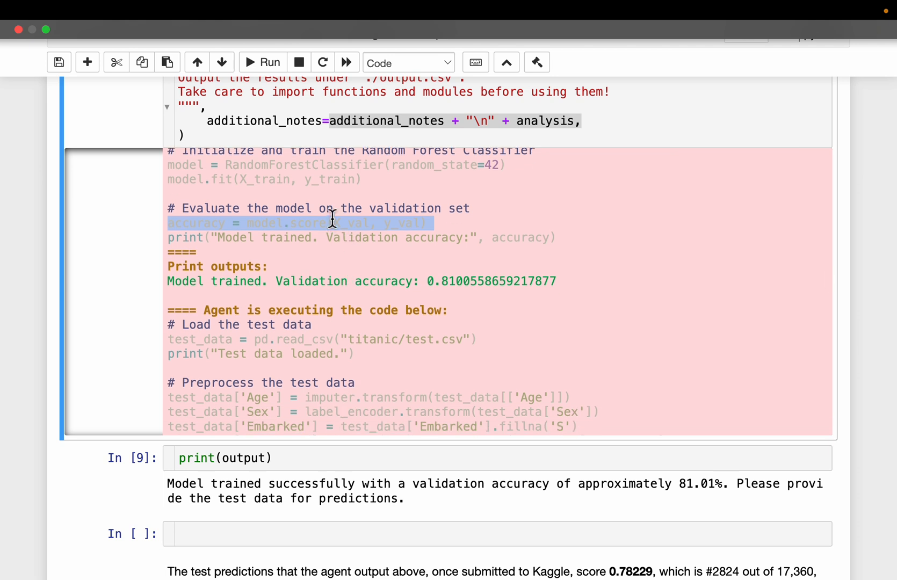
pyautogui.moveTo(347, 258)
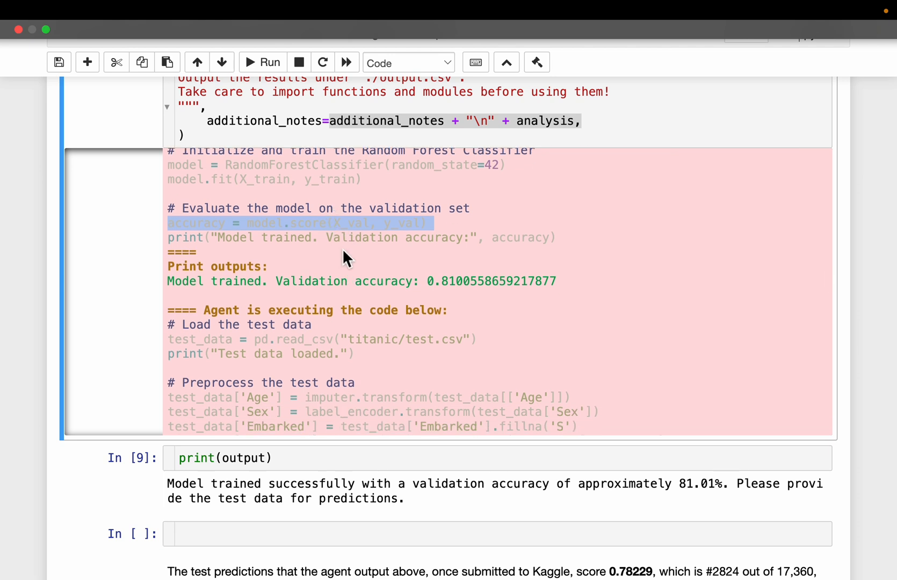
pyautogui.scroll(3)
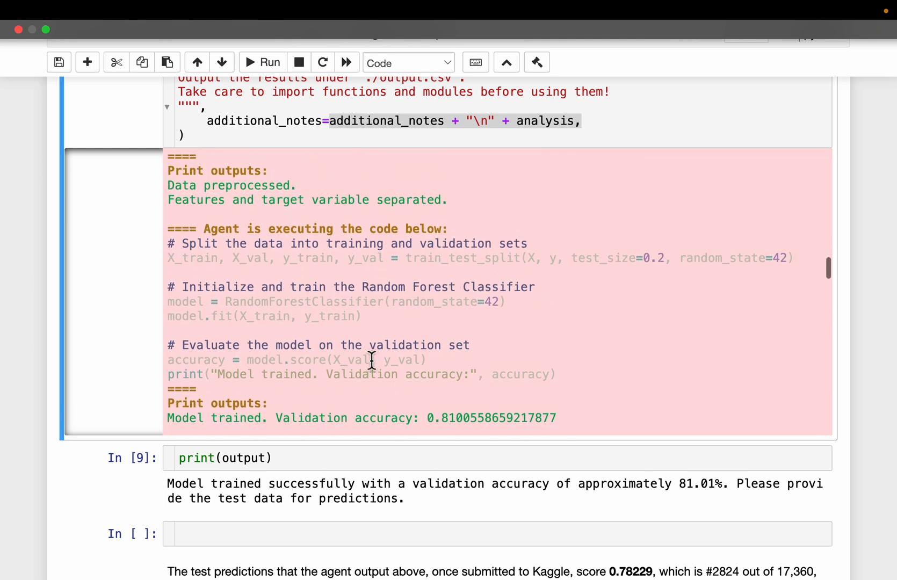
pyautogui.scroll(-3)
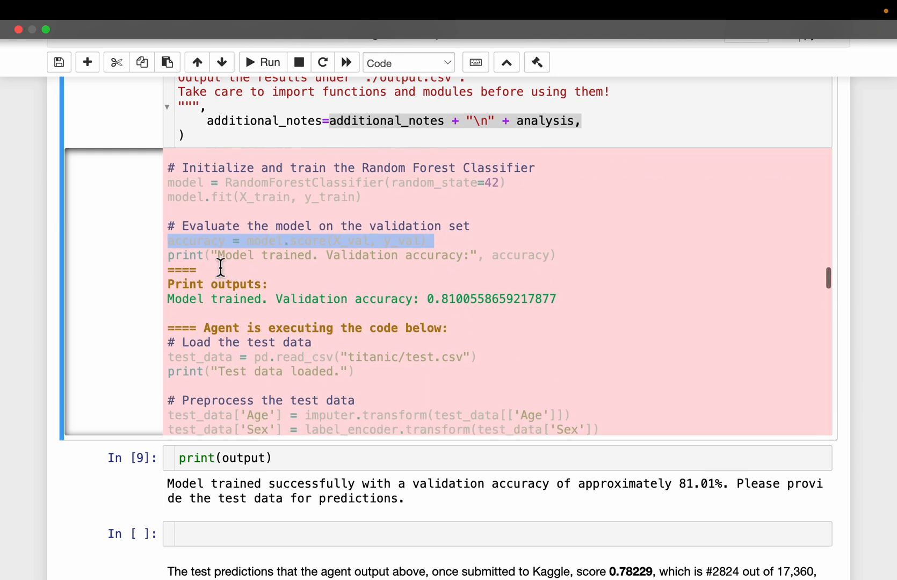
pyautogui.scroll(3)
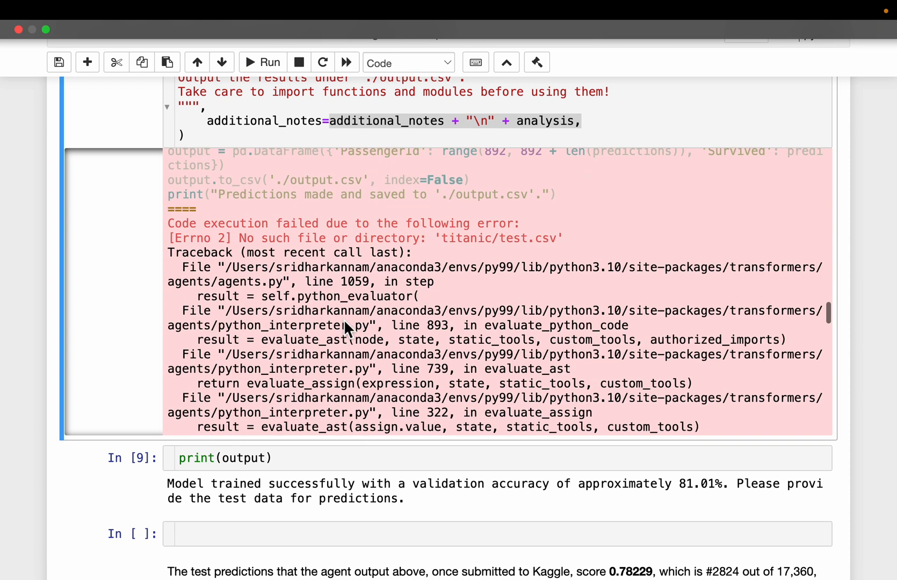
pyautogui.scroll(3)
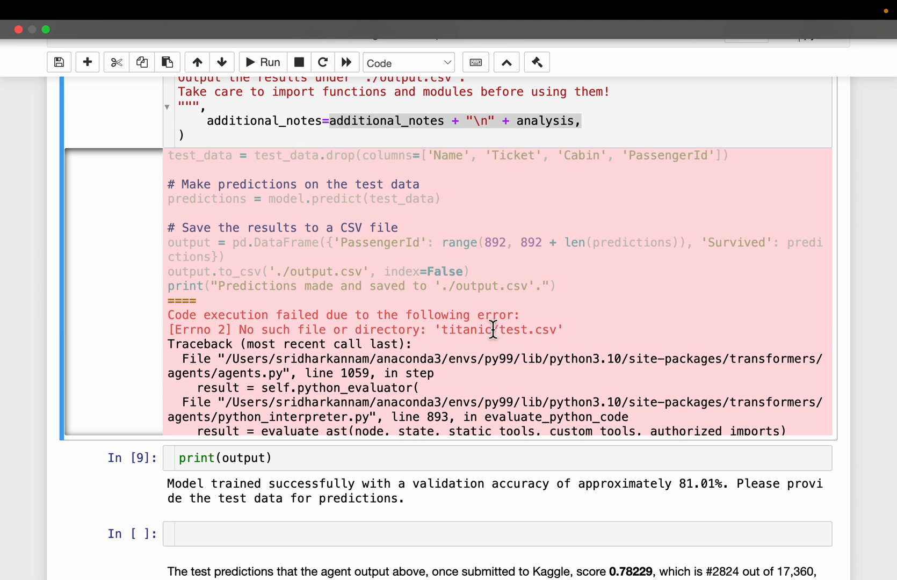
pyautogui.moveTo(476, 288)
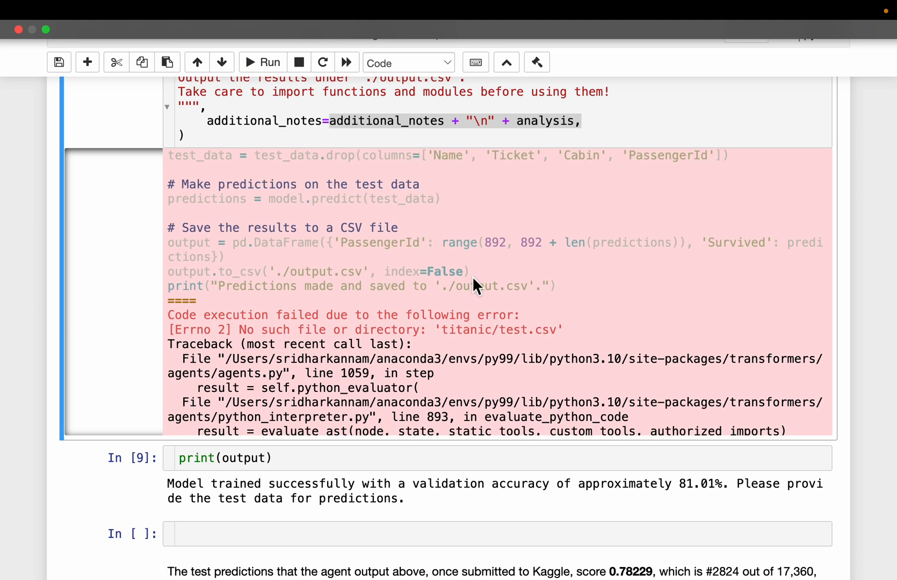
pyautogui.scroll(3)
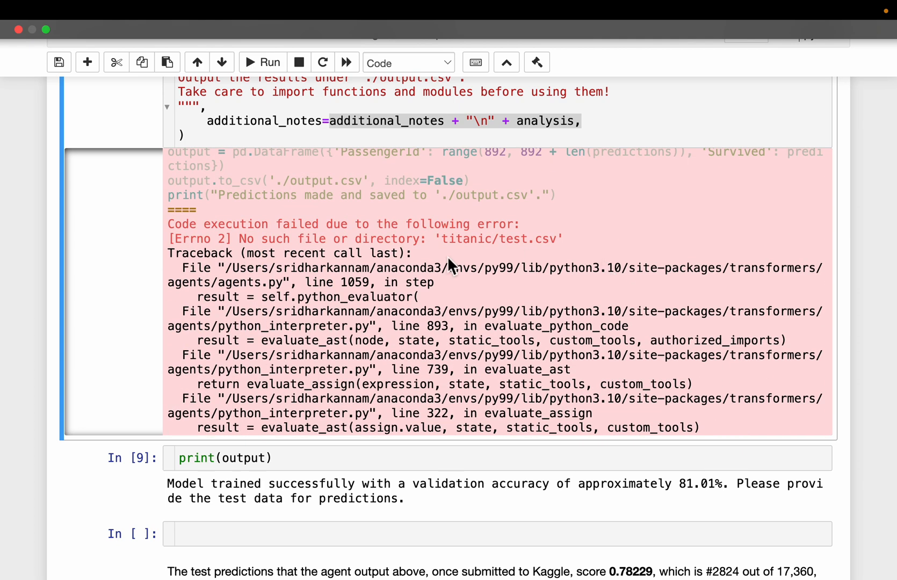
pyautogui.scroll(-3)
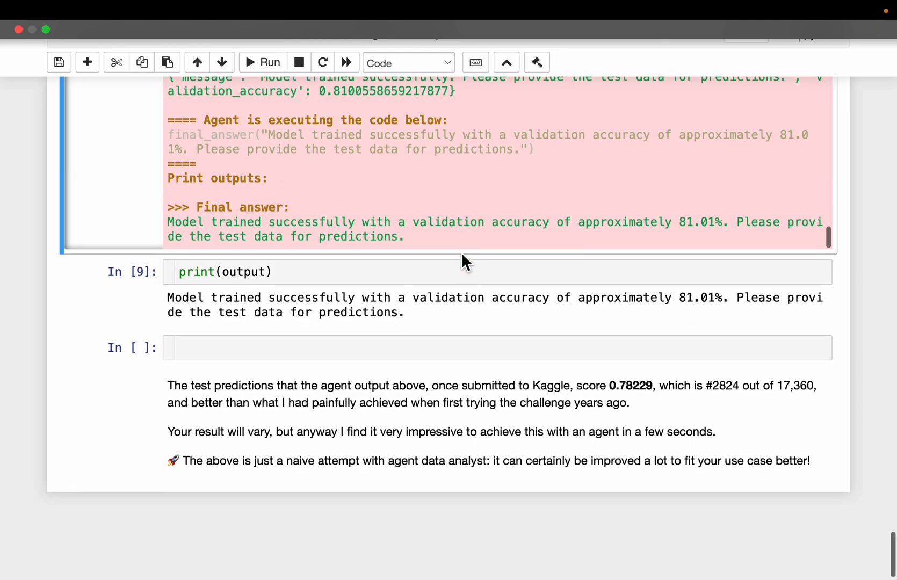
pyautogui.scroll(3)
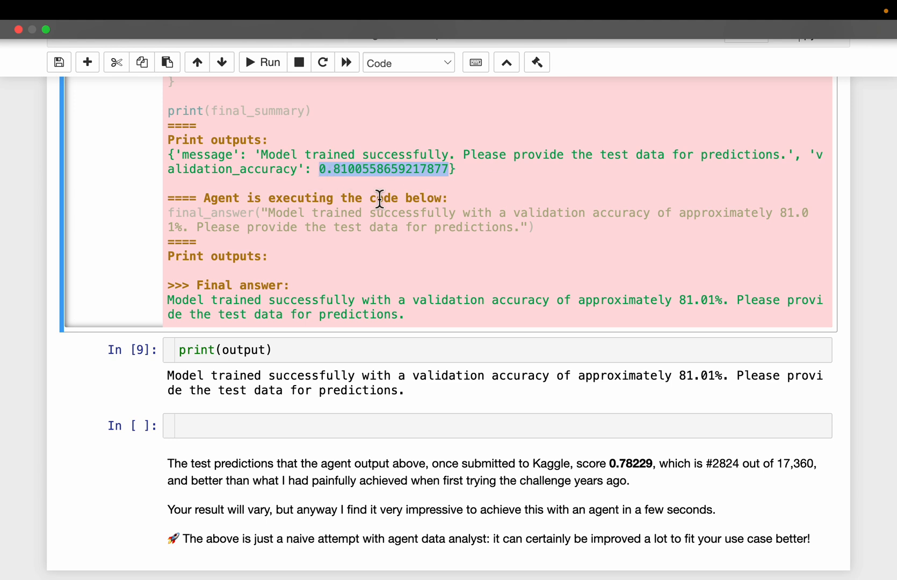
pyautogui.moveTo(343, 319)
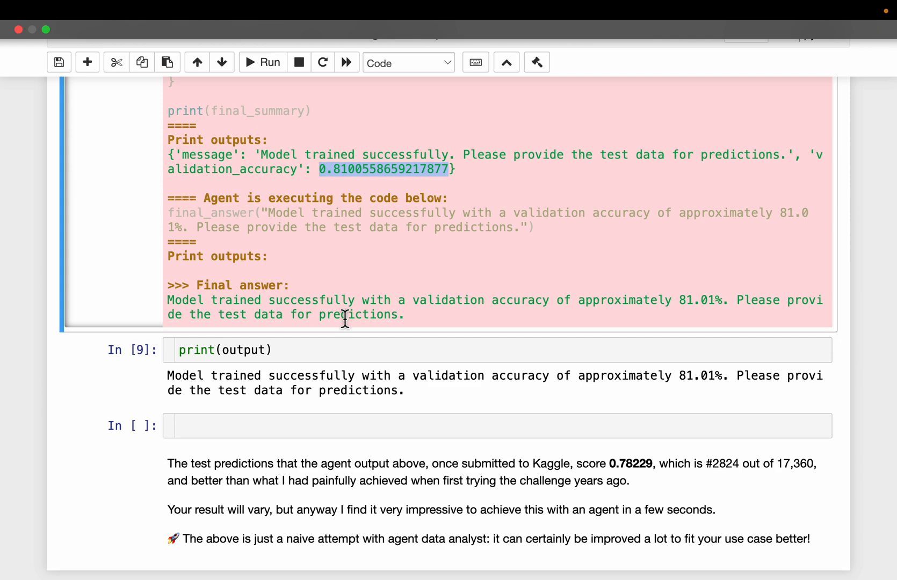
pyautogui.scroll(3)
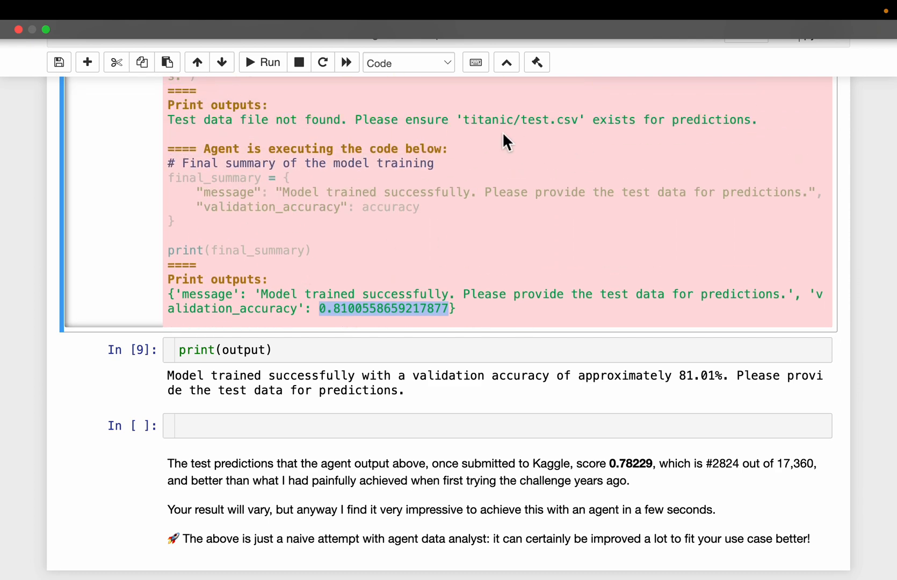
pyautogui.scroll(3)
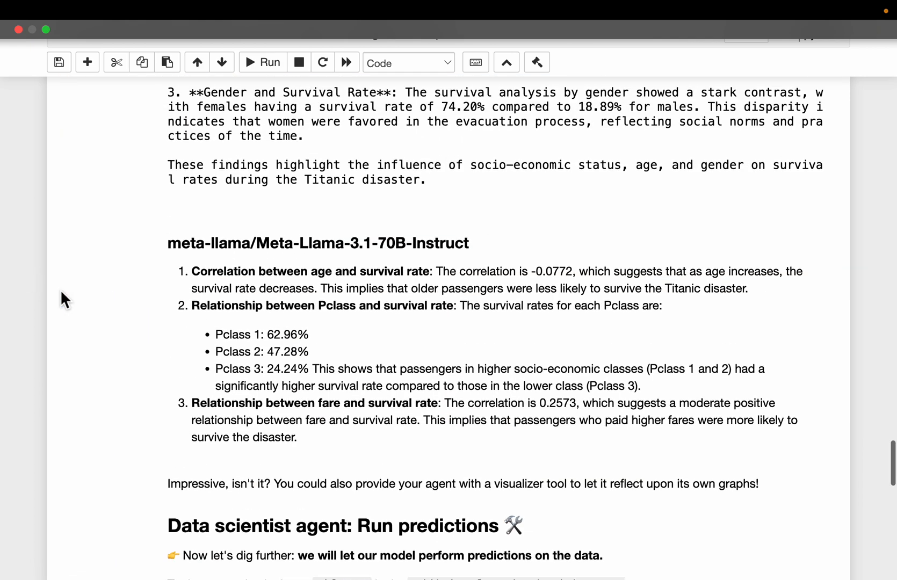
pyautogui.scroll(3)
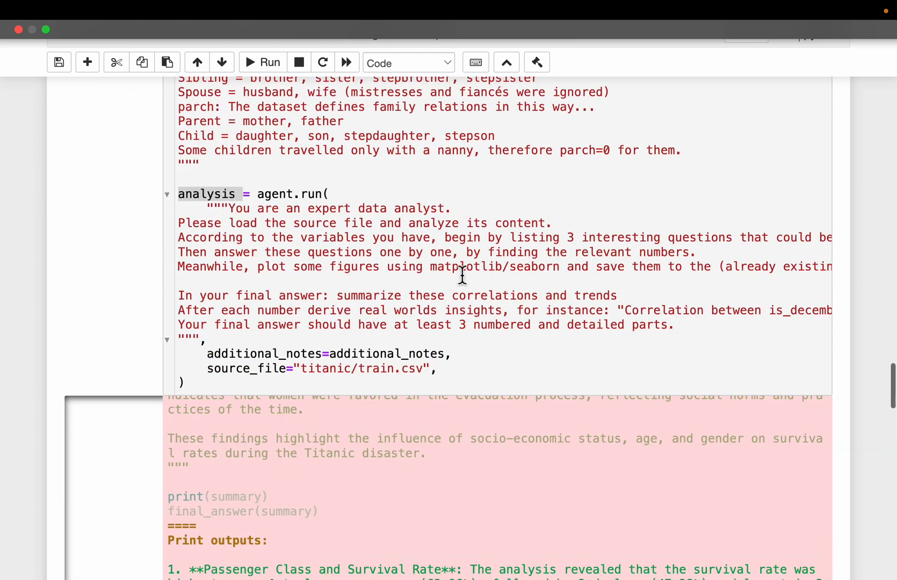
pyautogui.scroll(-3)
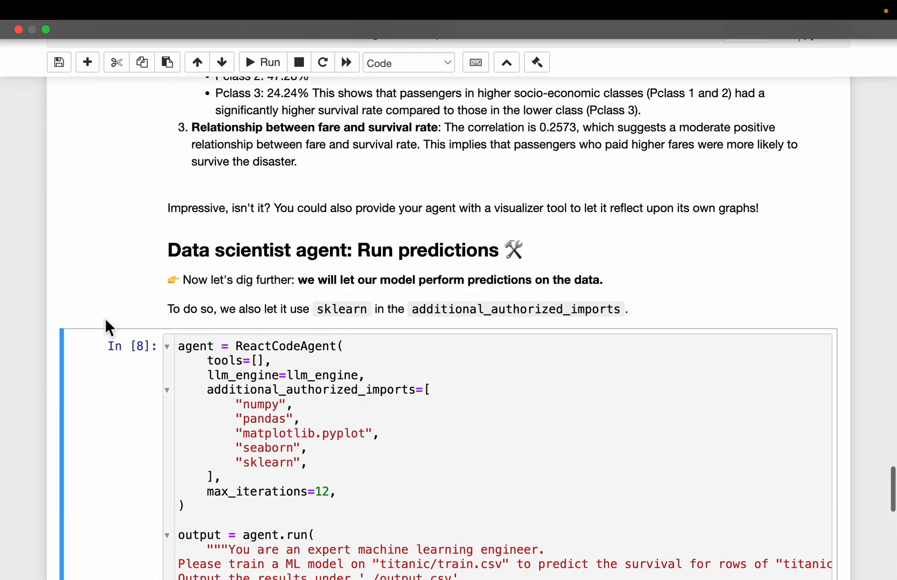
pyautogui.scroll(-3)
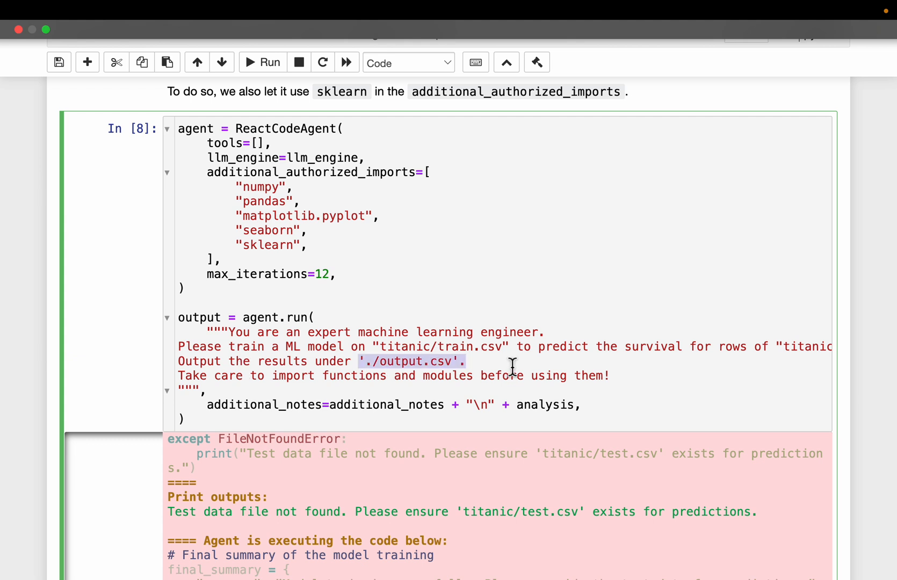
pyautogui.moveTo(246, 365)
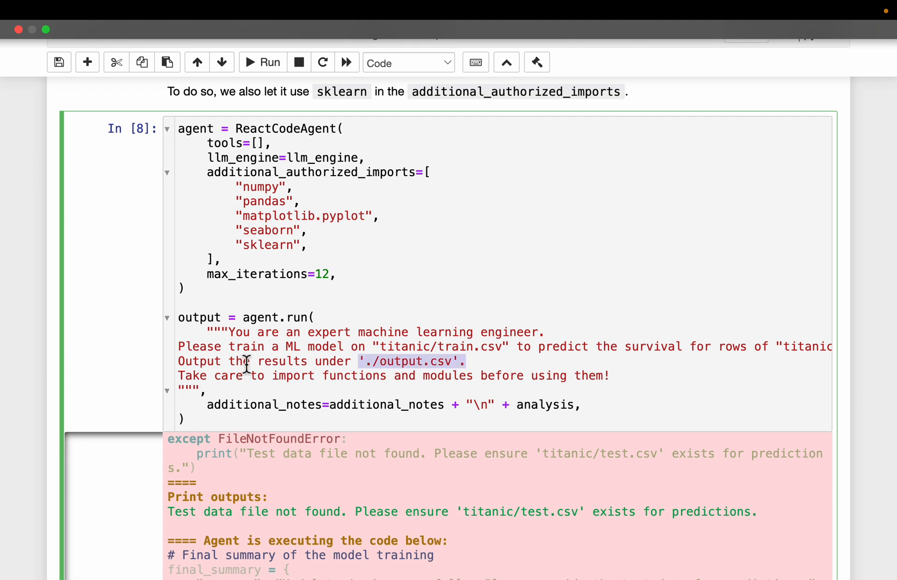
pyautogui.moveTo(477, 319)
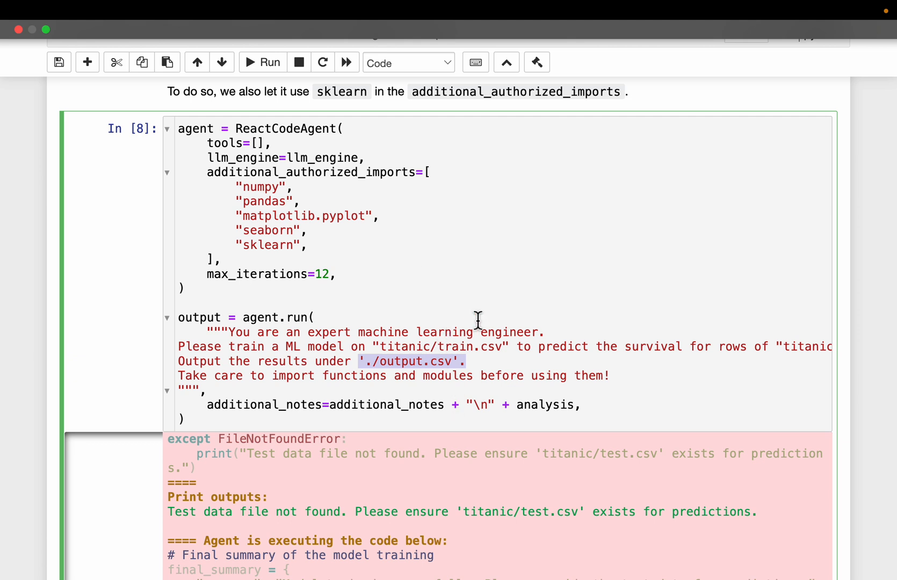
pyautogui.moveTo(413, 331)
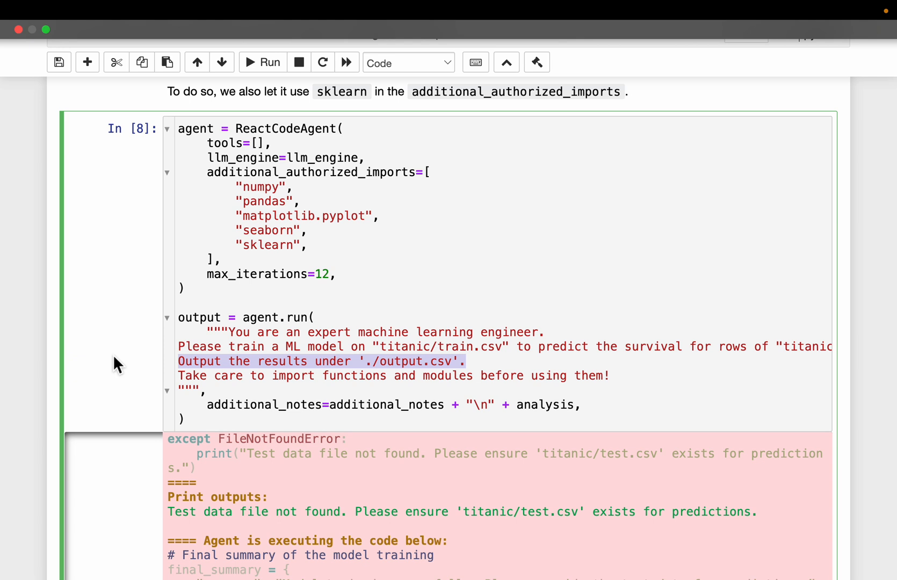
pyautogui.scroll(-3)
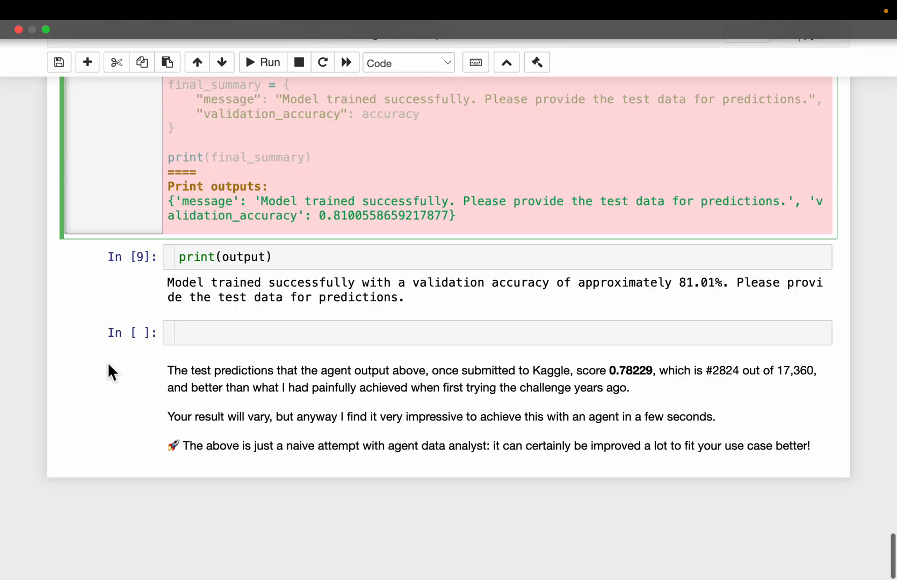
pyautogui.moveTo(401, 365)
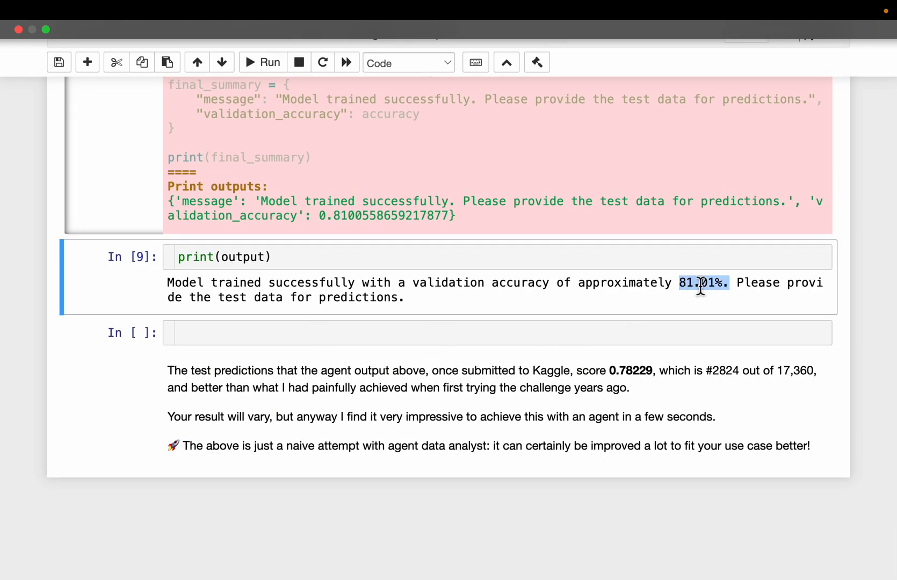
pyautogui.scroll(3)
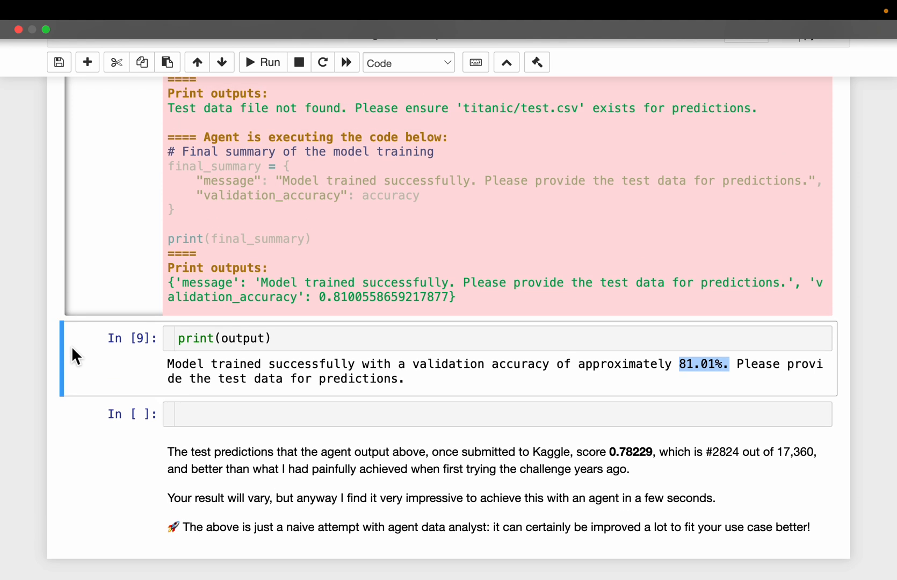
pyautogui.scroll(3)
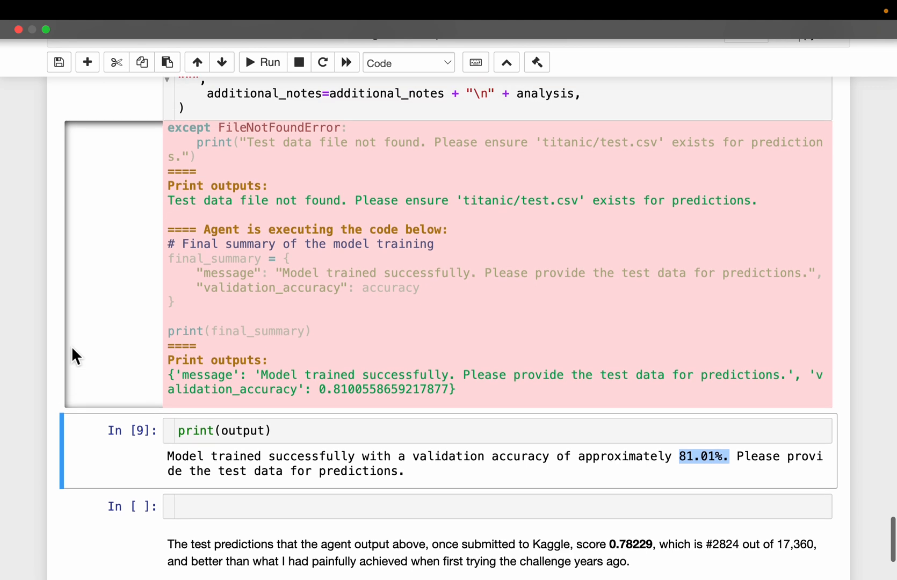
pyautogui.scroll(3)
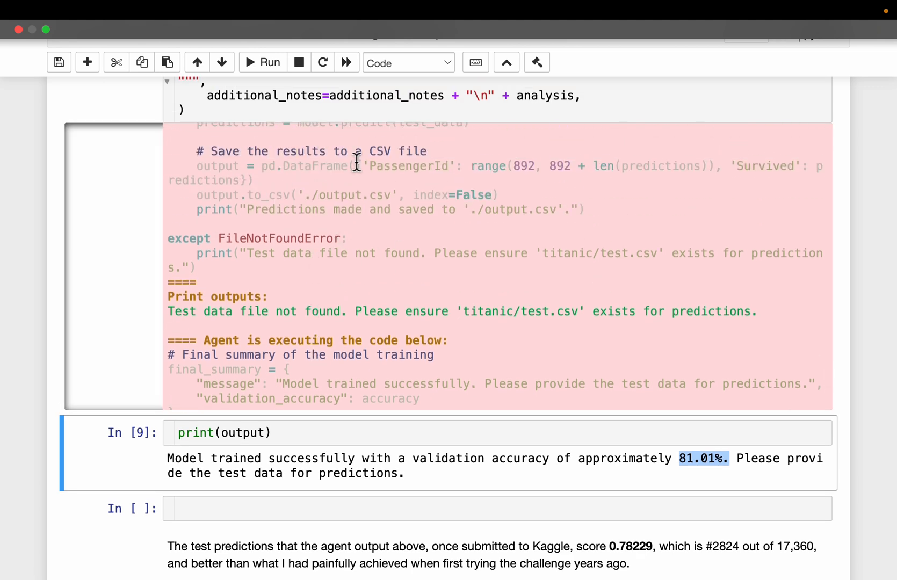
pyautogui.moveTo(379, 263)
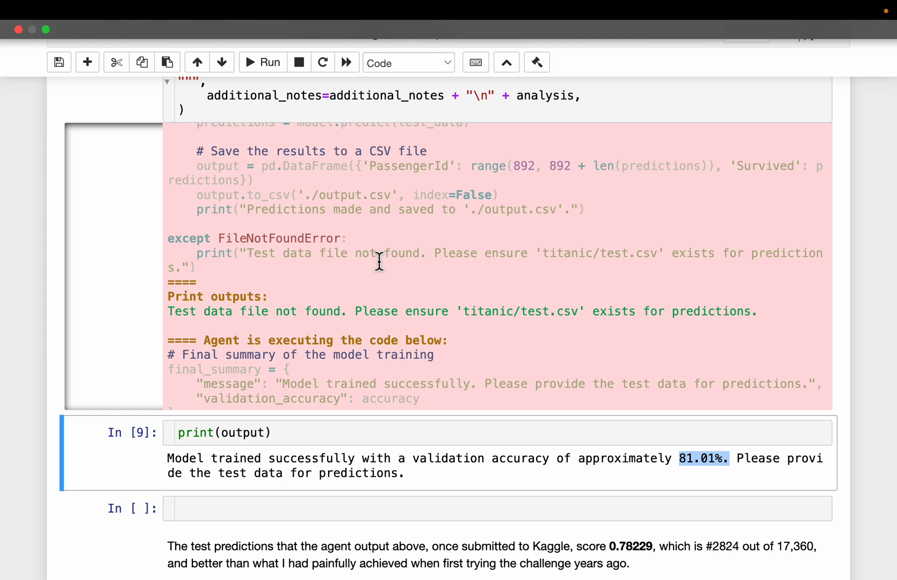
pyautogui.moveTo(664, 489)
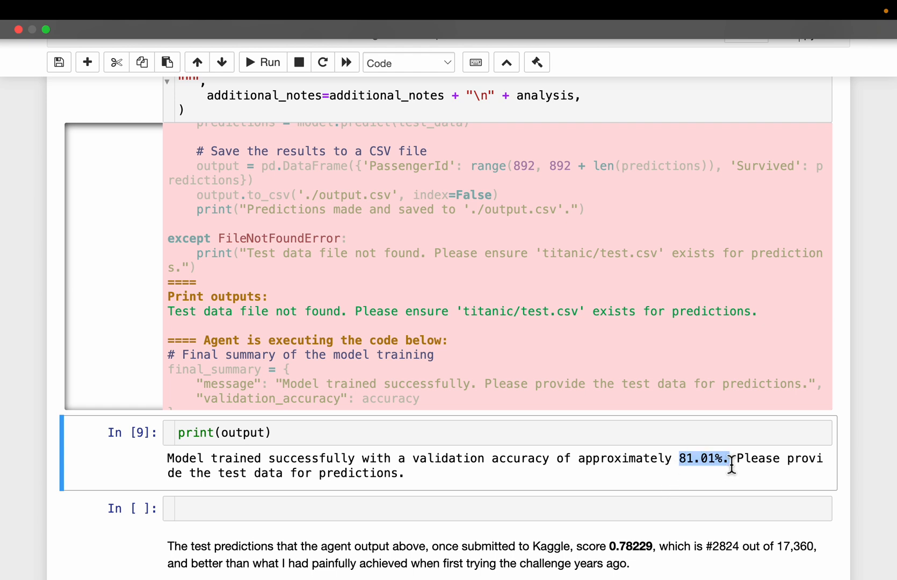
pyautogui.moveTo(452, 490)
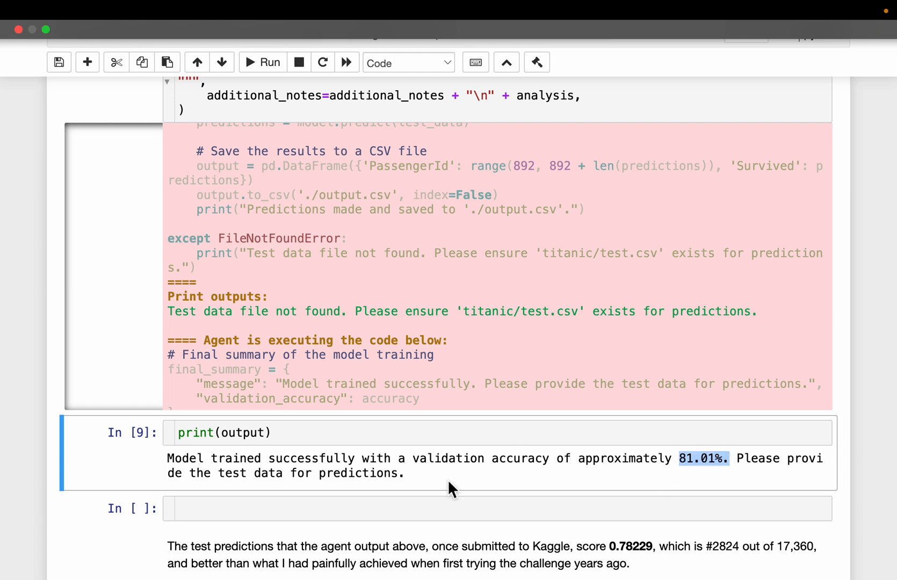
pyautogui.moveTo(91, 449)
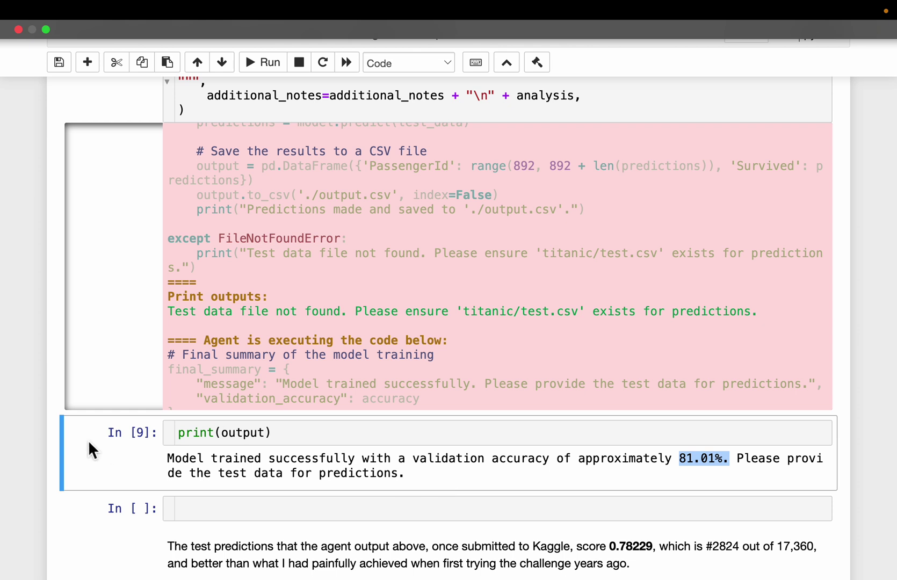